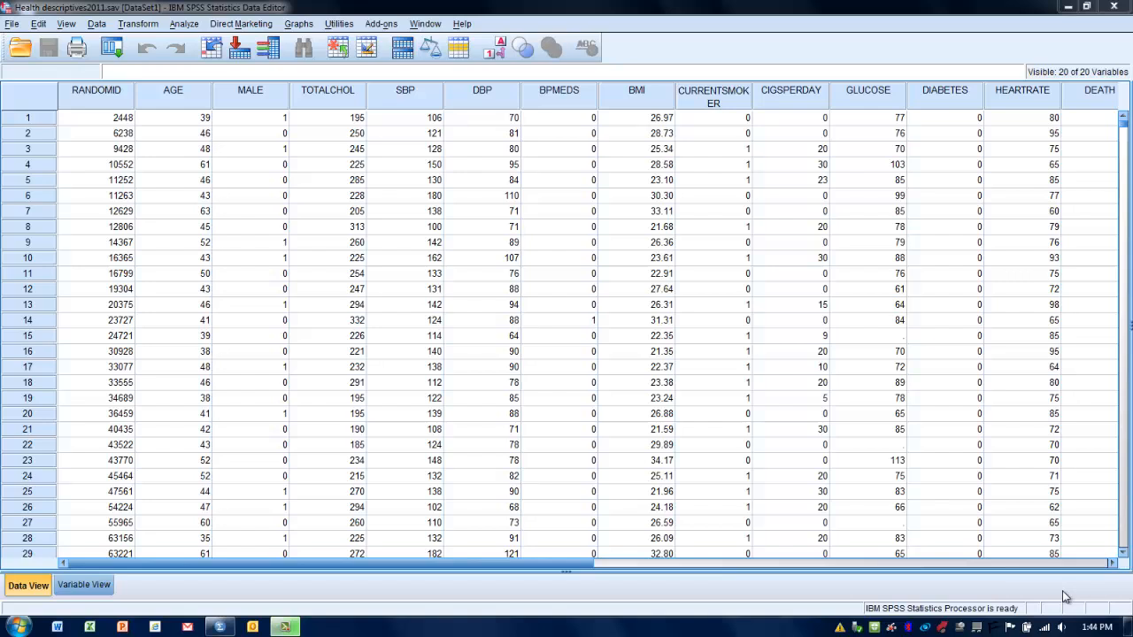
mouse_move(526, 457)
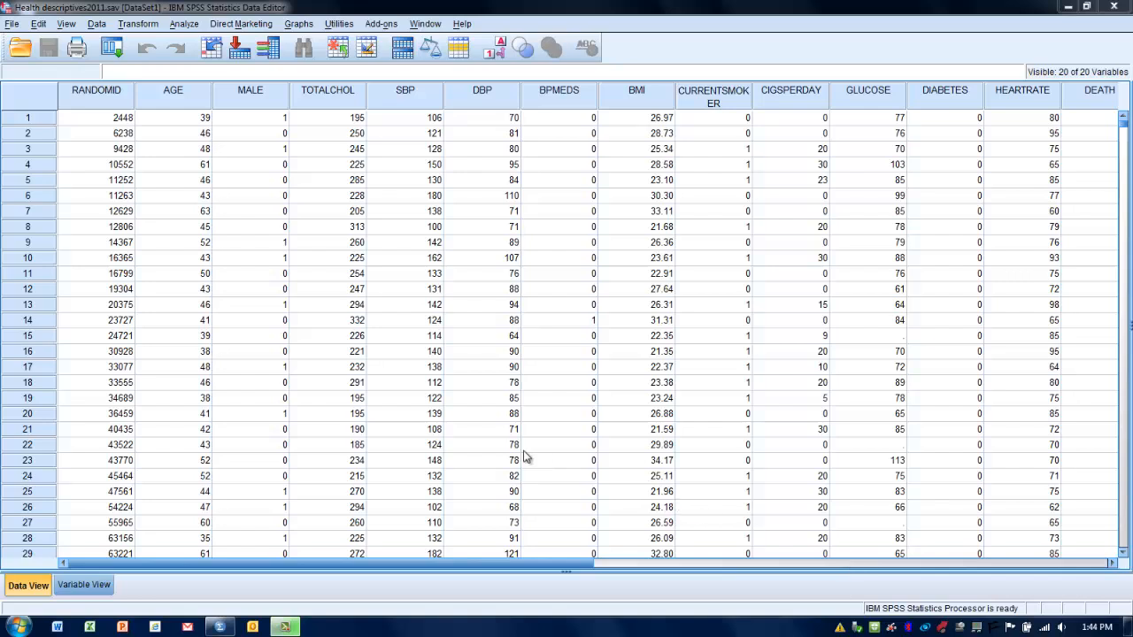
mouse_move(270, 67)
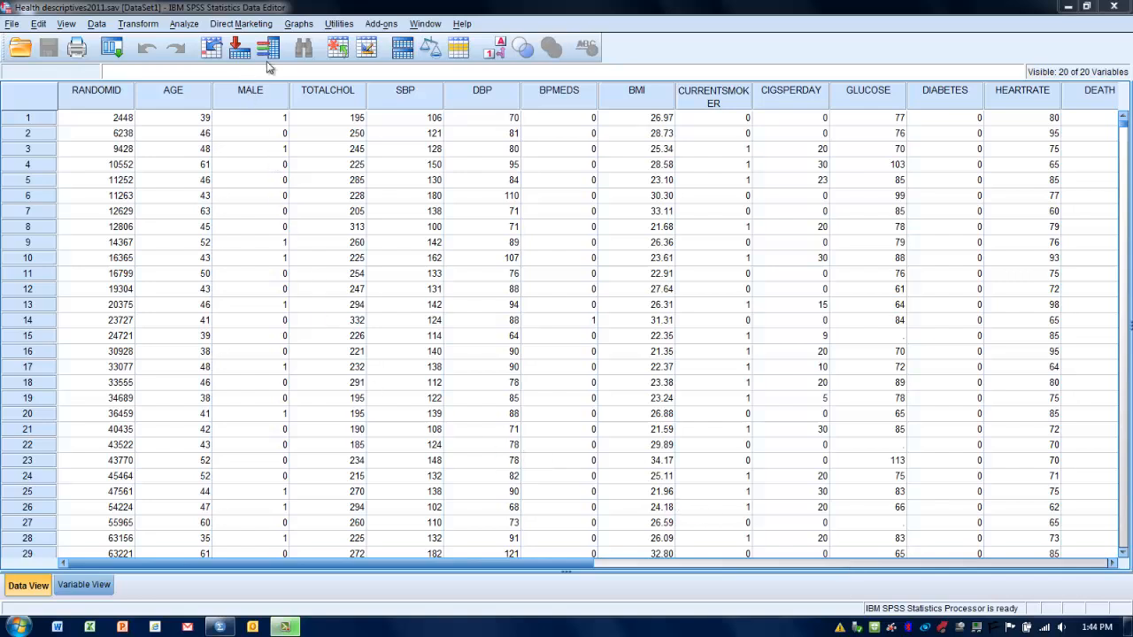
mouse_move(185, 25)
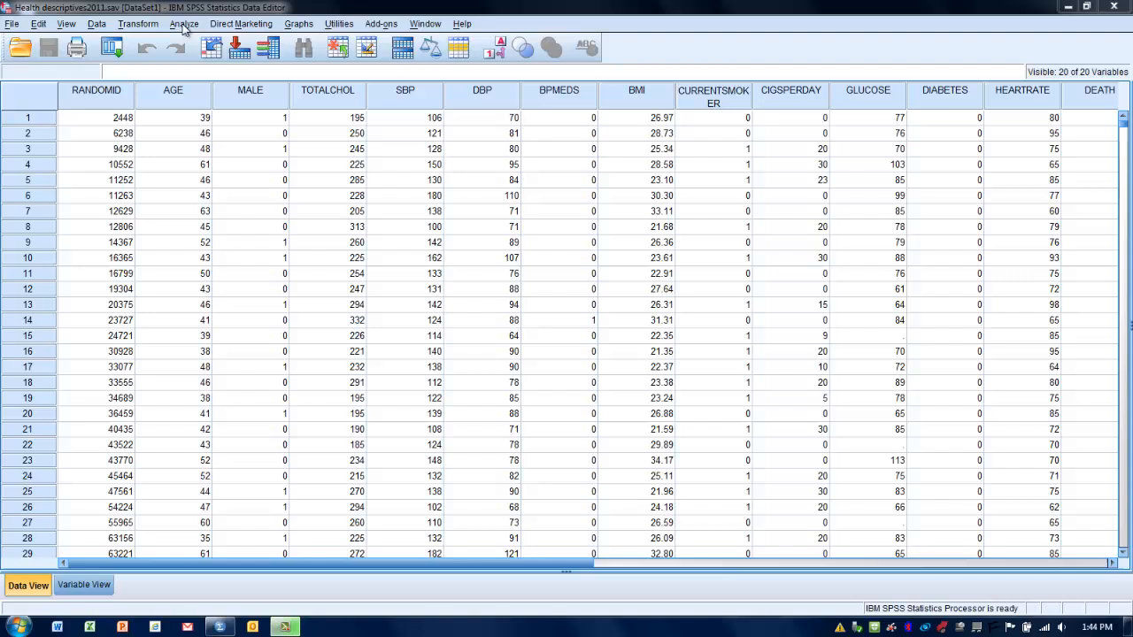
- Start an Explore analysis from Analyze > Descriptive Statistics and place AGE in the Dependent List
left_click(185, 25)
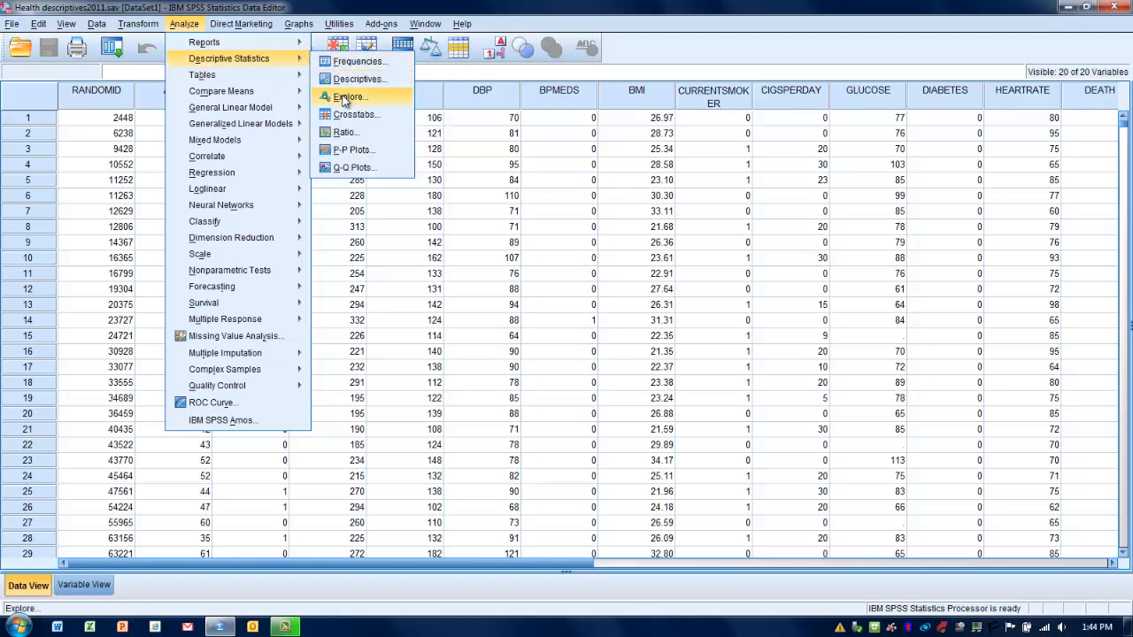
left_click(350, 96)
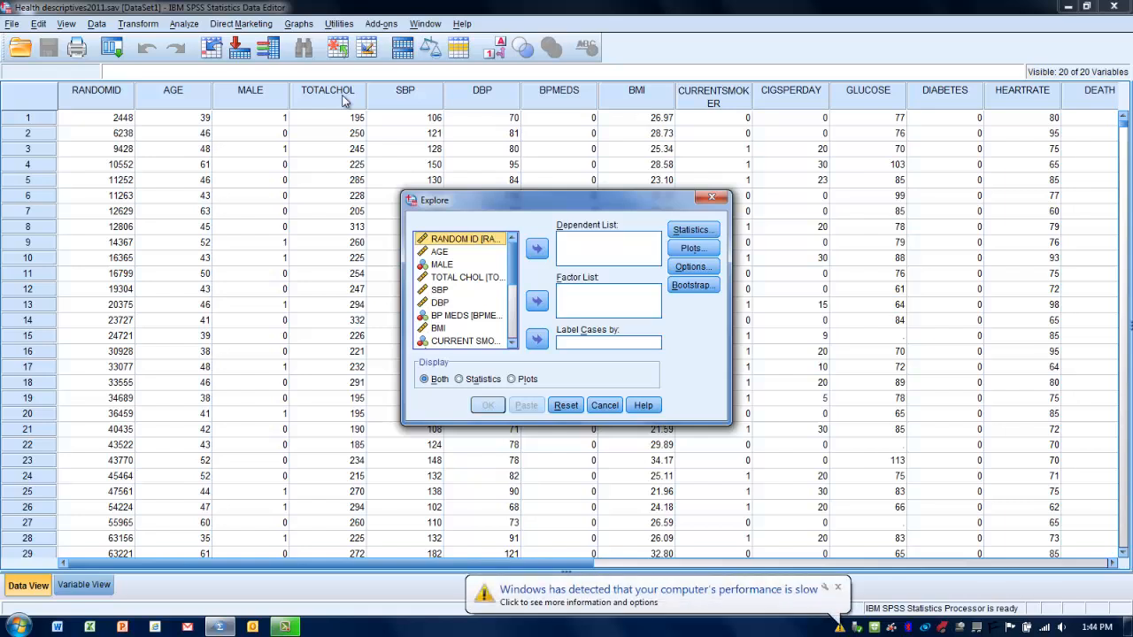
mouse_move(416, 163)
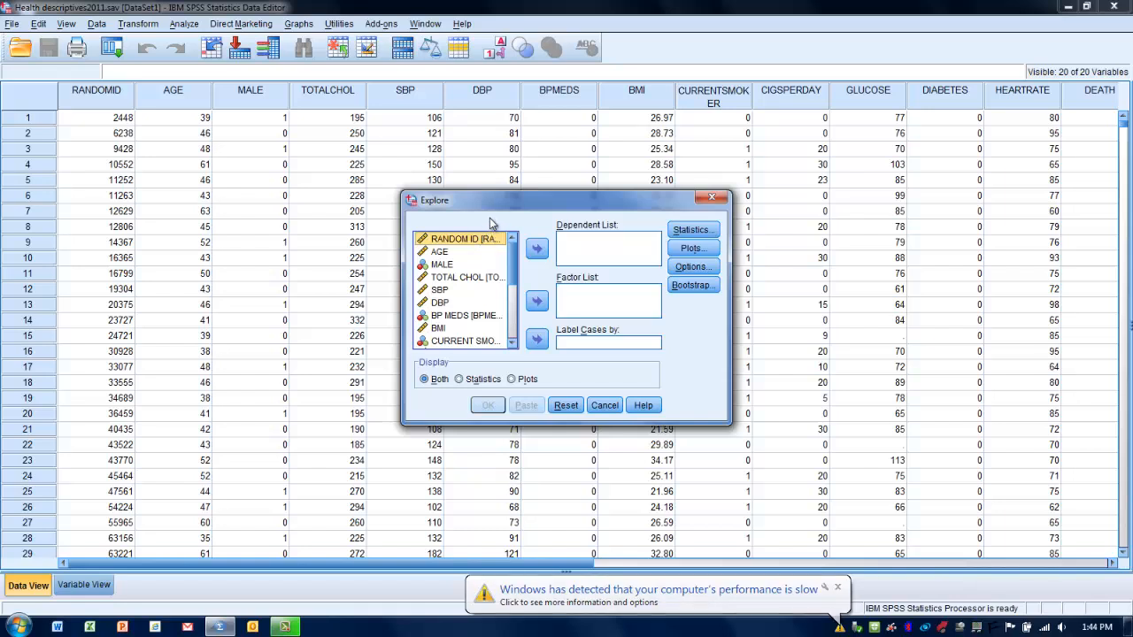
mouse_move(450, 257)
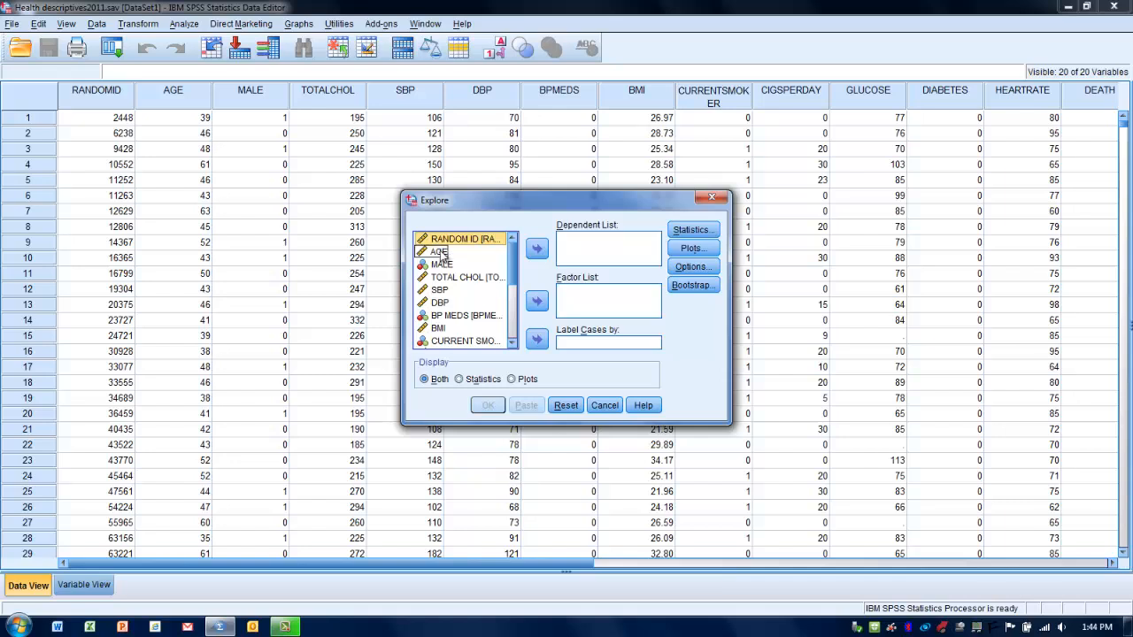
left_click(439, 251)
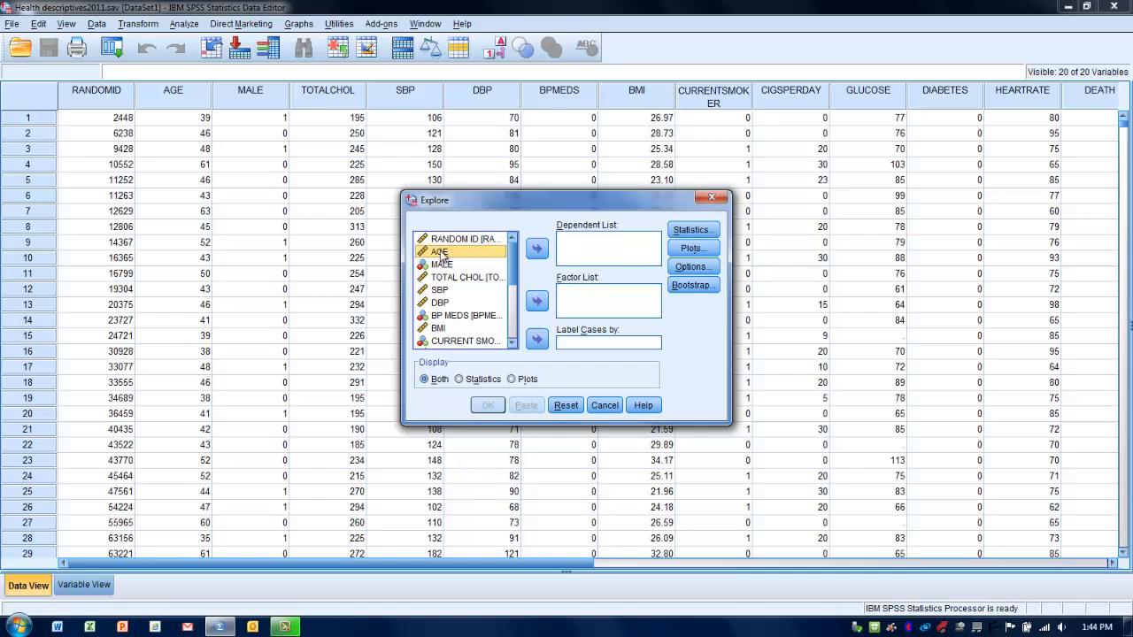
mouse_move(467, 260)
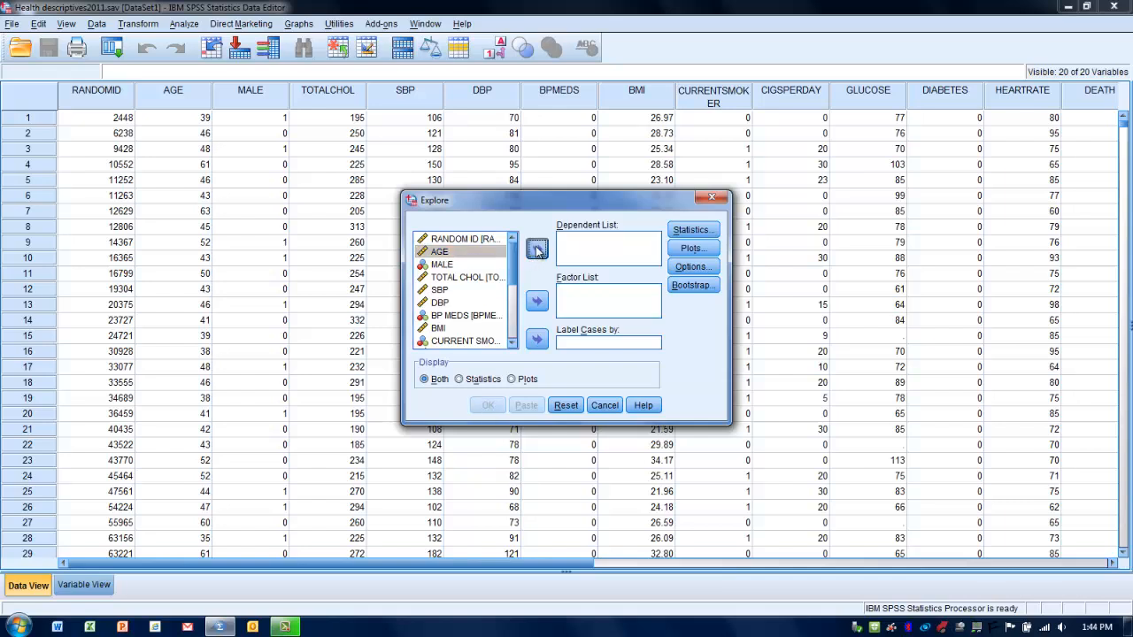
left_click(537, 248)
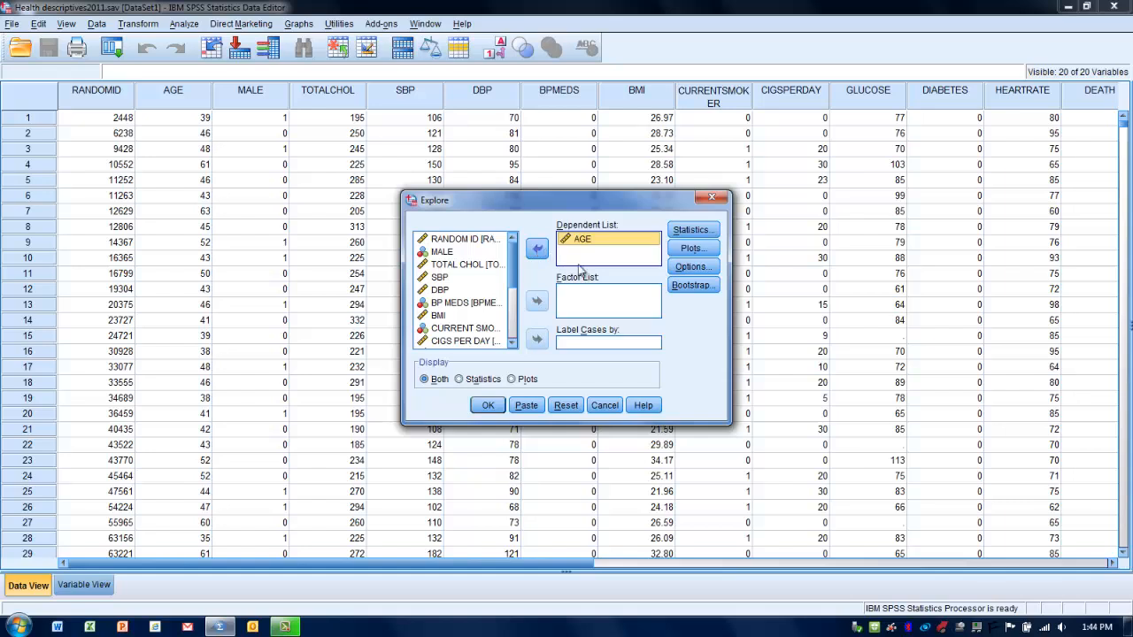
mouse_move(687, 336)
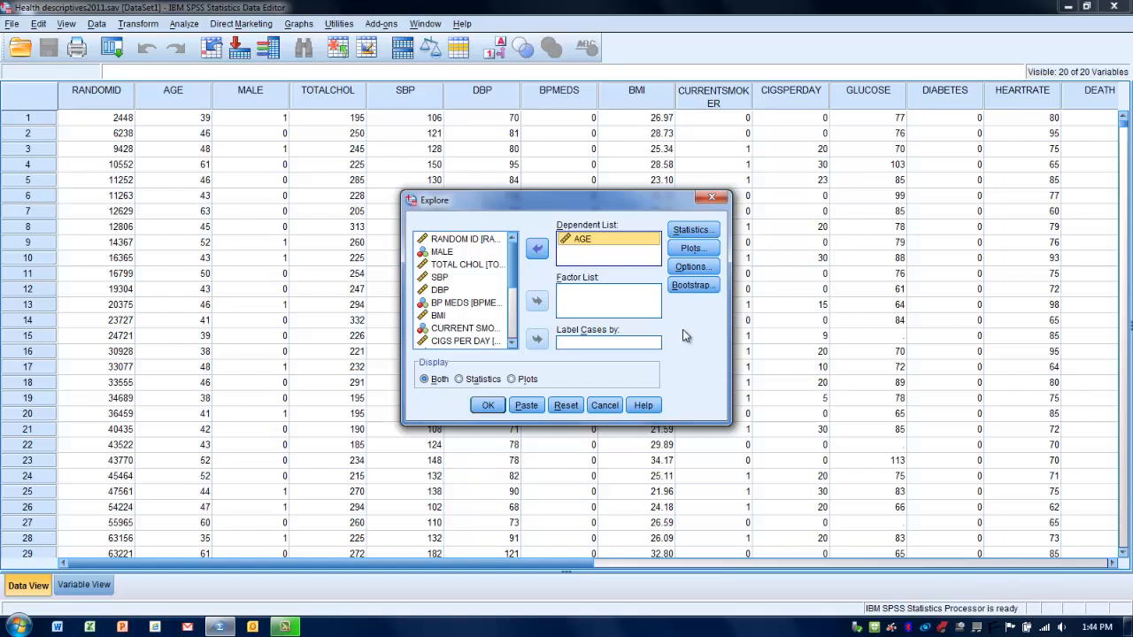
mouse_move(722, 282)
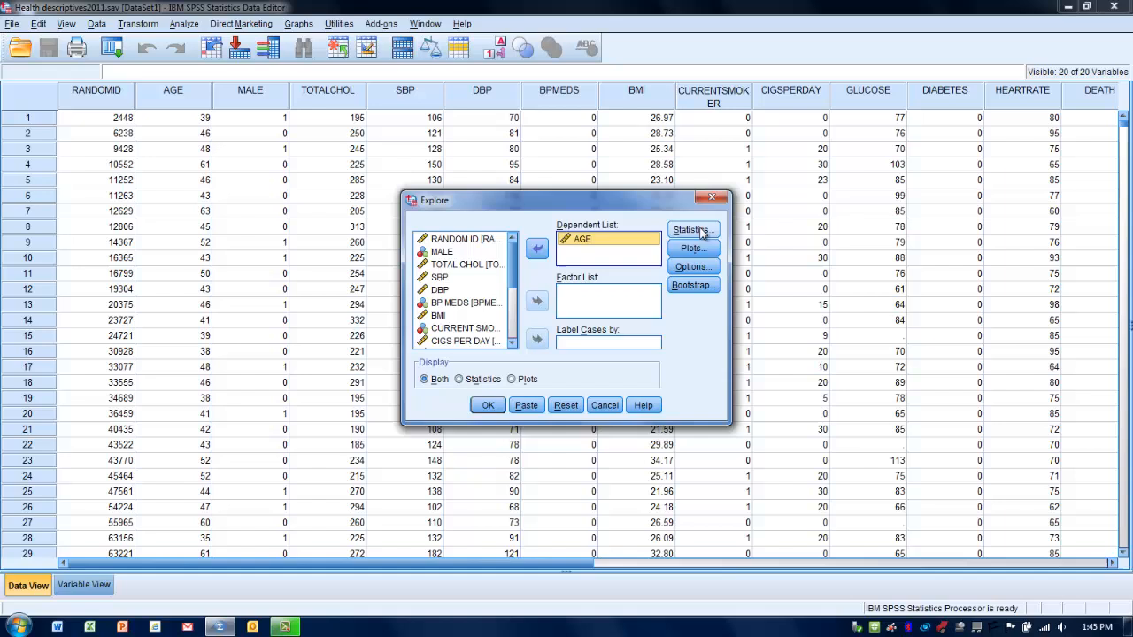
- In Explore Statistics, add Outliers and Percentiles to Descriptives and confirm with Continue
left_click(694, 231)
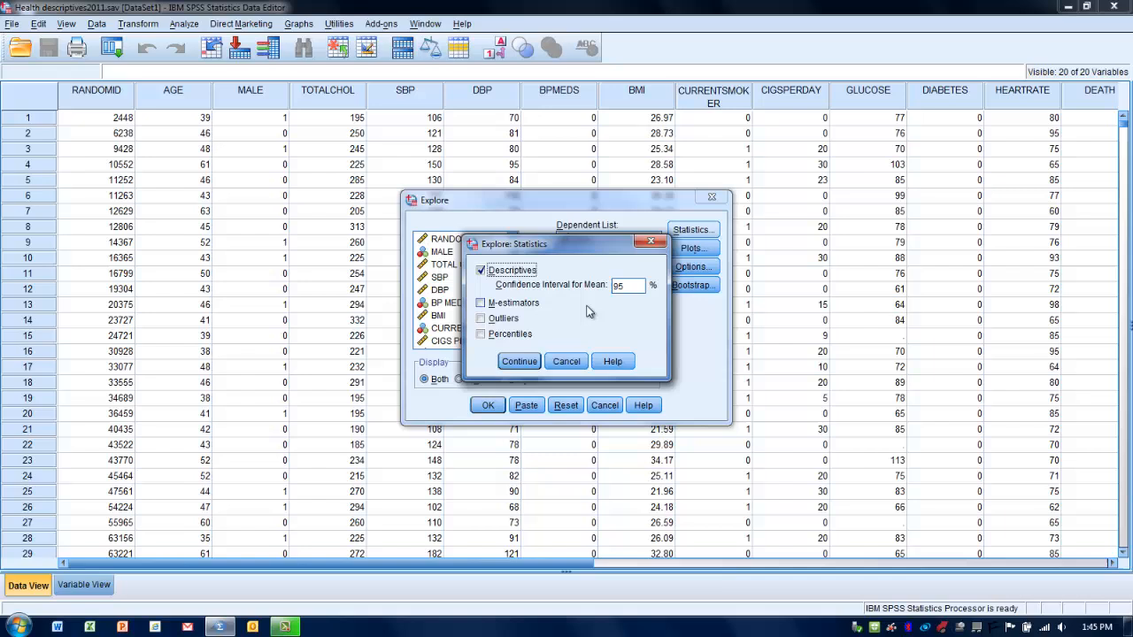
mouse_move(628, 301)
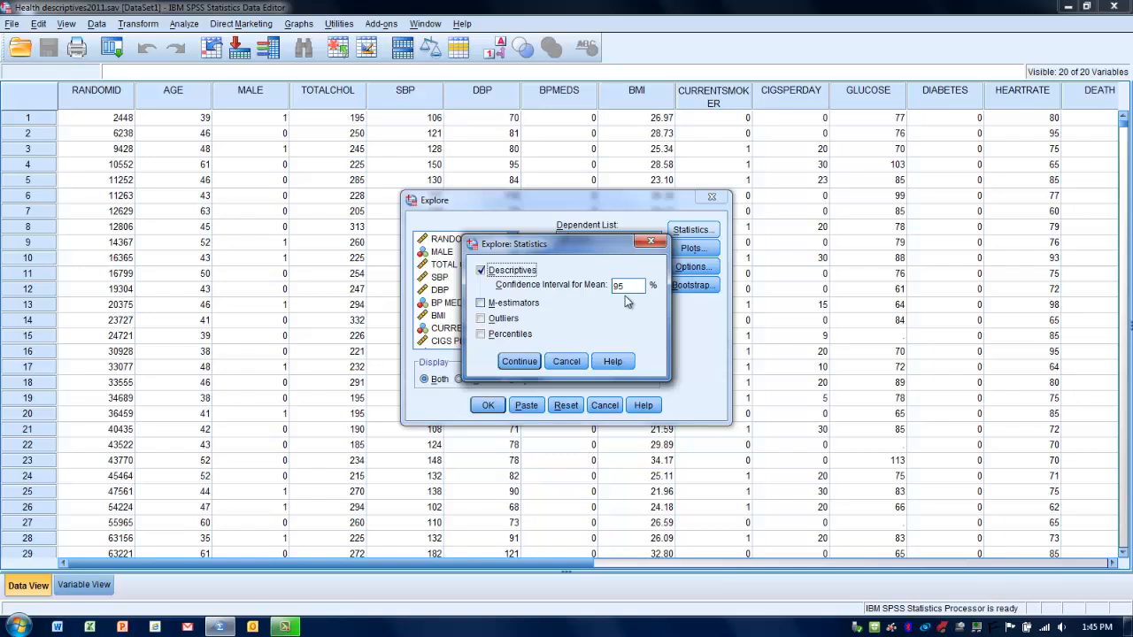
left_click(623, 285)
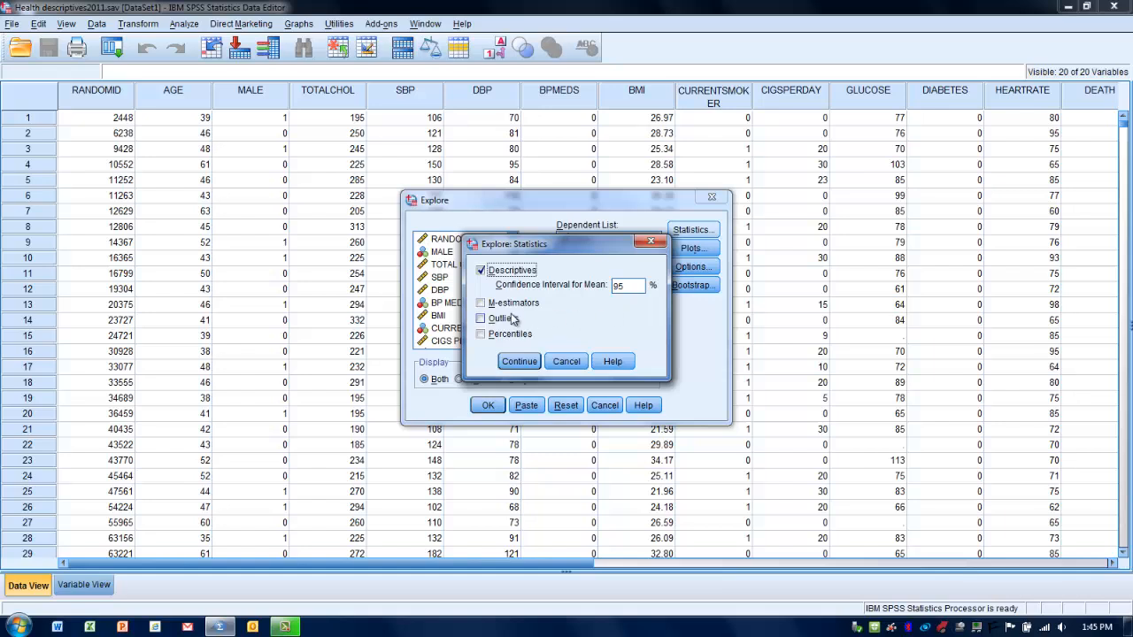
left_click(481, 318)
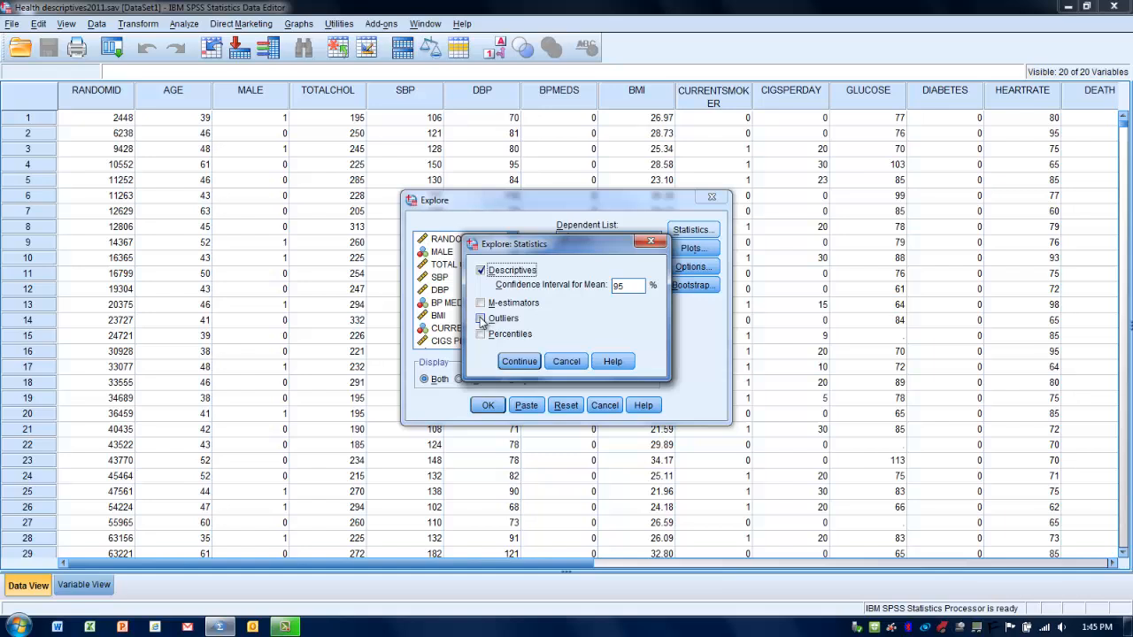
left_click(481, 318)
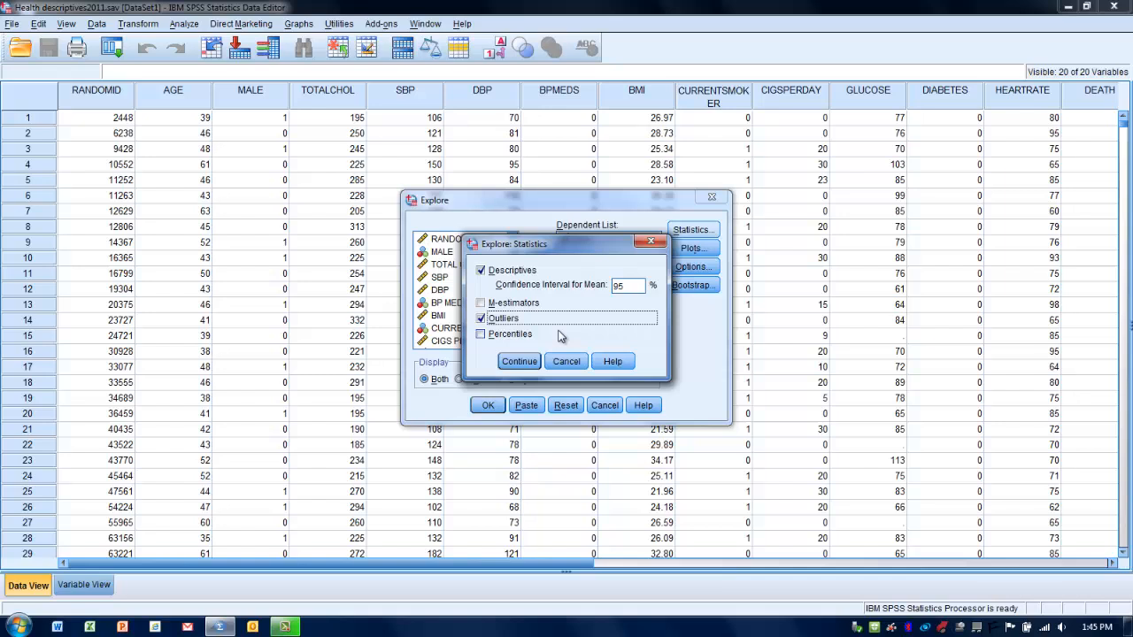
mouse_move(534, 336)
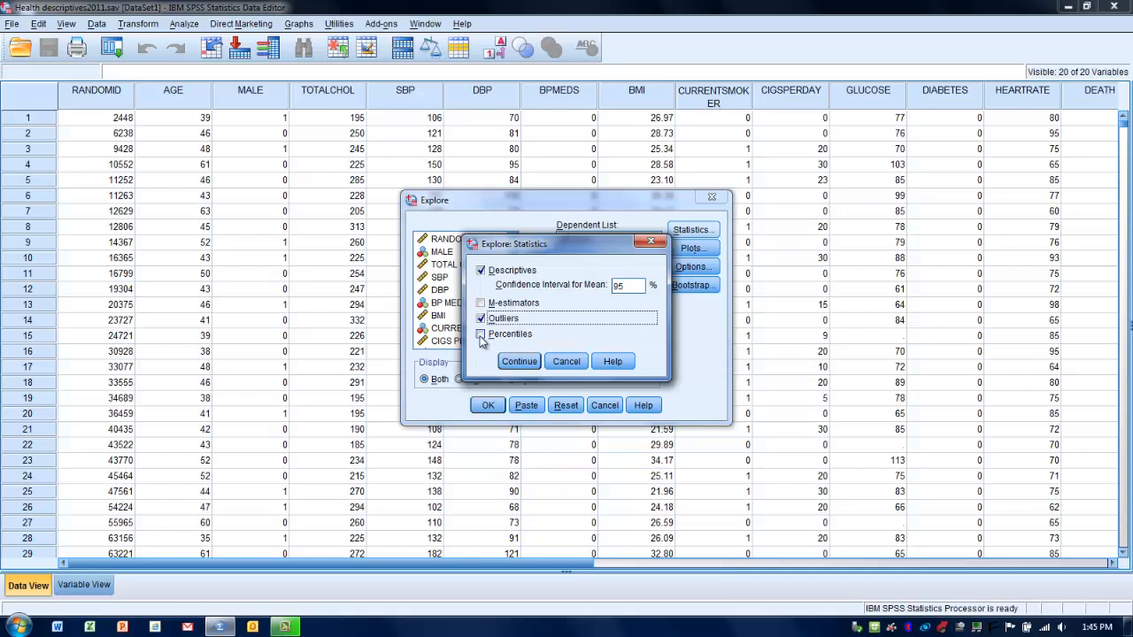
left_click(482, 333)
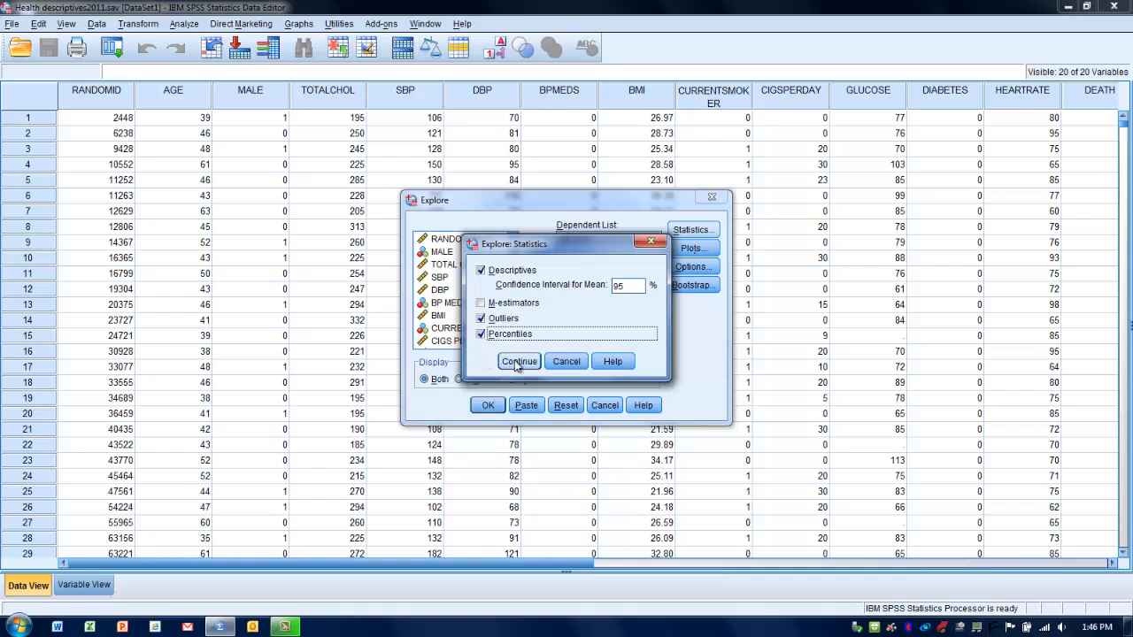
left_click(519, 361)
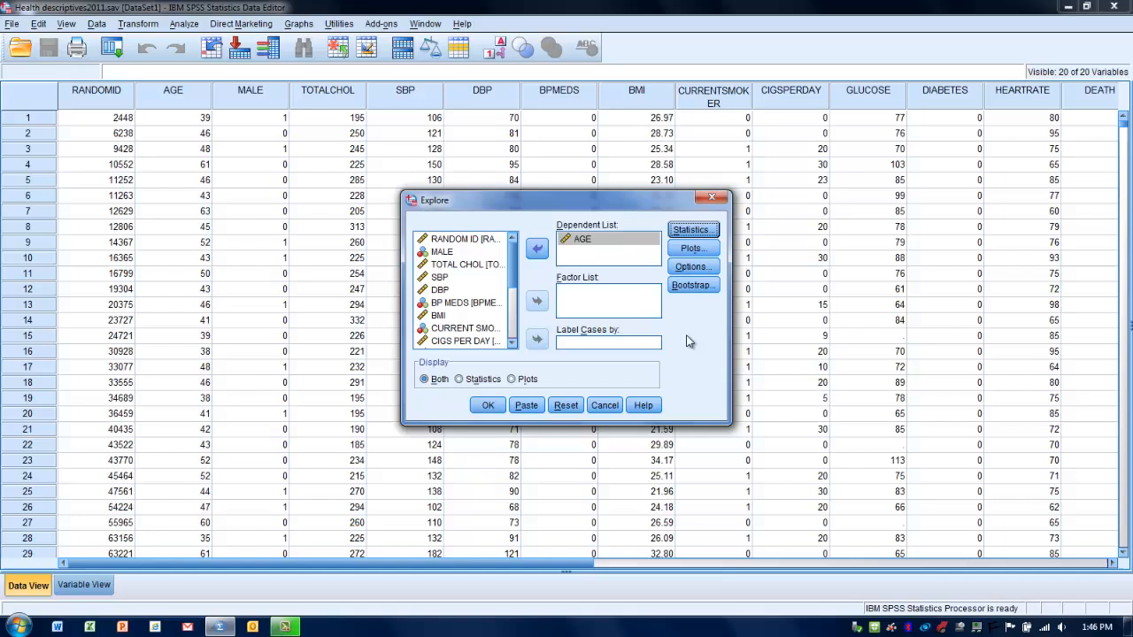
mouse_move(693, 248)
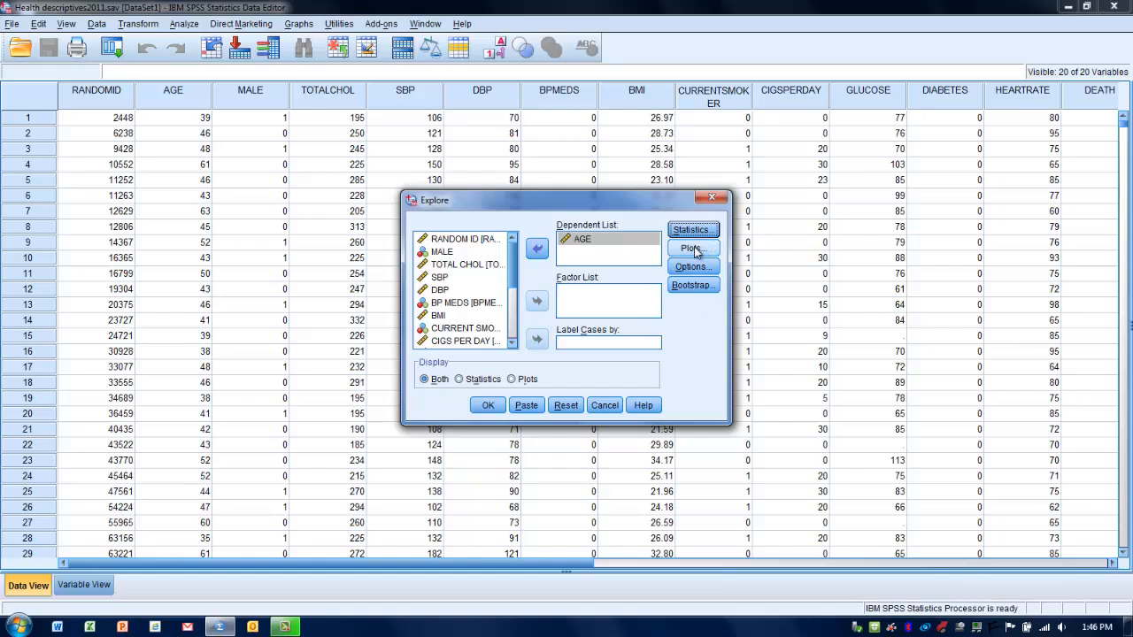
- In Explore Plots, enable Histogram and Normality plots with tests, keeping Stem-and-leaf, and confirm
left_click(692, 248)
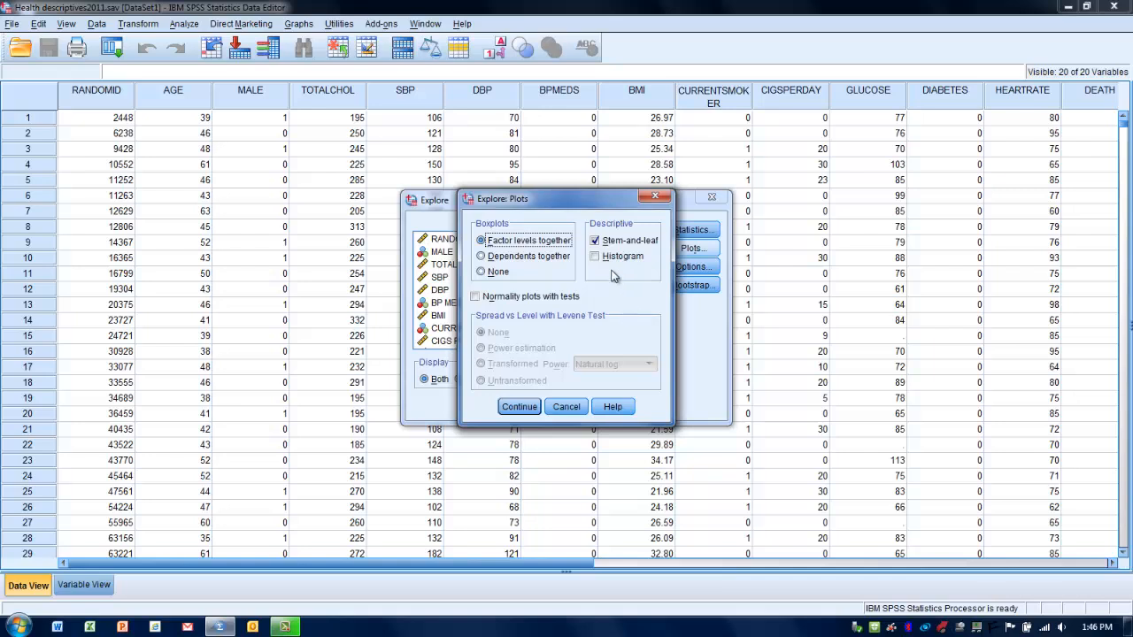
left_click(595, 240)
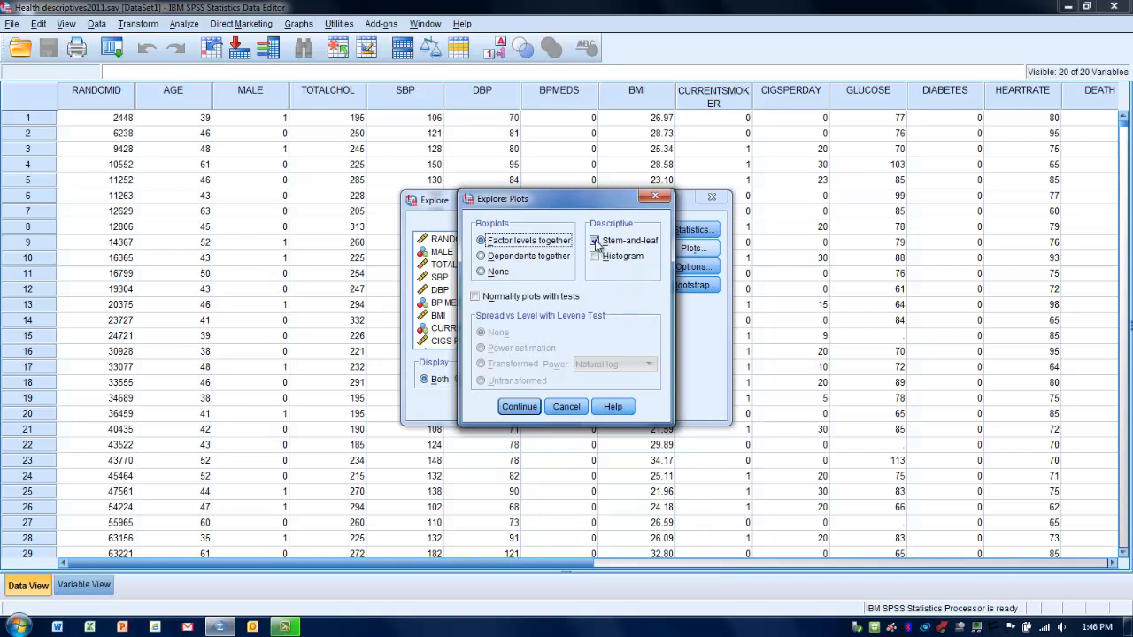
left_click(594, 255)
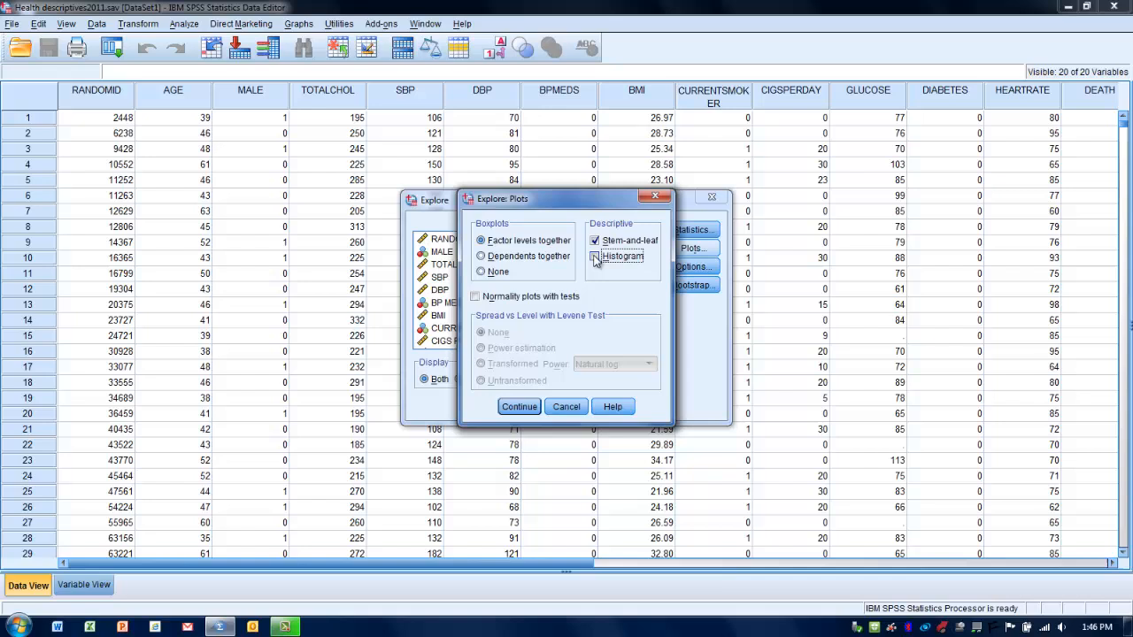
left_click(595, 257)
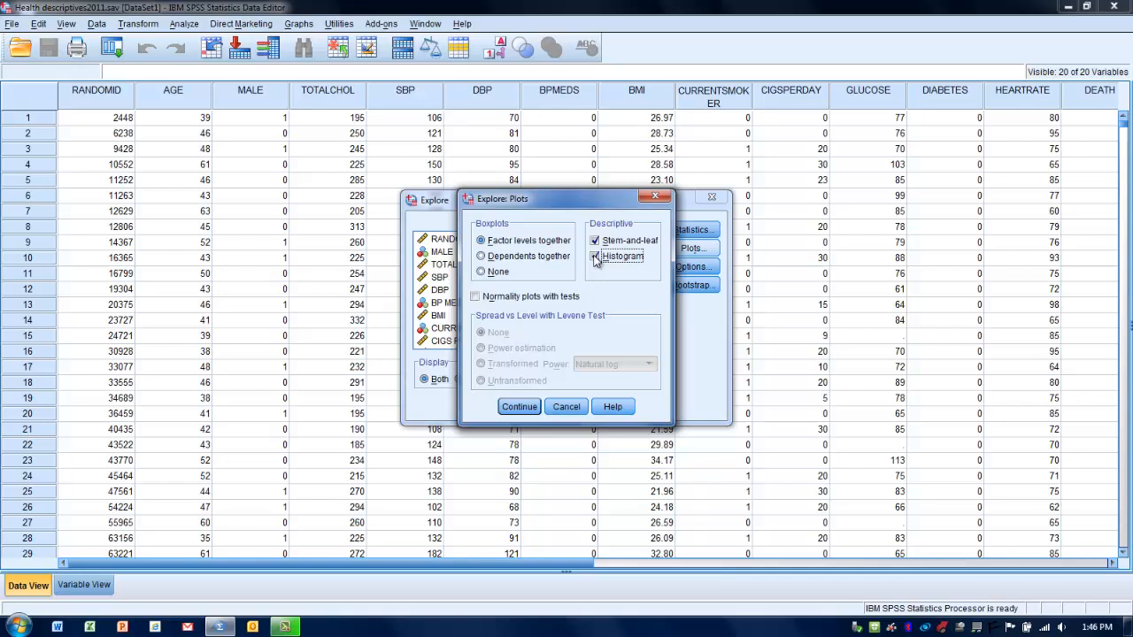
left_click(595, 257)
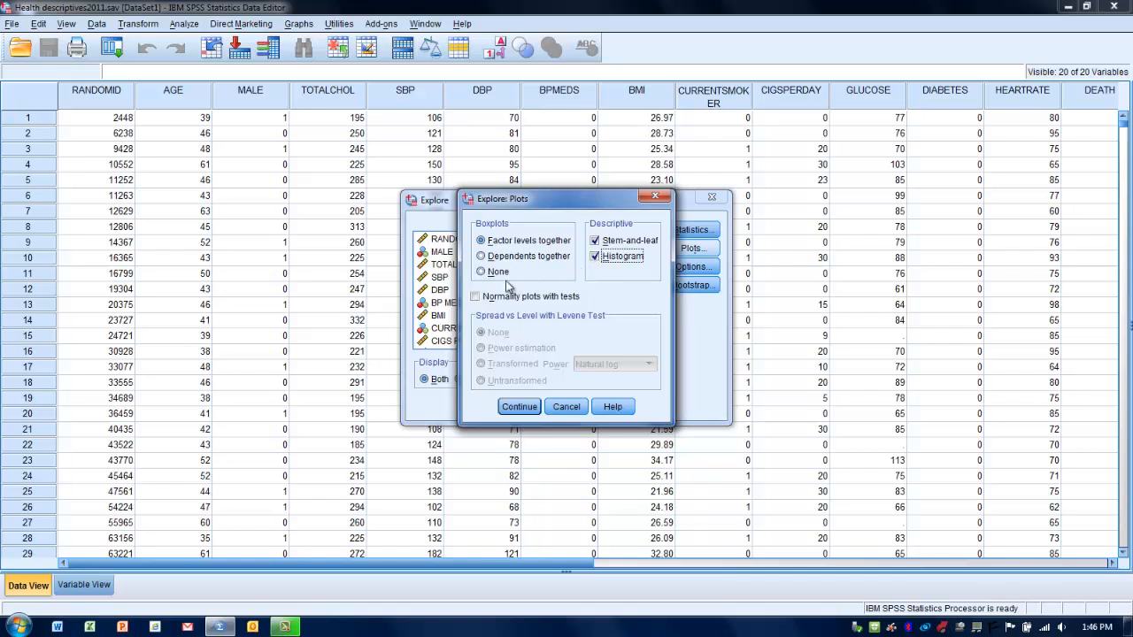
left_click(474, 298)
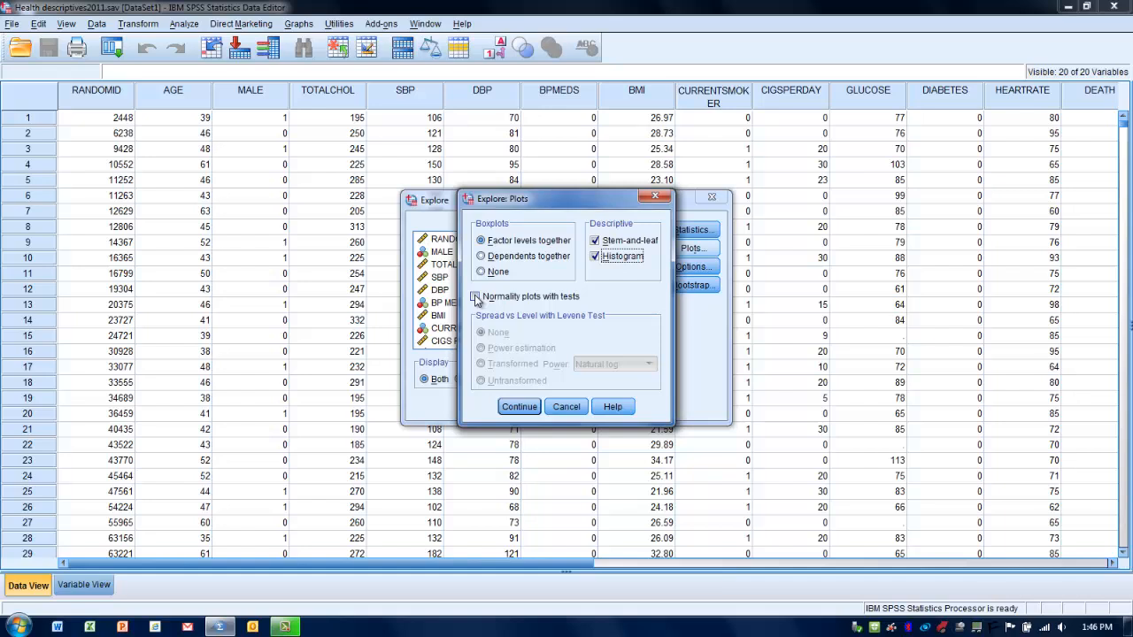
left_click(476, 297)
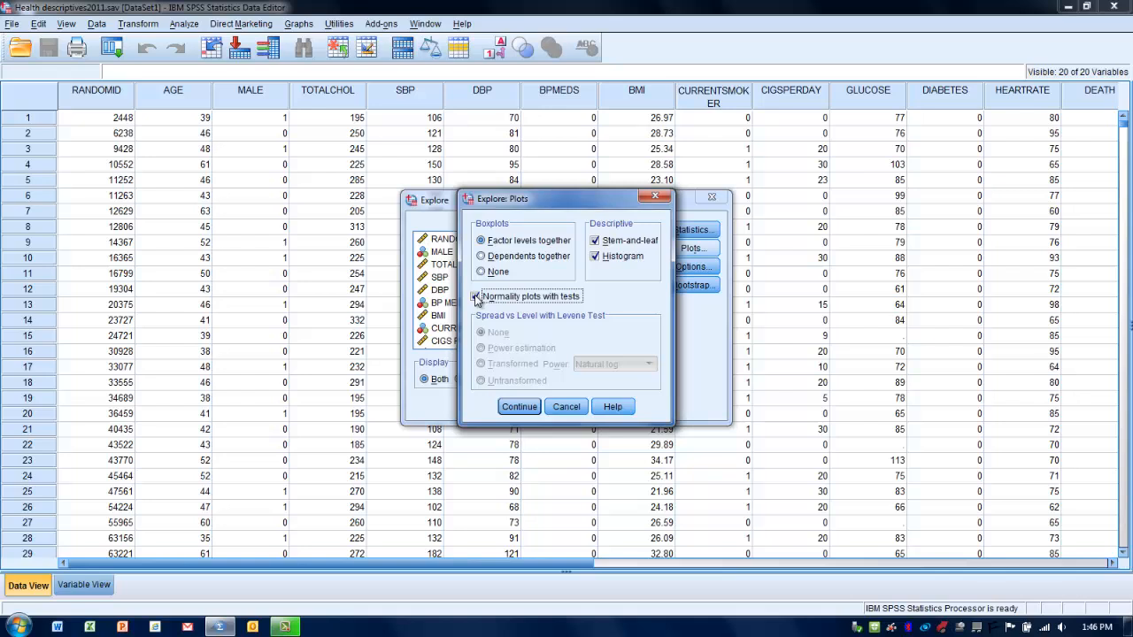
left_click(476, 297)
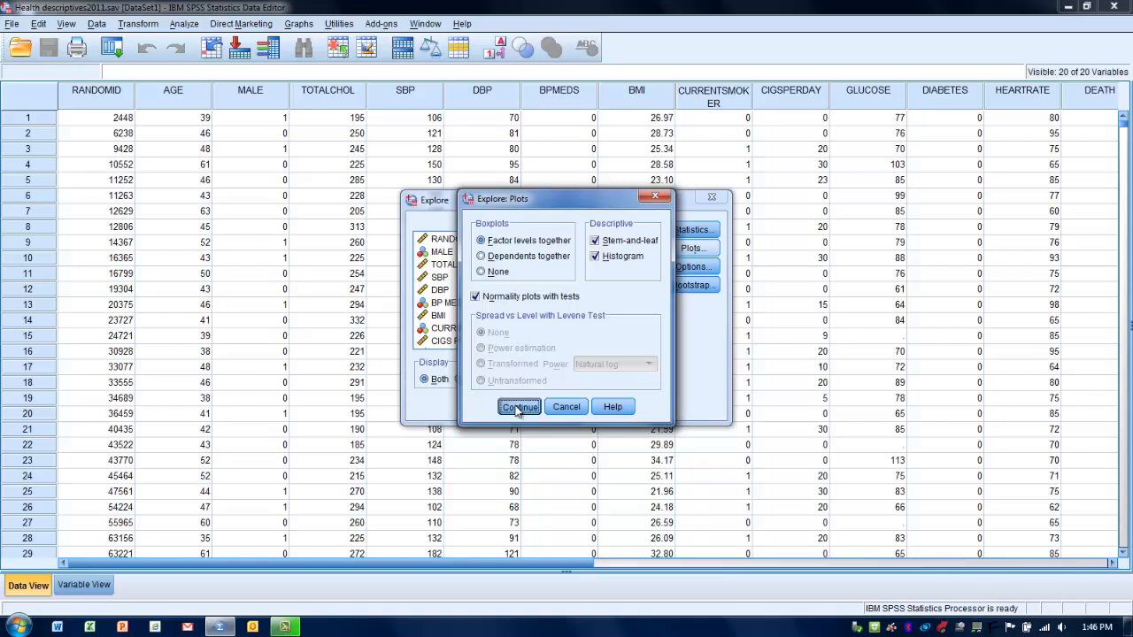
left_click(518, 405)
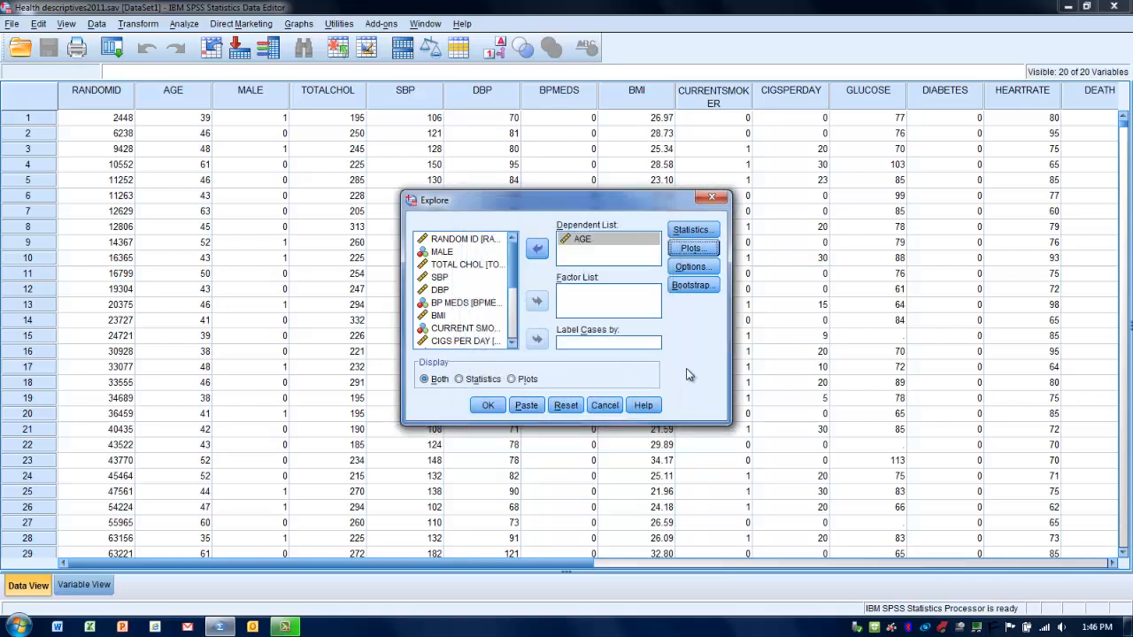
mouse_move(623, 416)
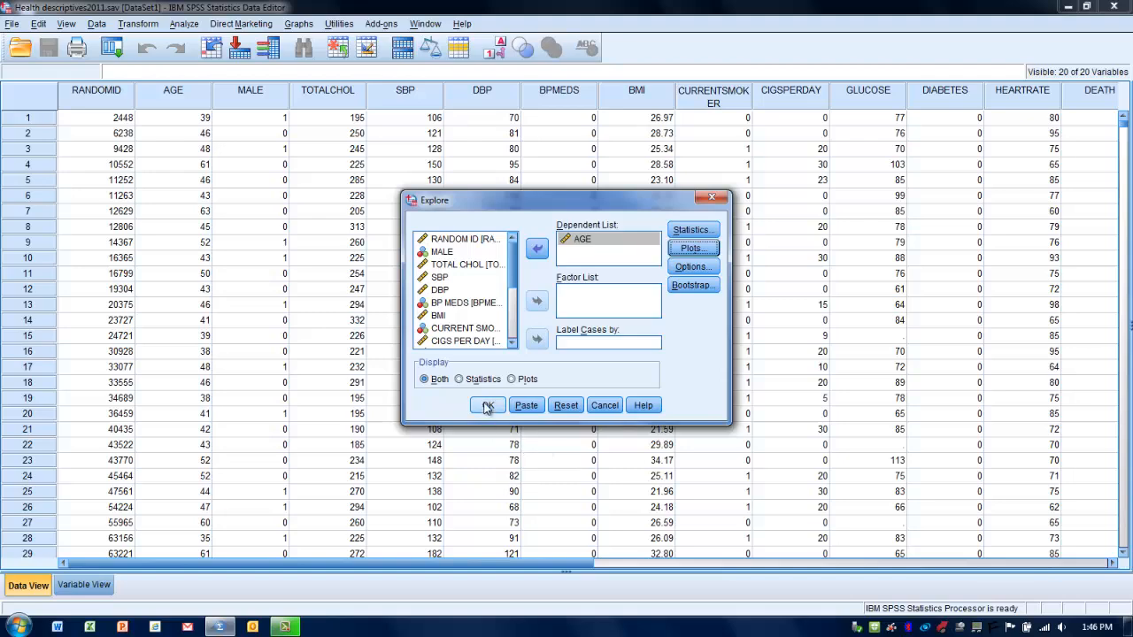
- Run the AGE exploration with OK and maximize the Output Viewer window
left_click(487, 405)
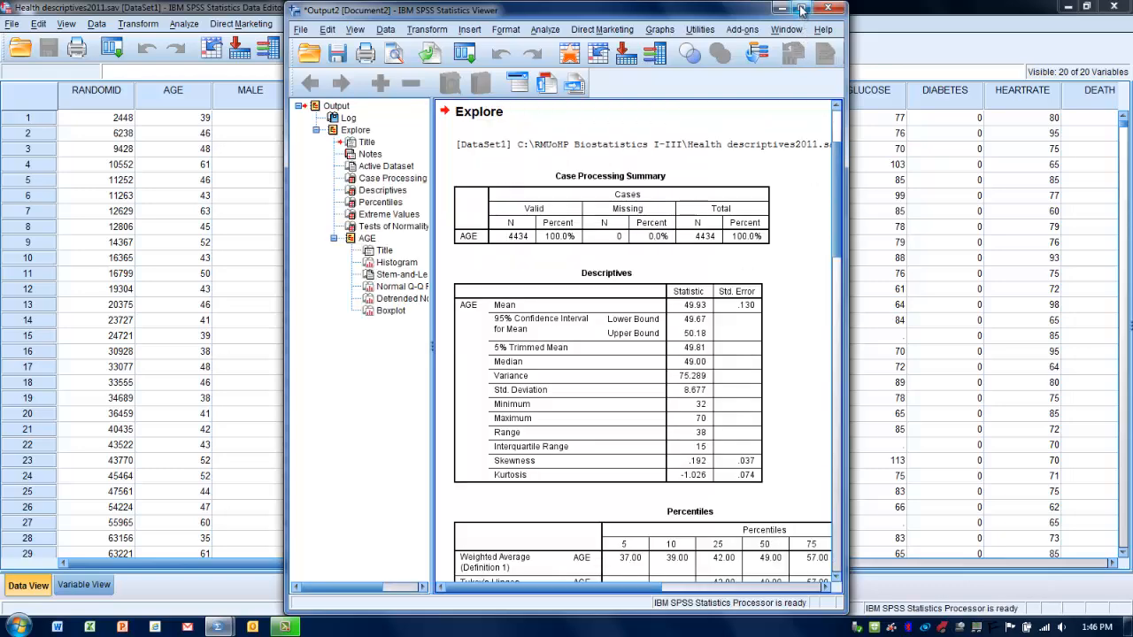
left_click(797, 11)
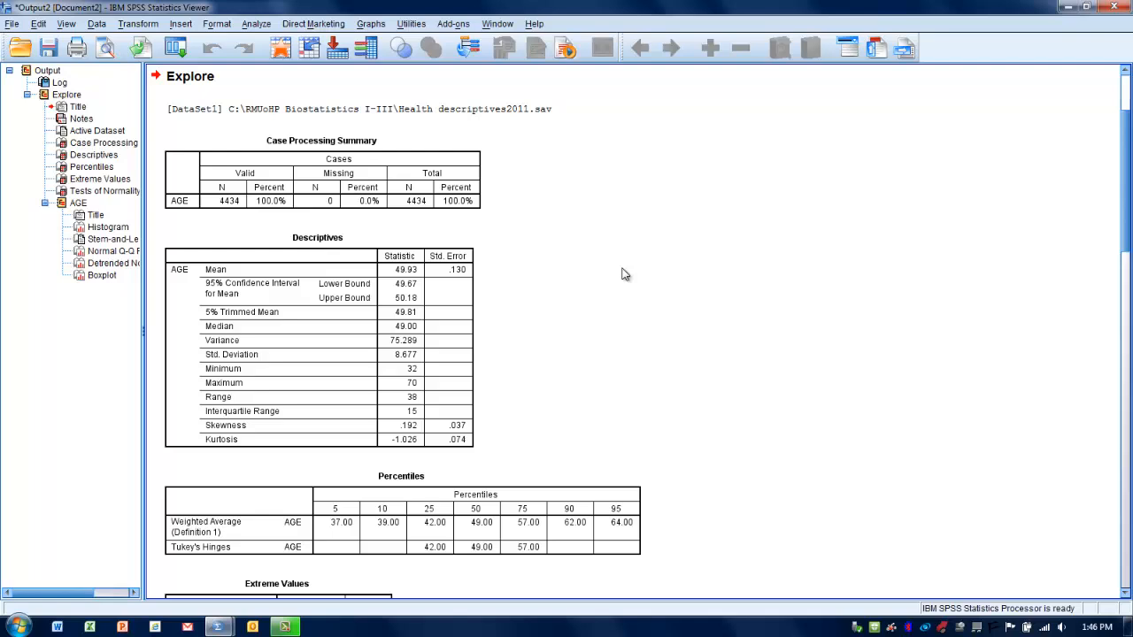
mouse_move(291, 225)
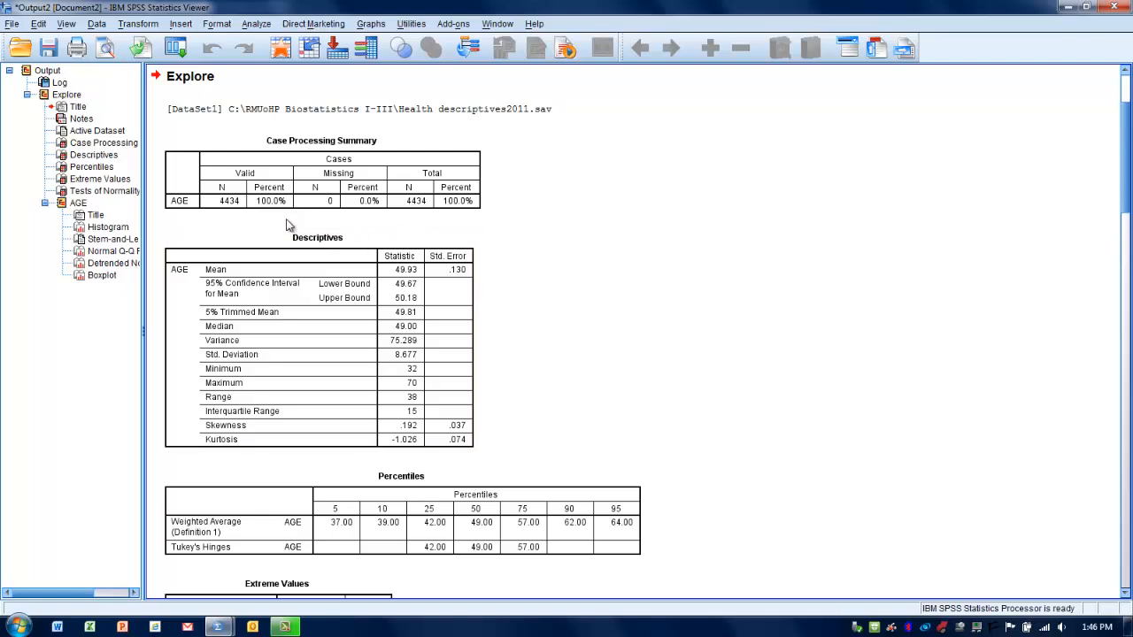
mouse_move(294, 221)
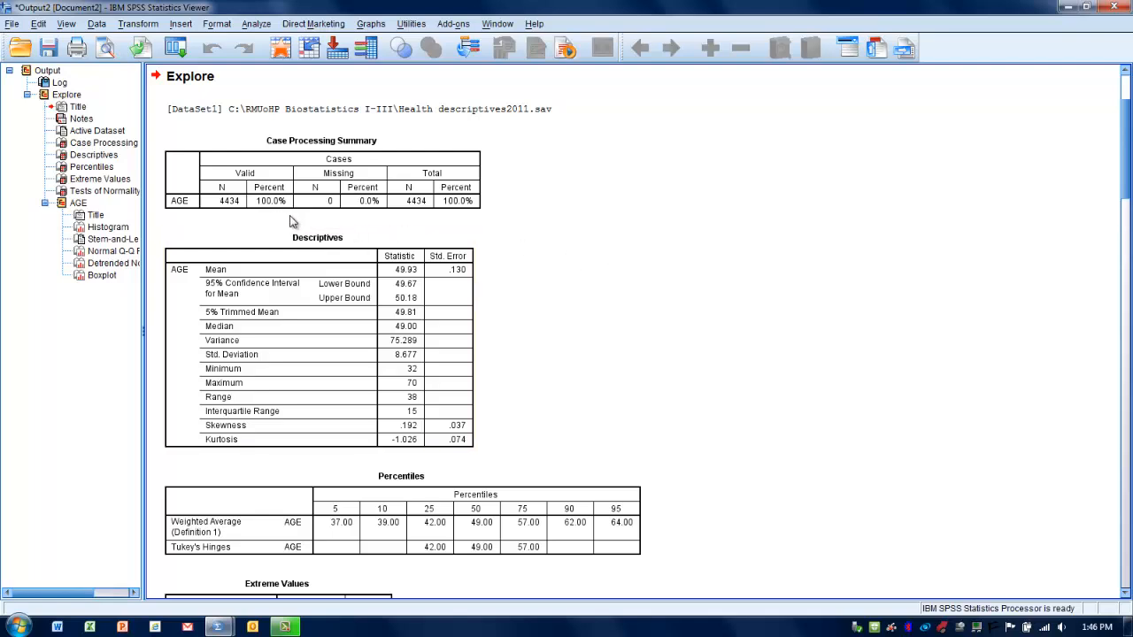
mouse_move(279, 223)
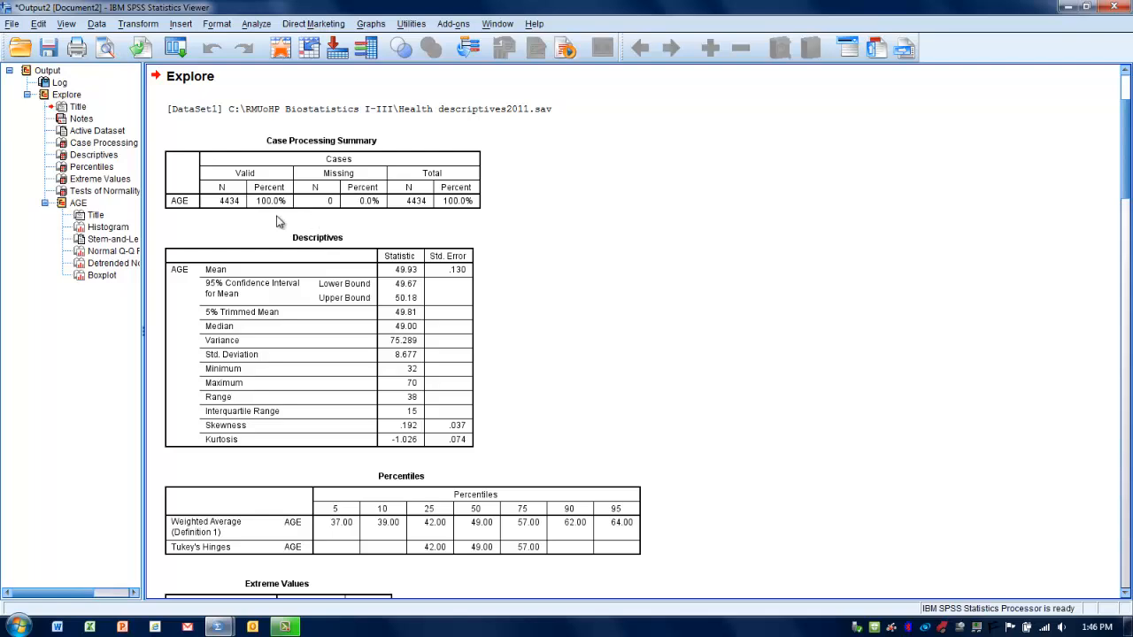
left_click(221, 200)
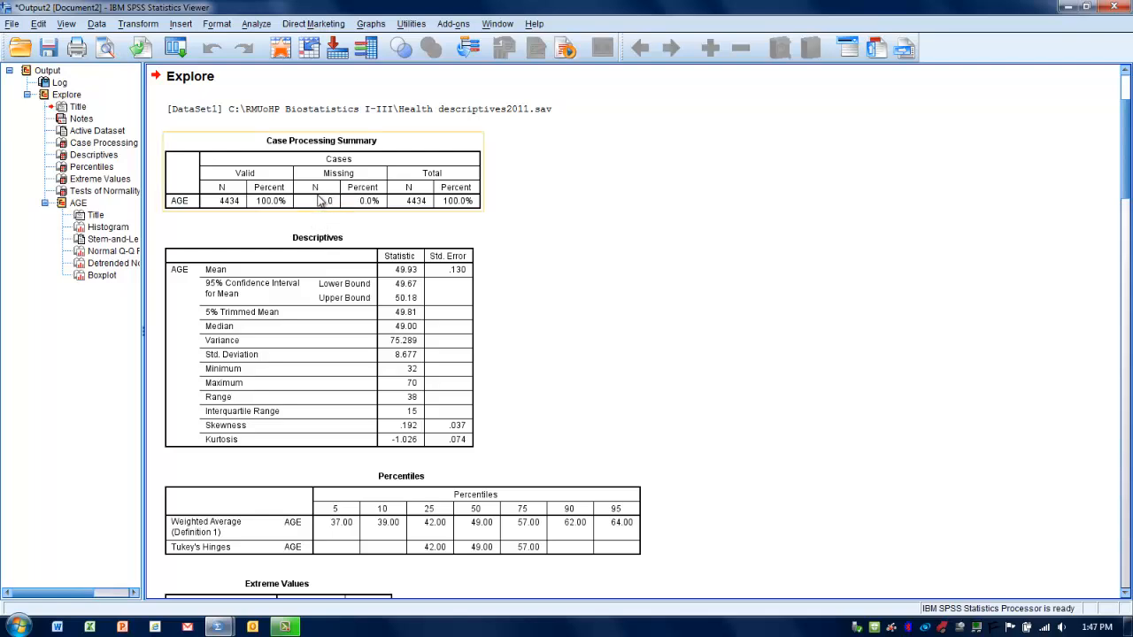
mouse_move(339, 213)
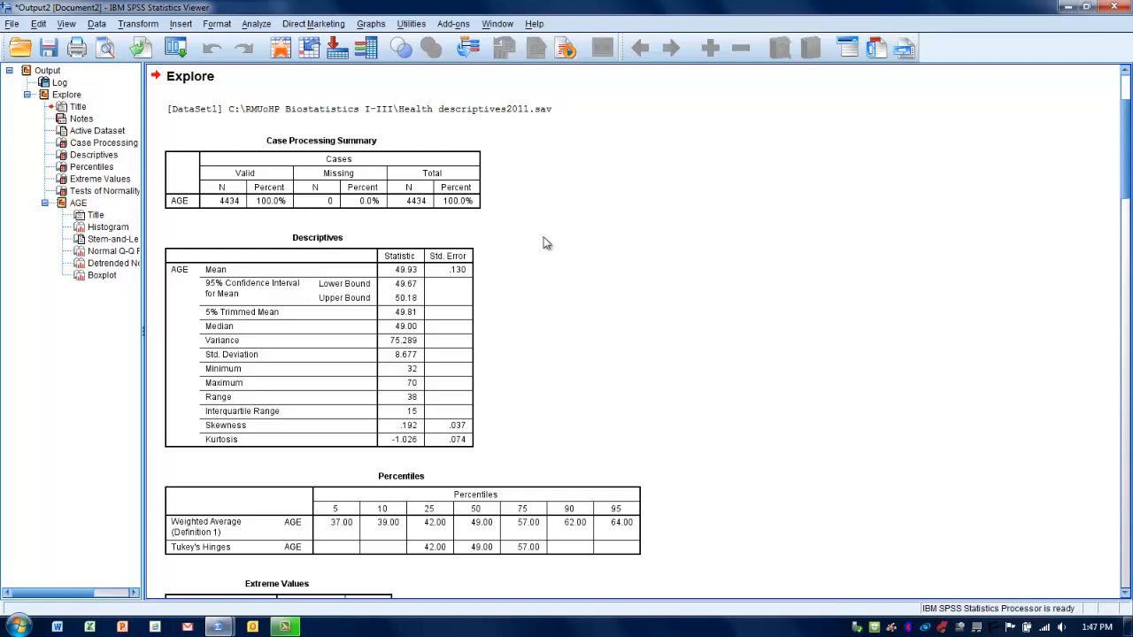
mouse_move(471, 316)
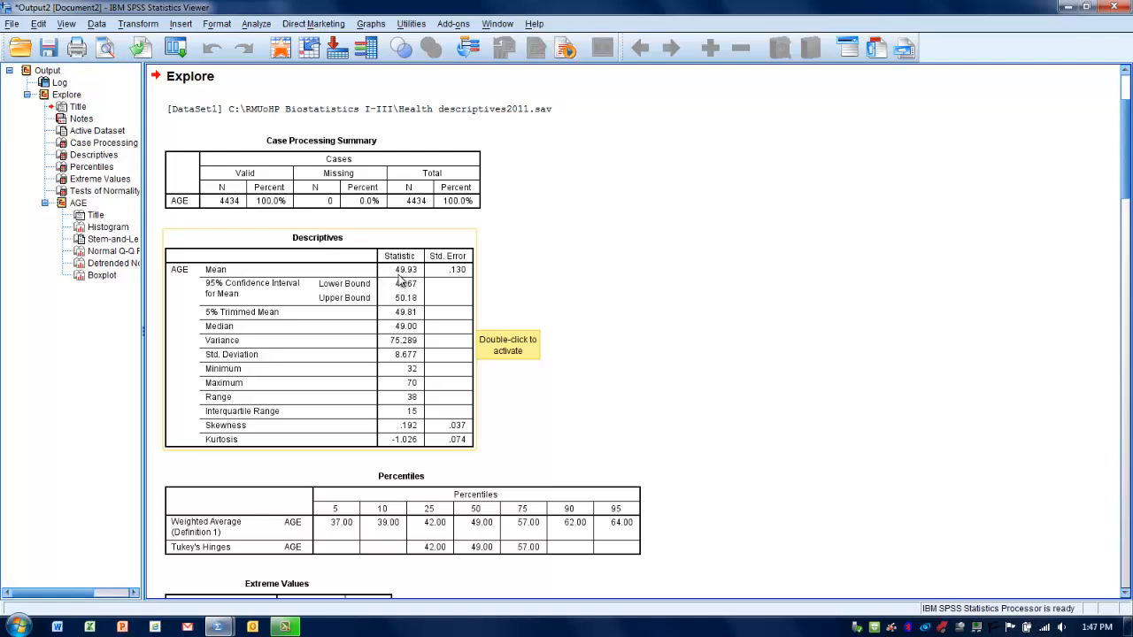
mouse_move(404, 281)
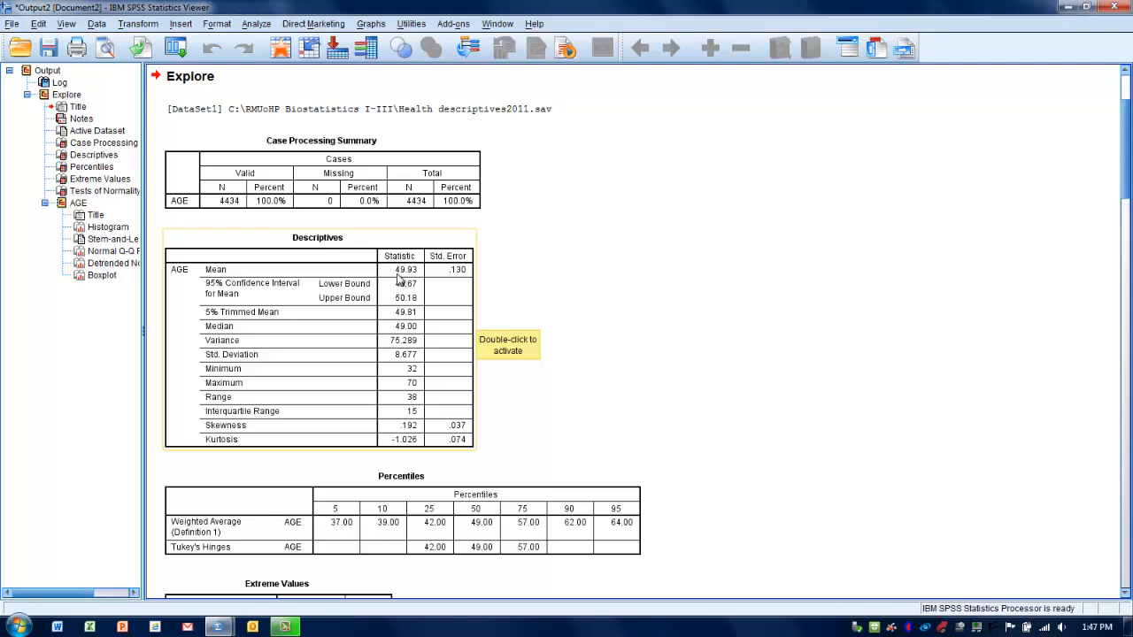
mouse_move(410, 282)
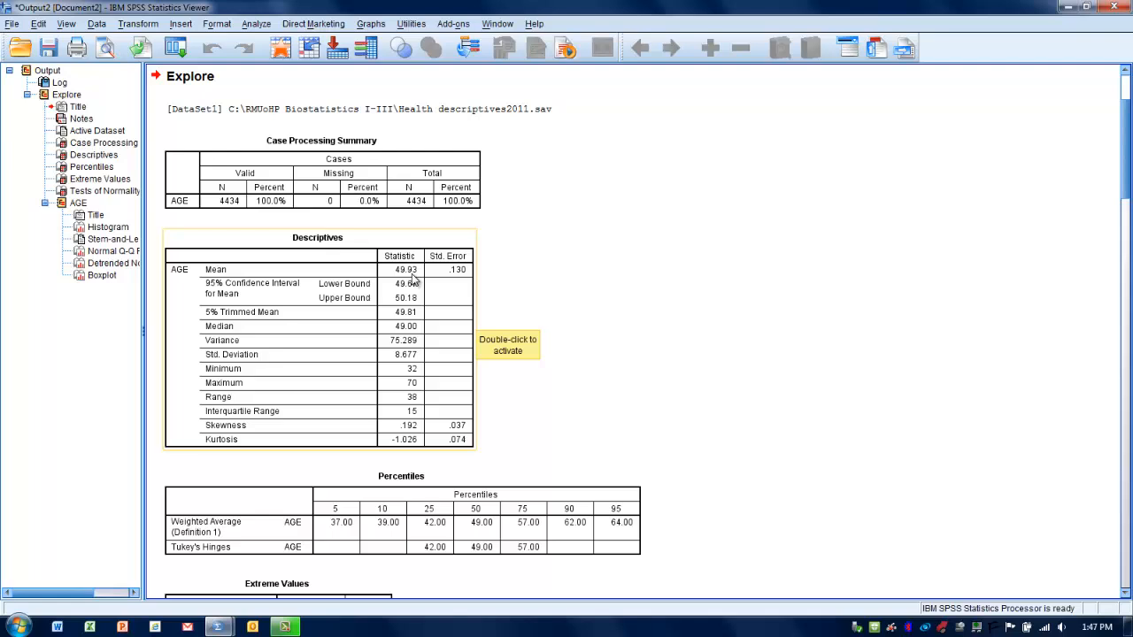
mouse_move(424, 308)
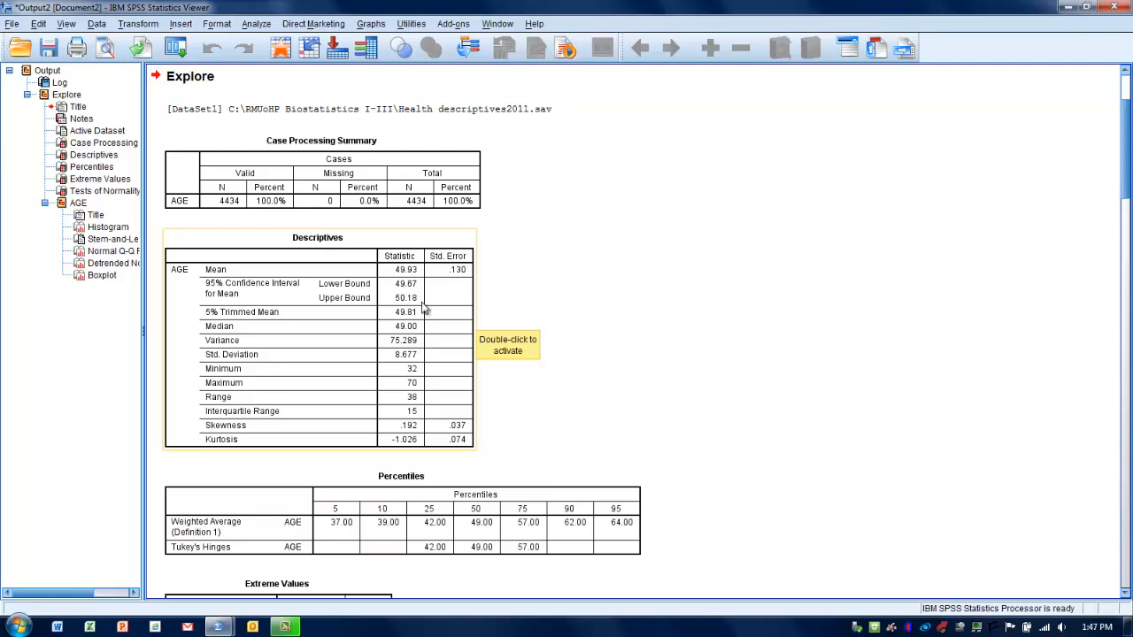
mouse_move(415, 285)
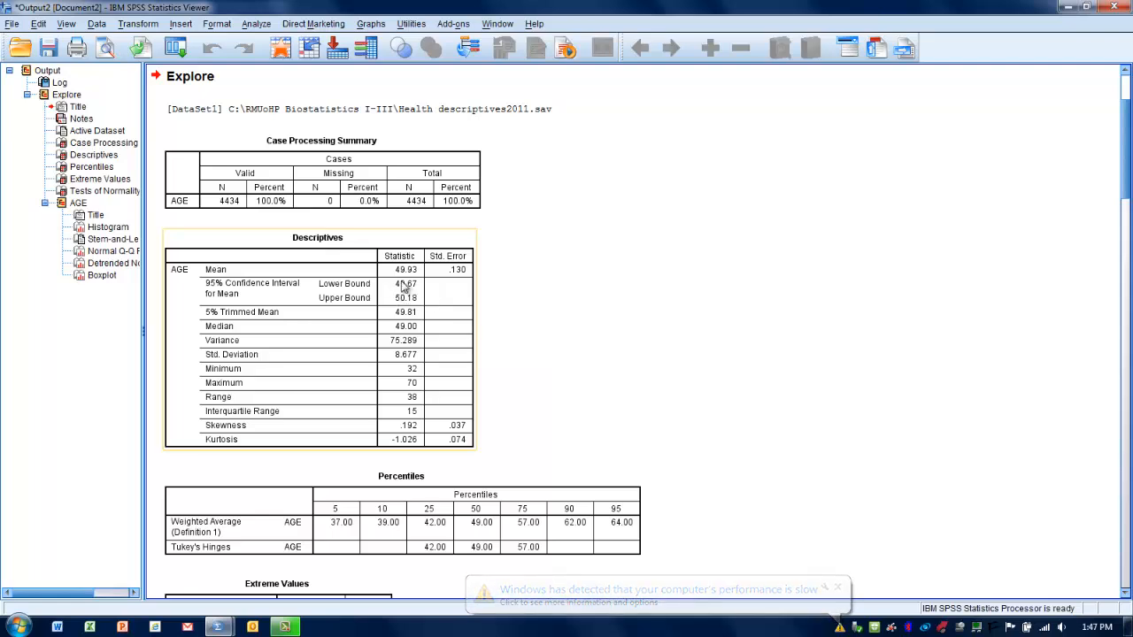
mouse_move(432, 285)
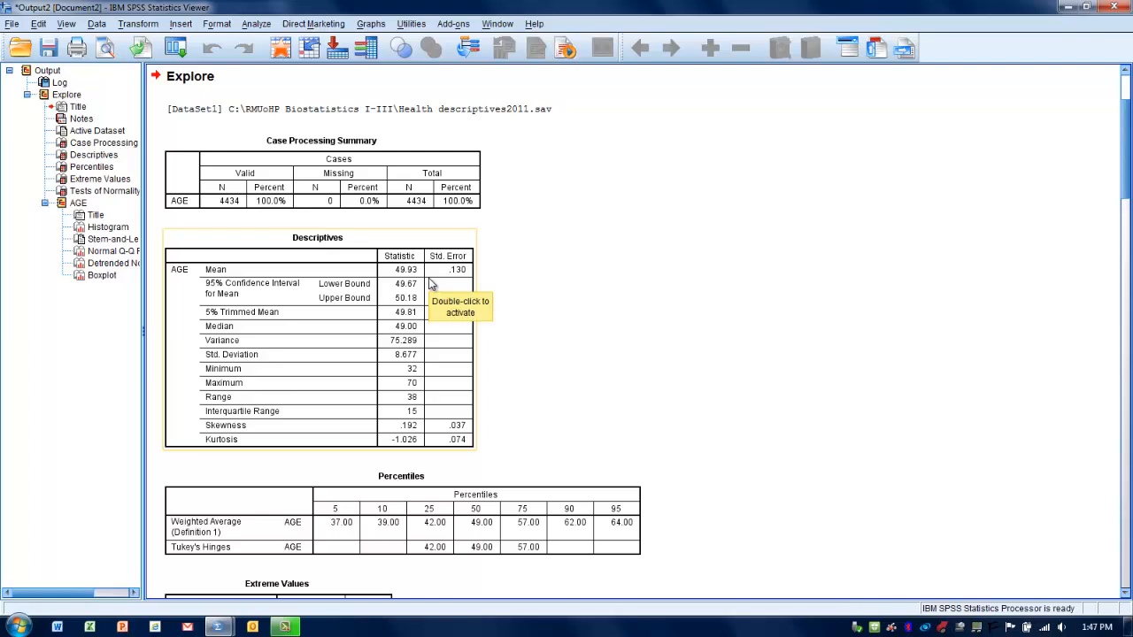
mouse_move(524, 304)
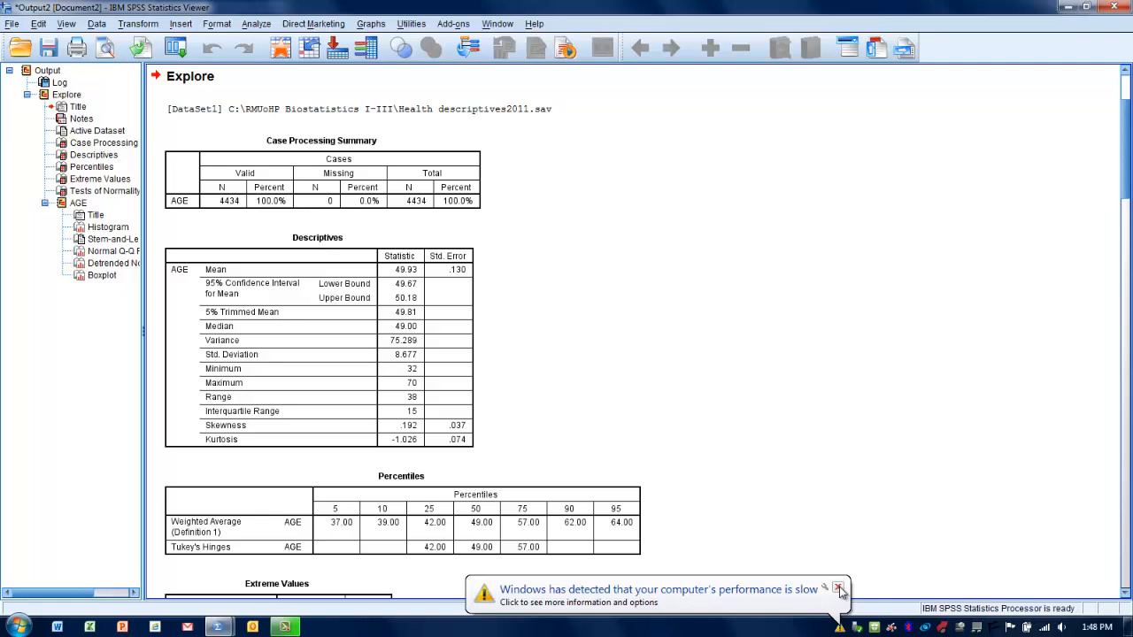
left_click(839, 589)
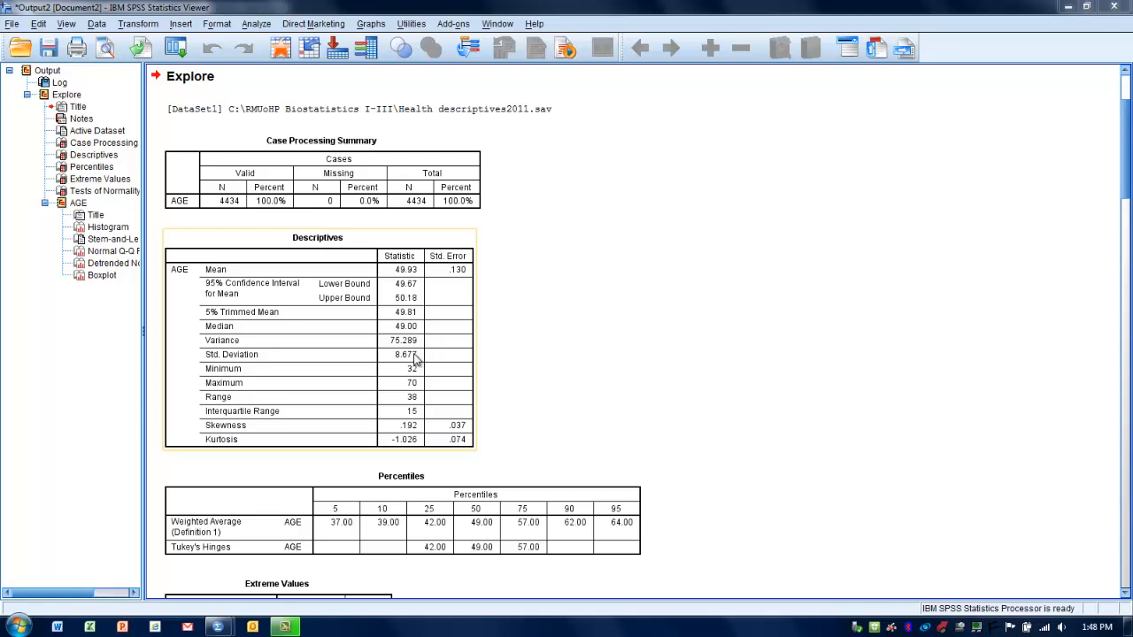
mouse_move(396, 367)
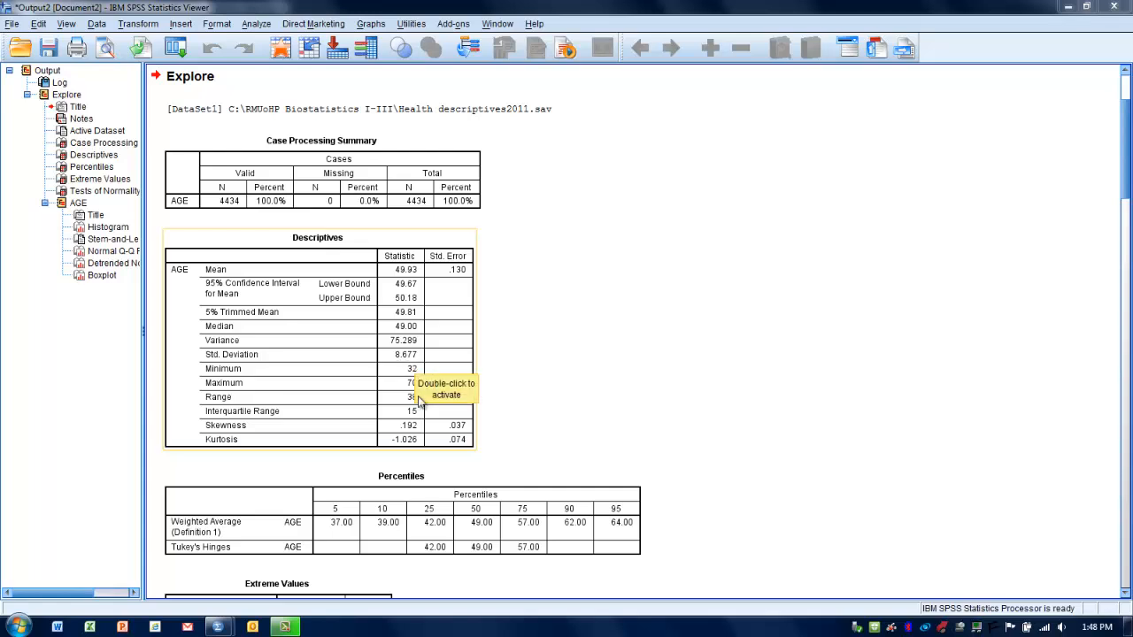
mouse_move(522, 414)
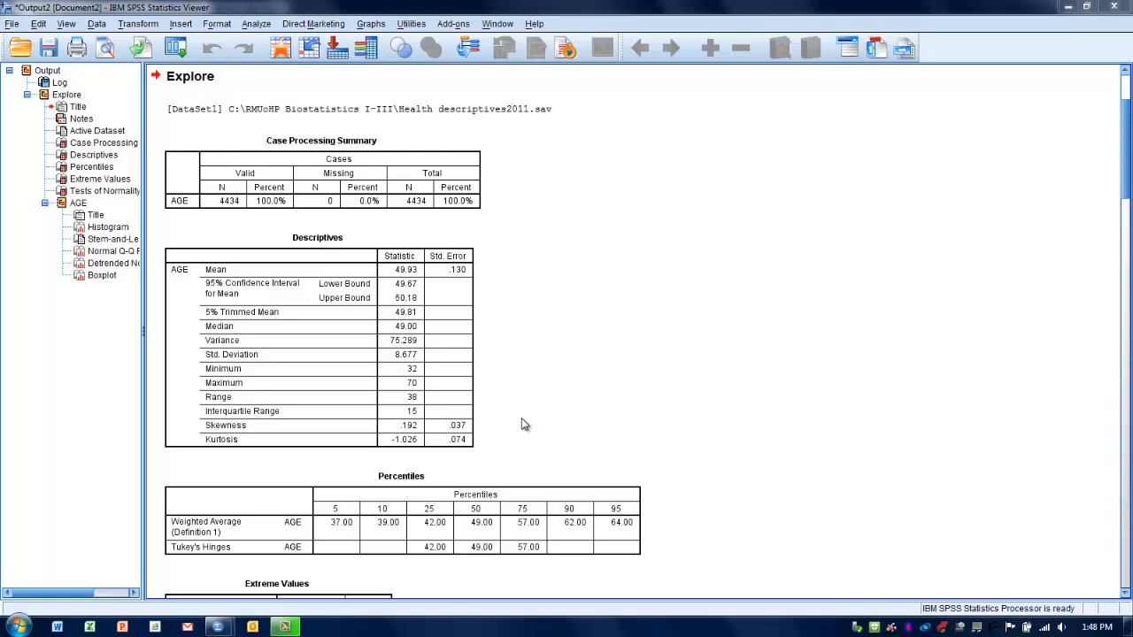
mouse_move(449, 471)
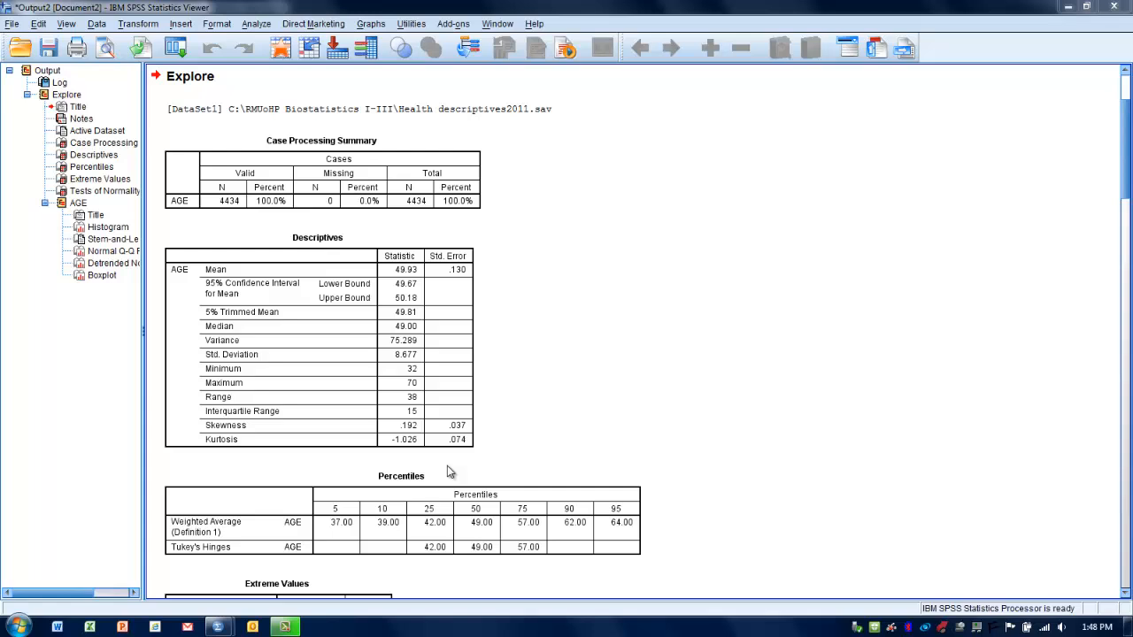
left_click(222, 434)
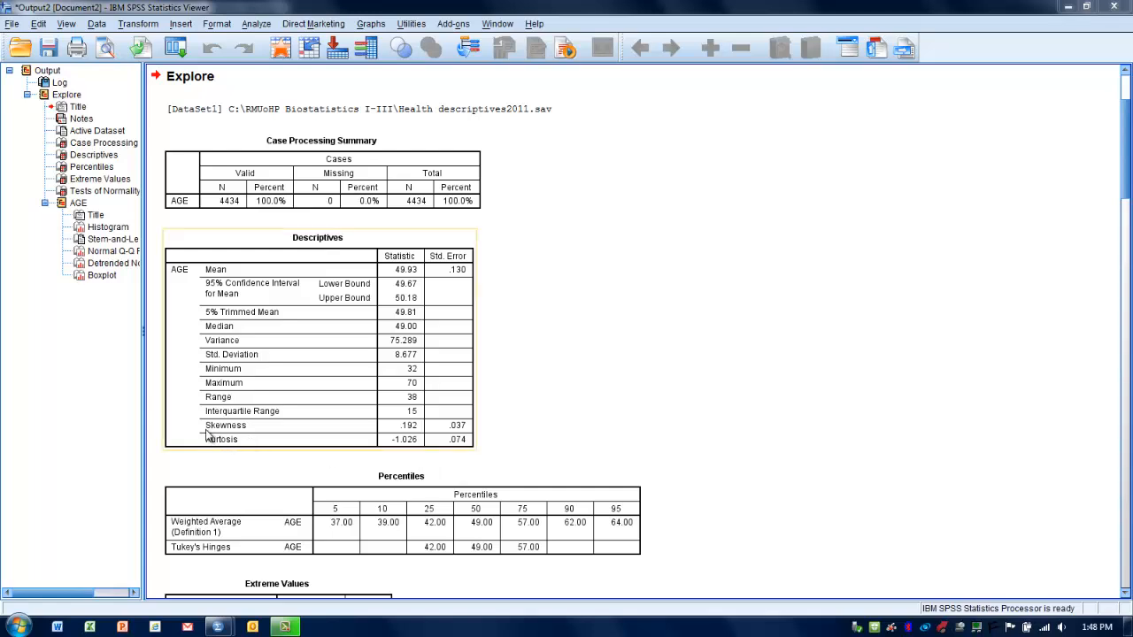
mouse_move(248, 439)
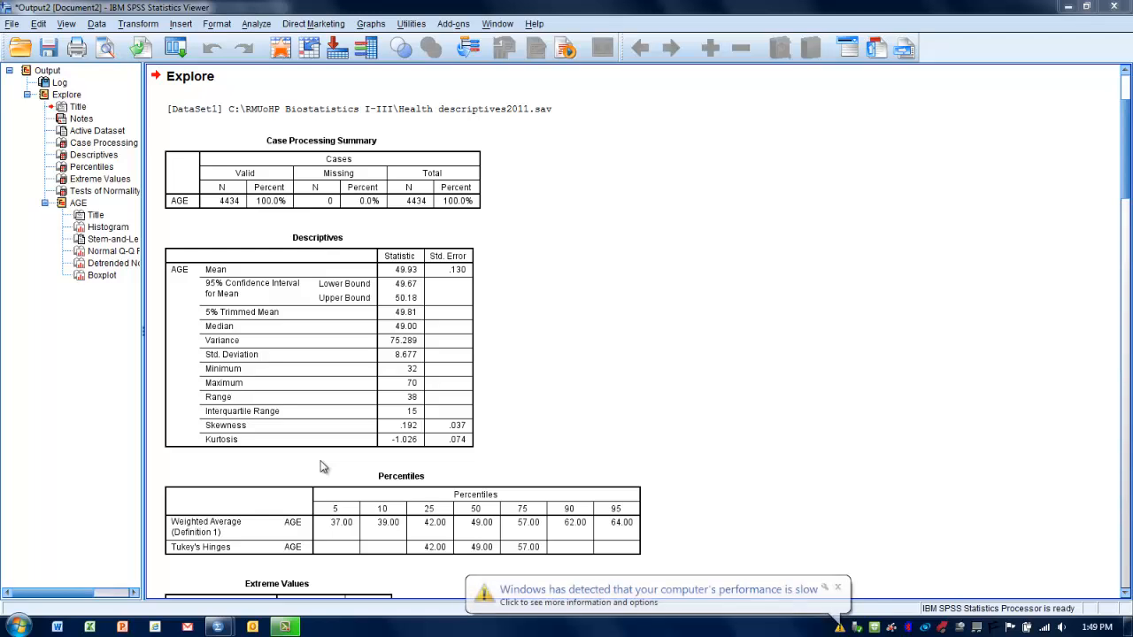
left_click(317, 336)
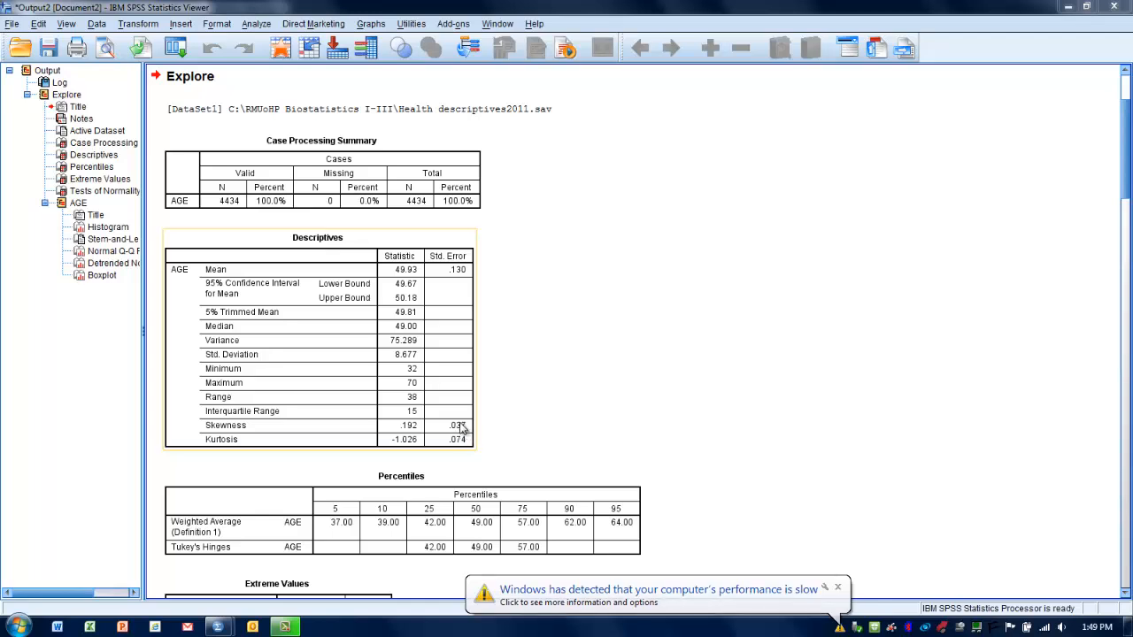
mouse_move(461, 434)
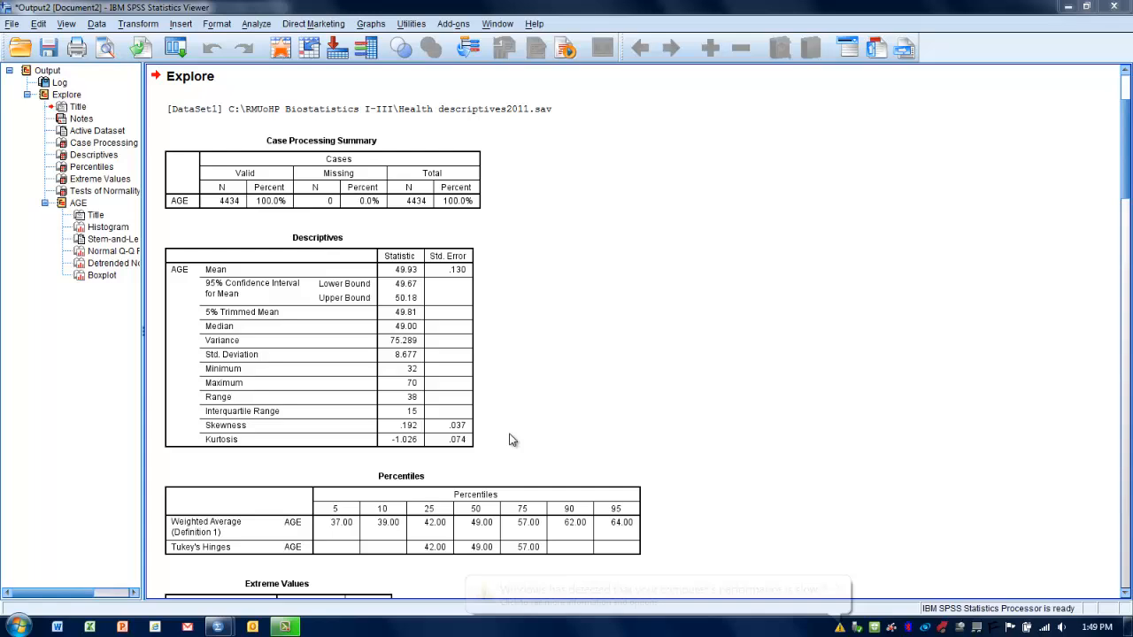
left_click(411, 439)
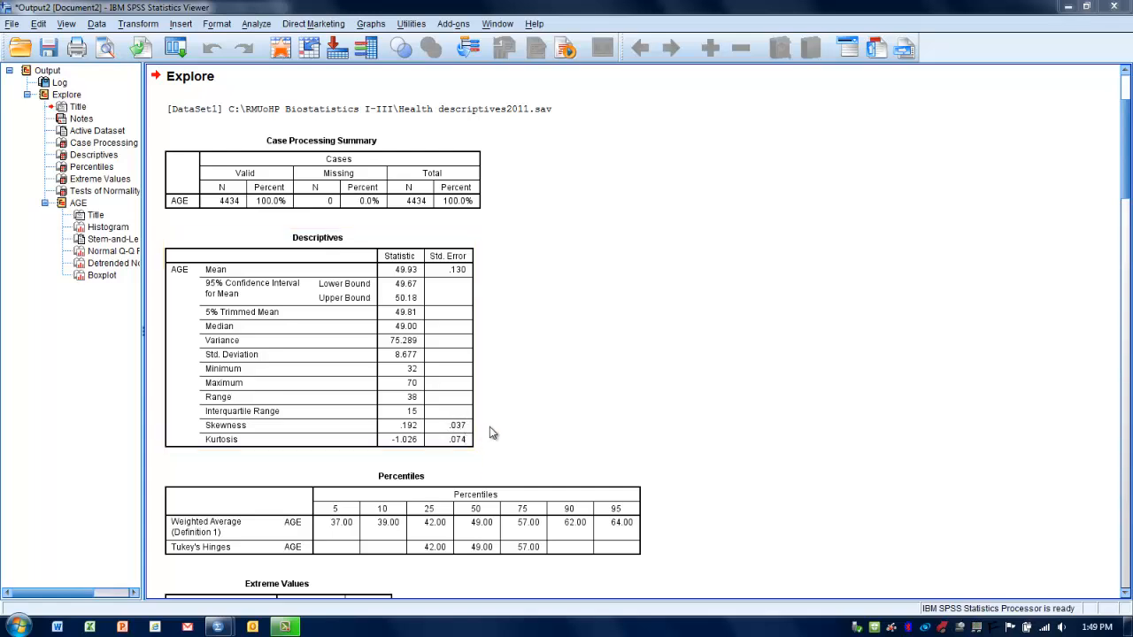
mouse_move(521, 432)
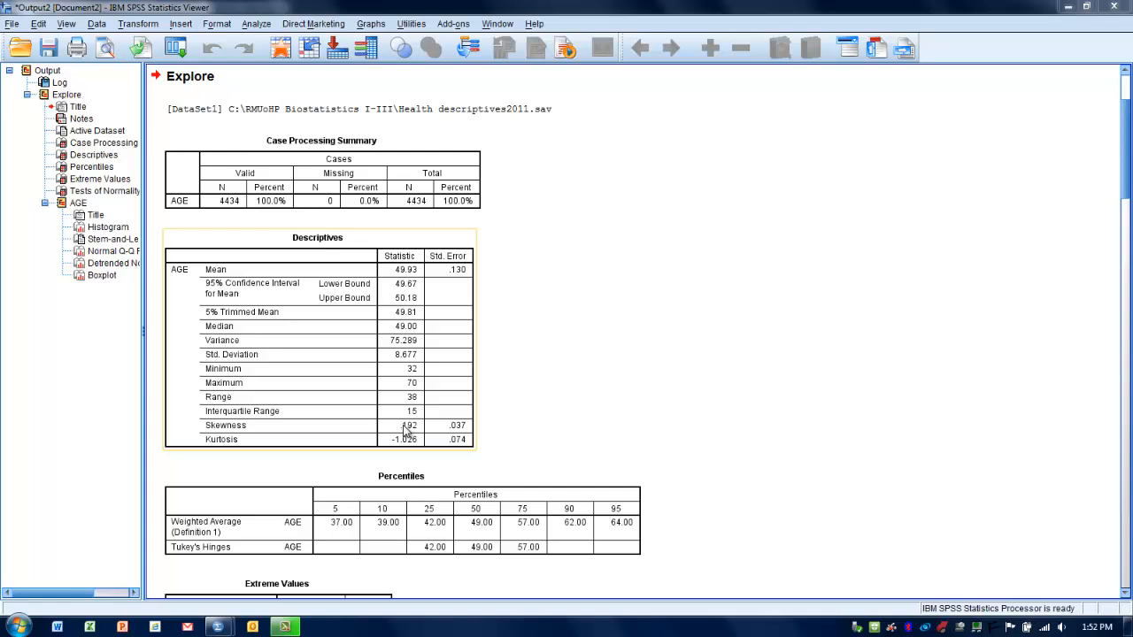
mouse_move(482, 425)
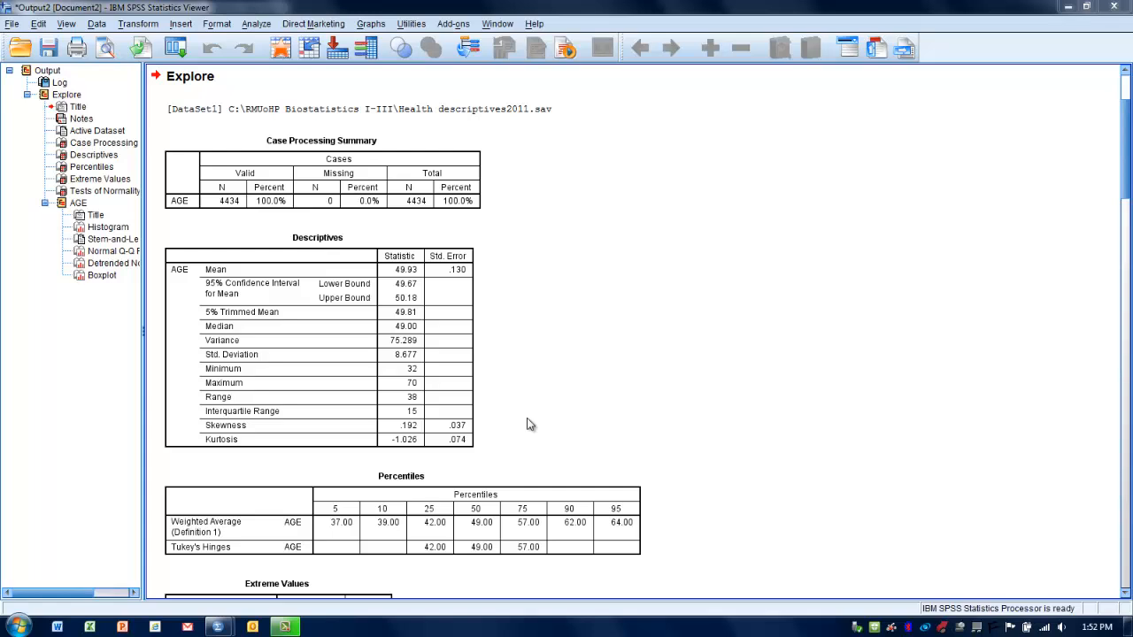
mouse_move(814, 475)
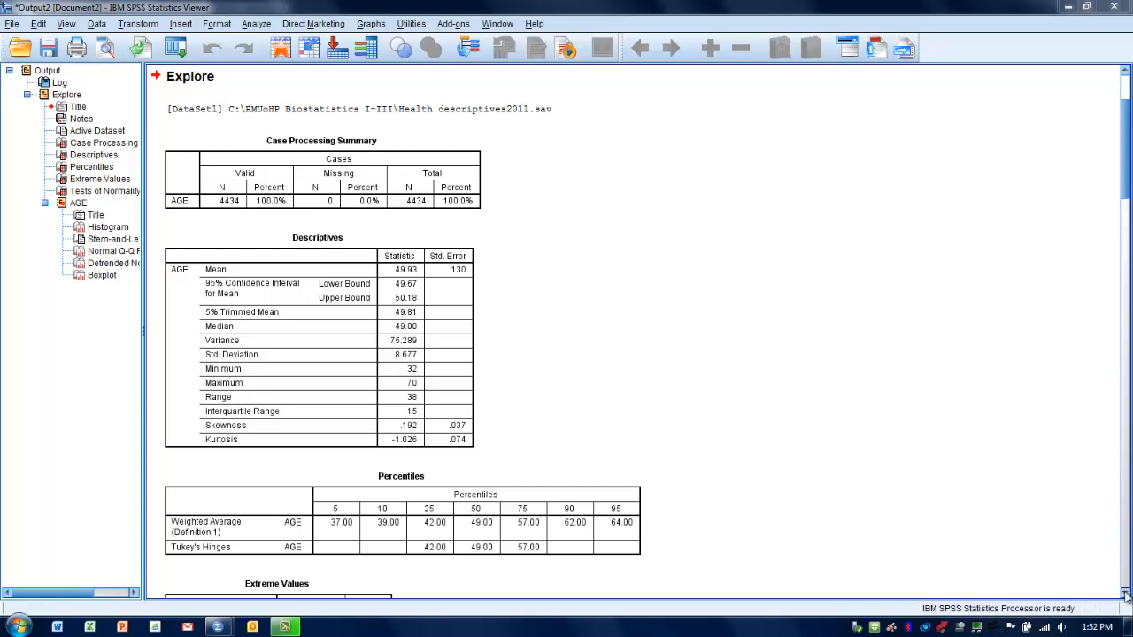
- Scroll the output down to the AGE Percentiles table (median 49, quartiles 42 and 57)
scroll("down", 3)
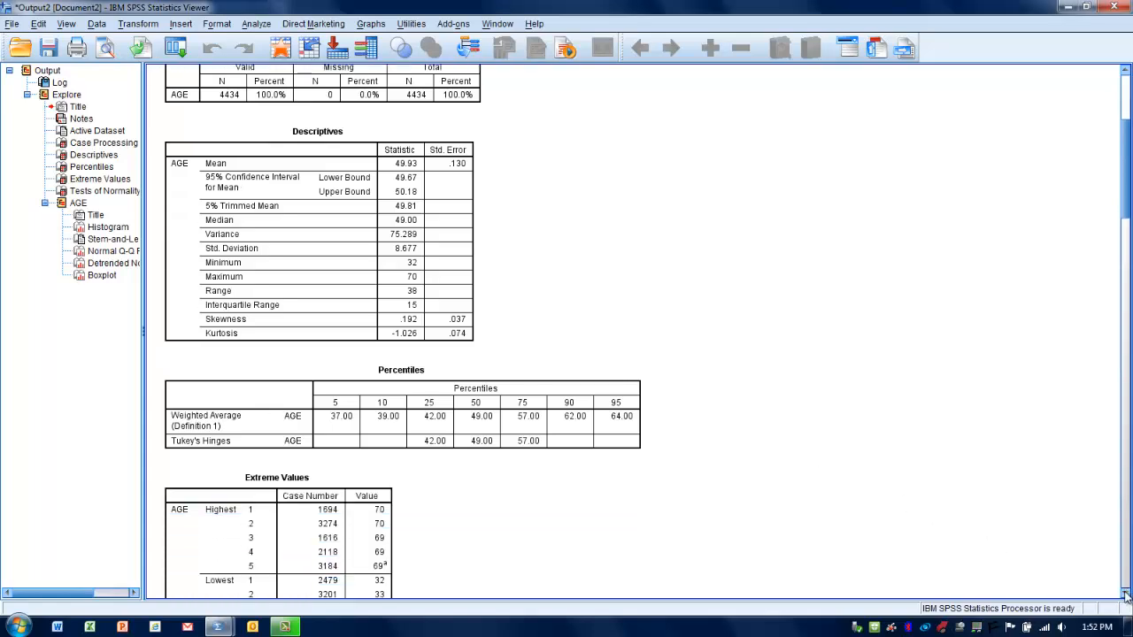
scroll("down", 3)
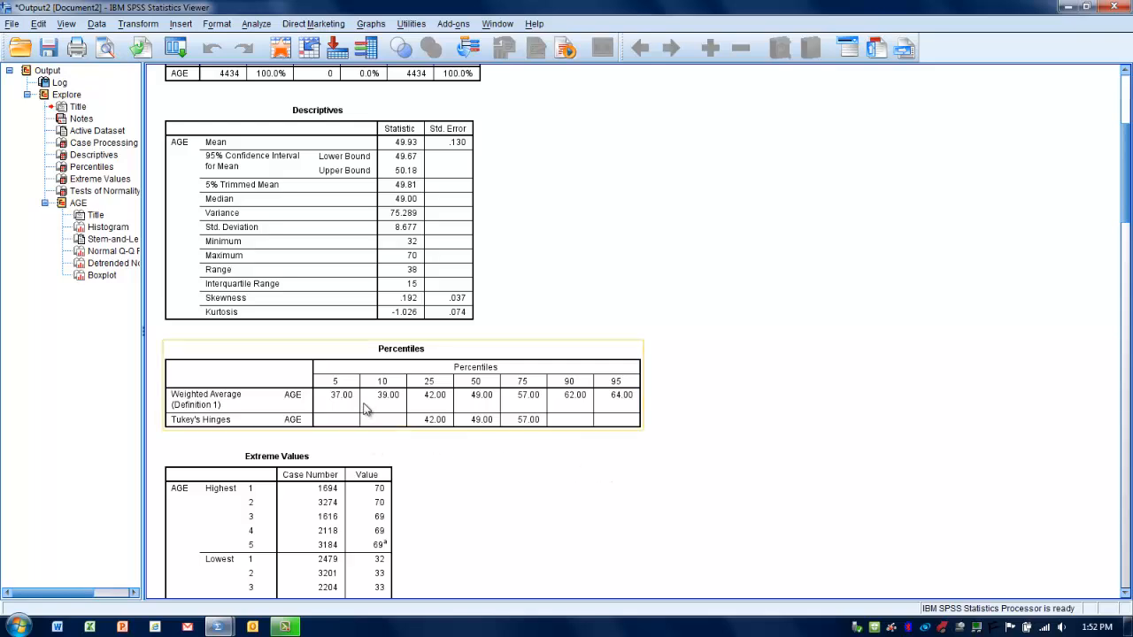
mouse_move(368, 407)
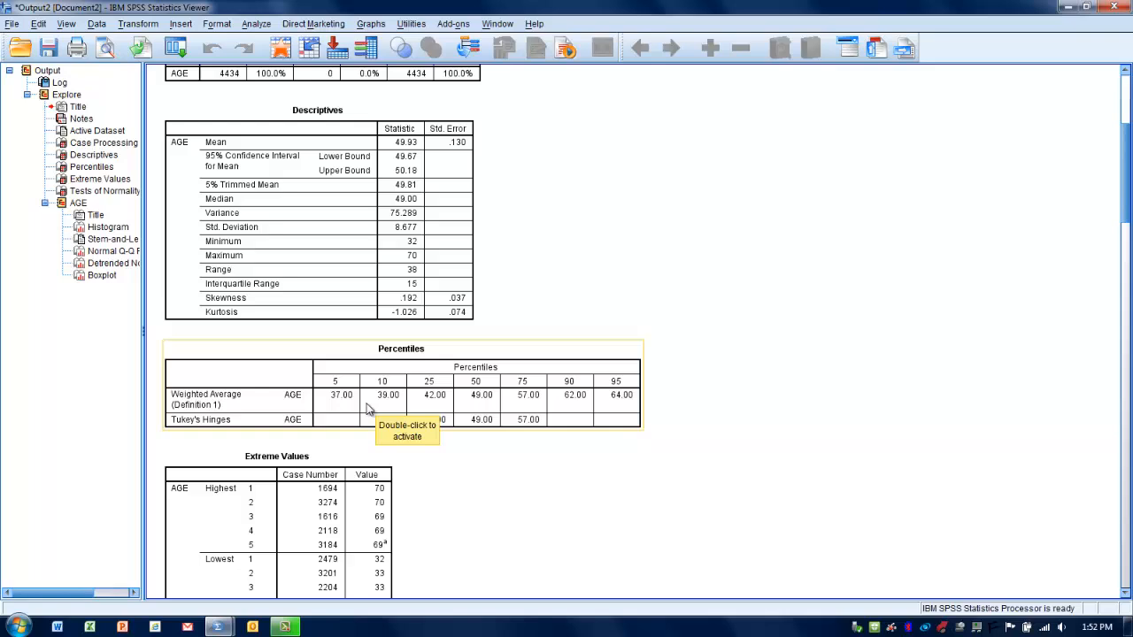
mouse_move(344, 407)
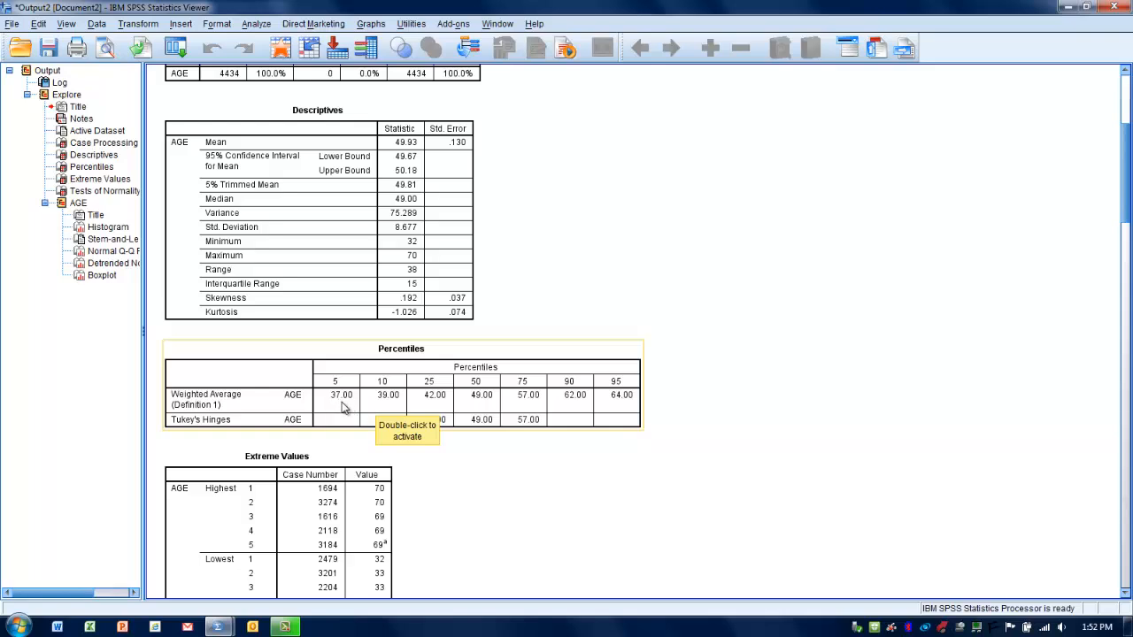
mouse_move(481, 407)
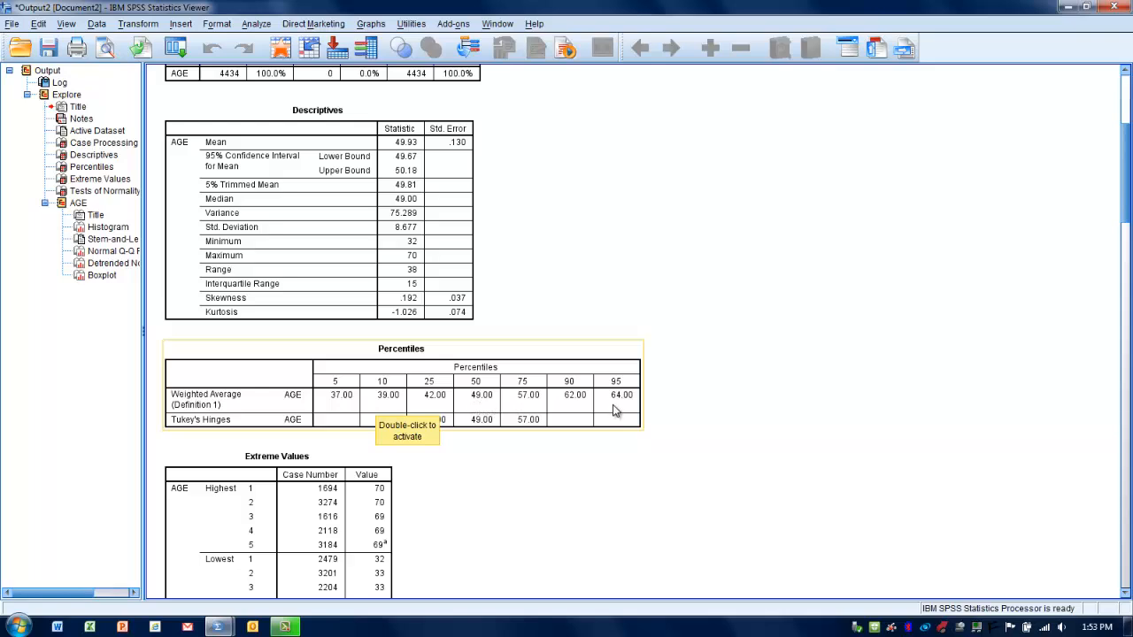
mouse_move(689, 424)
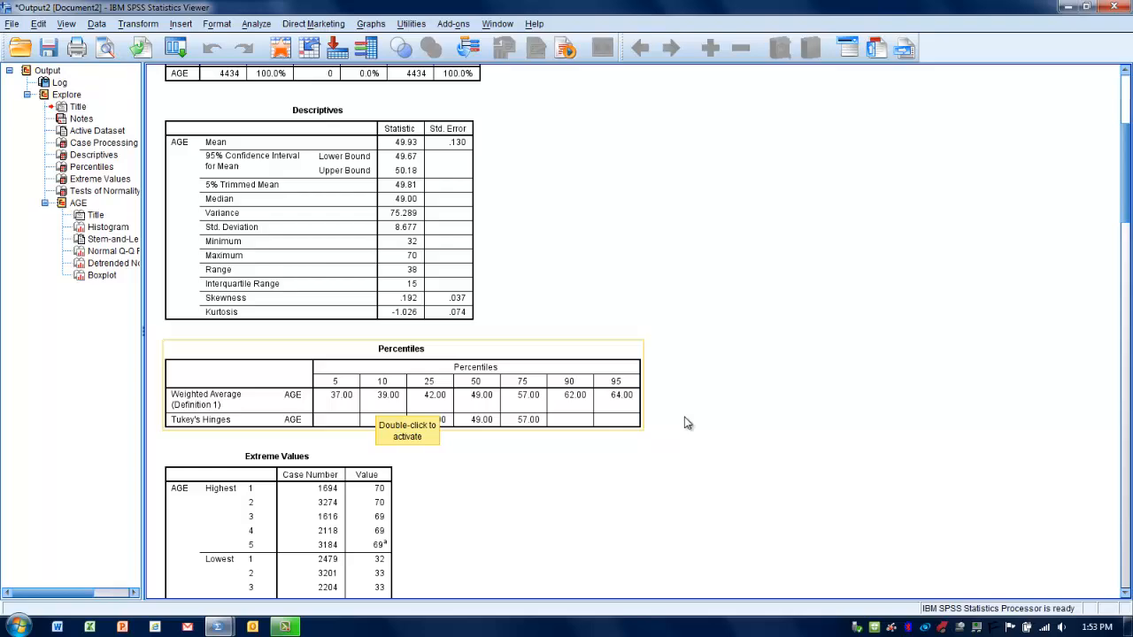
mouse_move(853, 483)
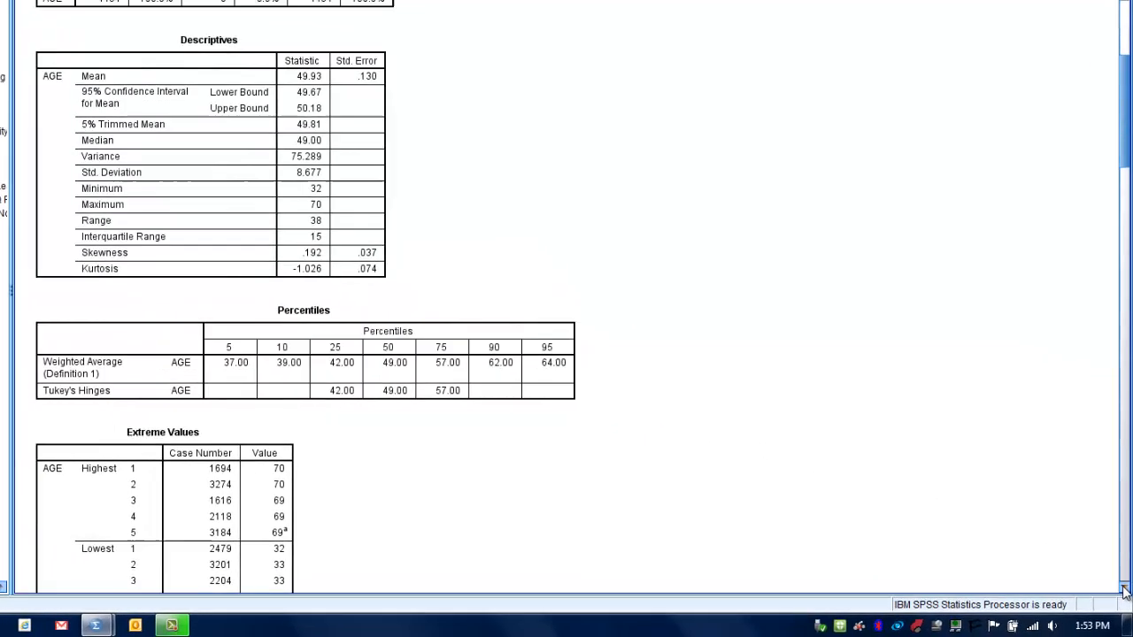
scroll("down", 3)
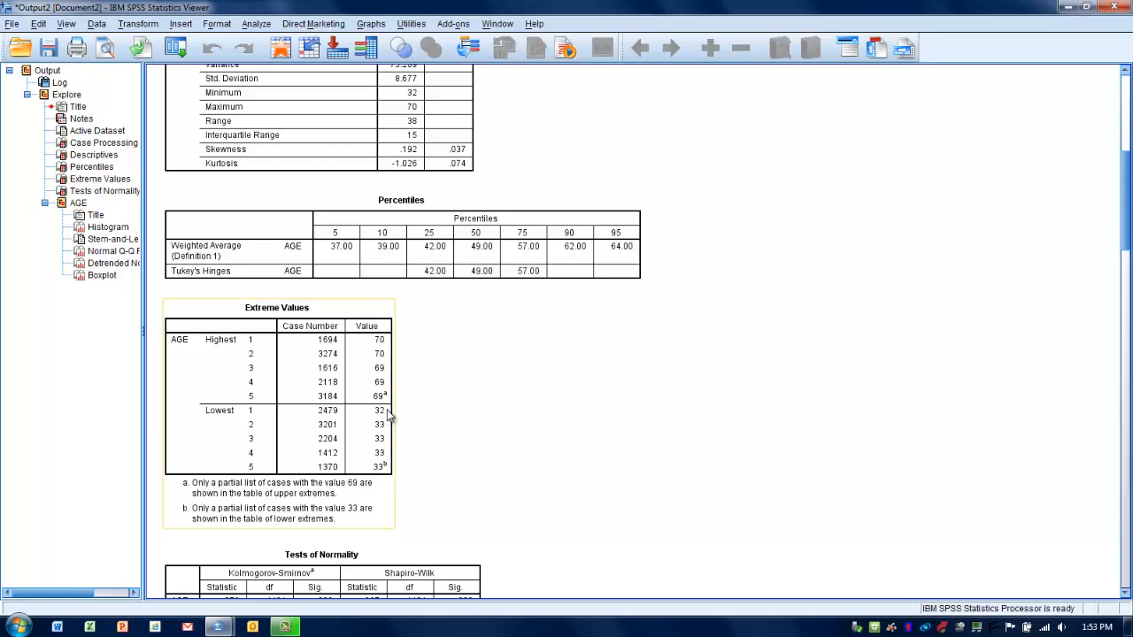
mouse_move(386, 433)
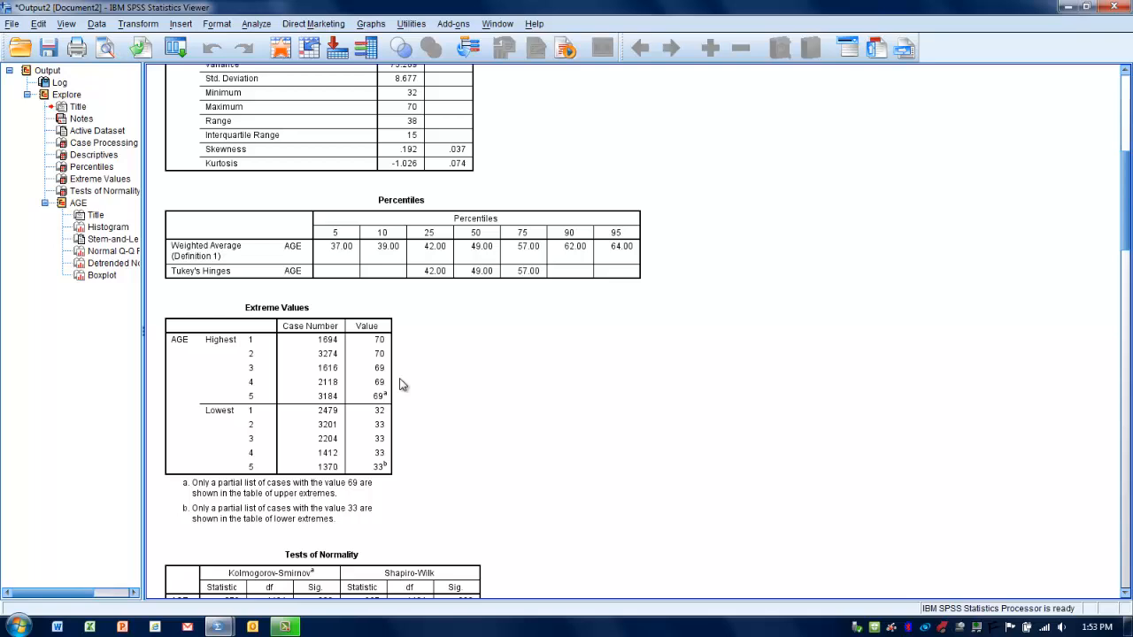
mouse_move(416, 376)
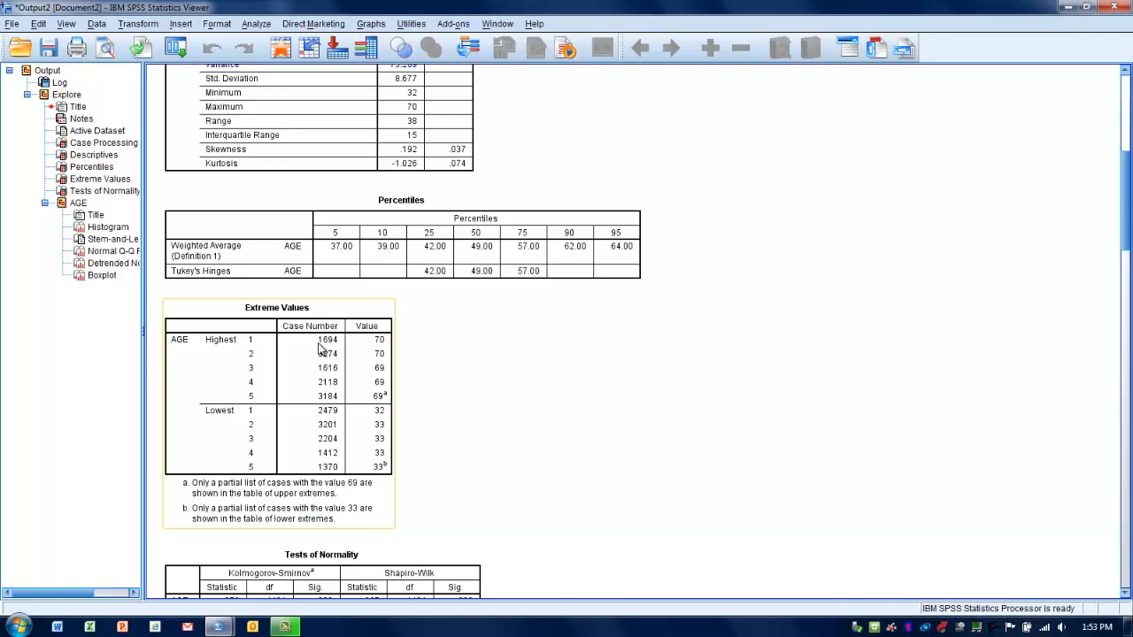
mouse_move(344, 352)
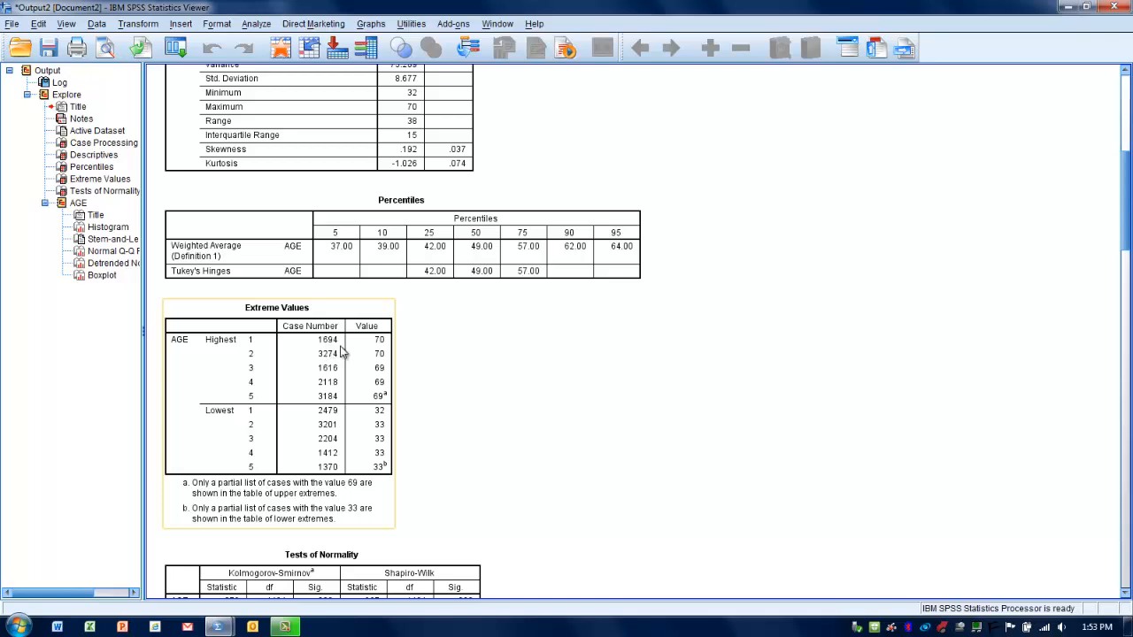
mouse_move(379, 353)
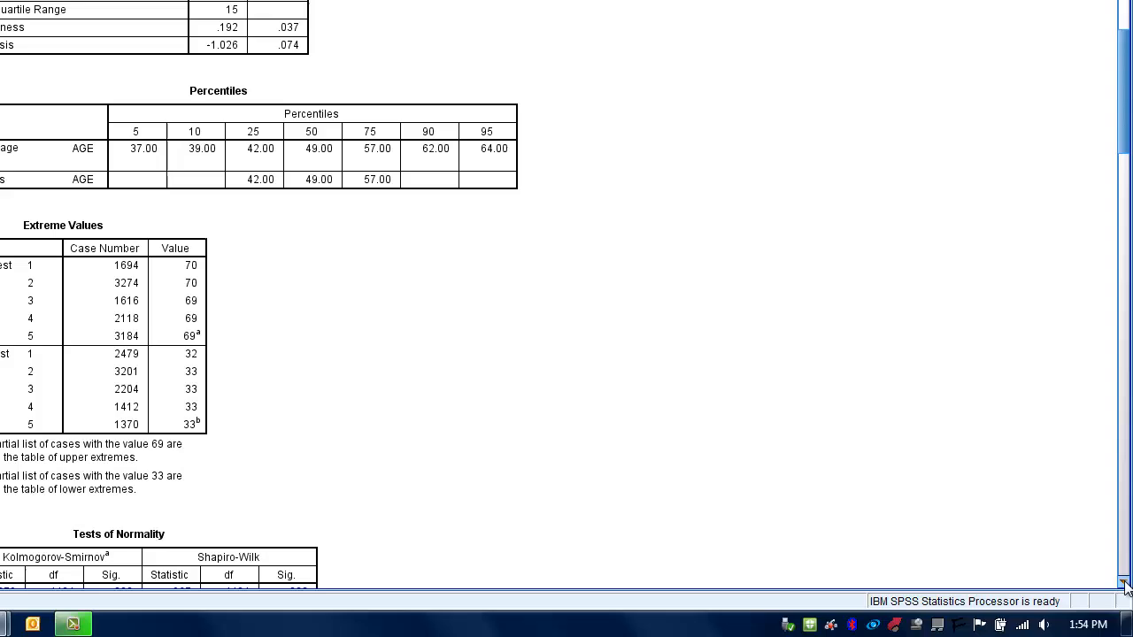
- Scroll down to the Tests of Normality table with the AGE histogram starting below it
scroll("down", 3)
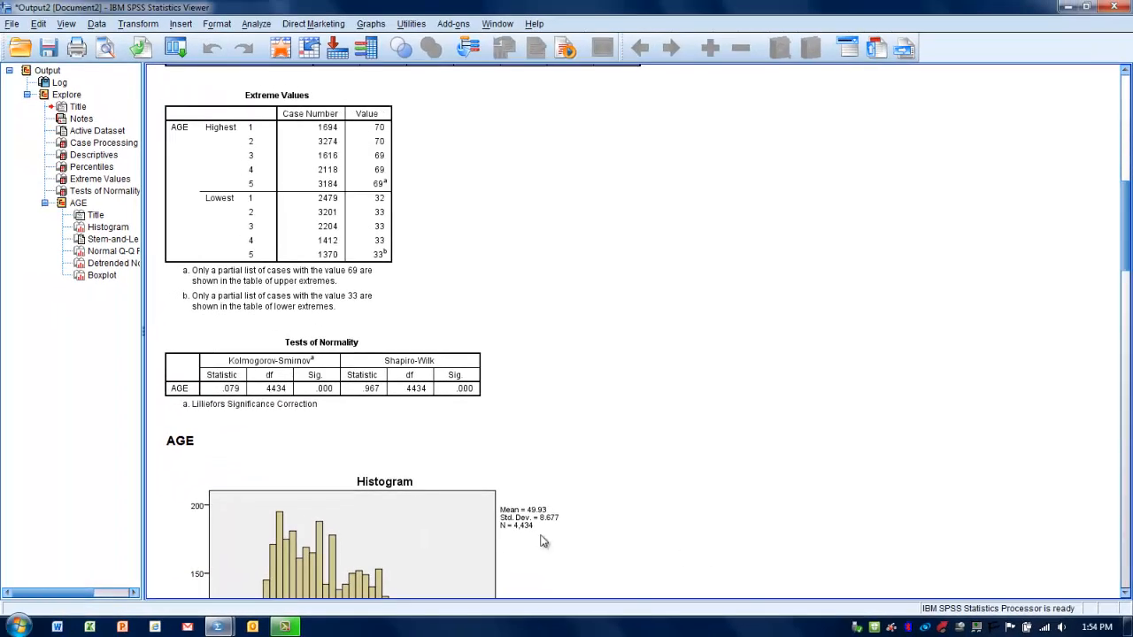
left_click(322, 372)
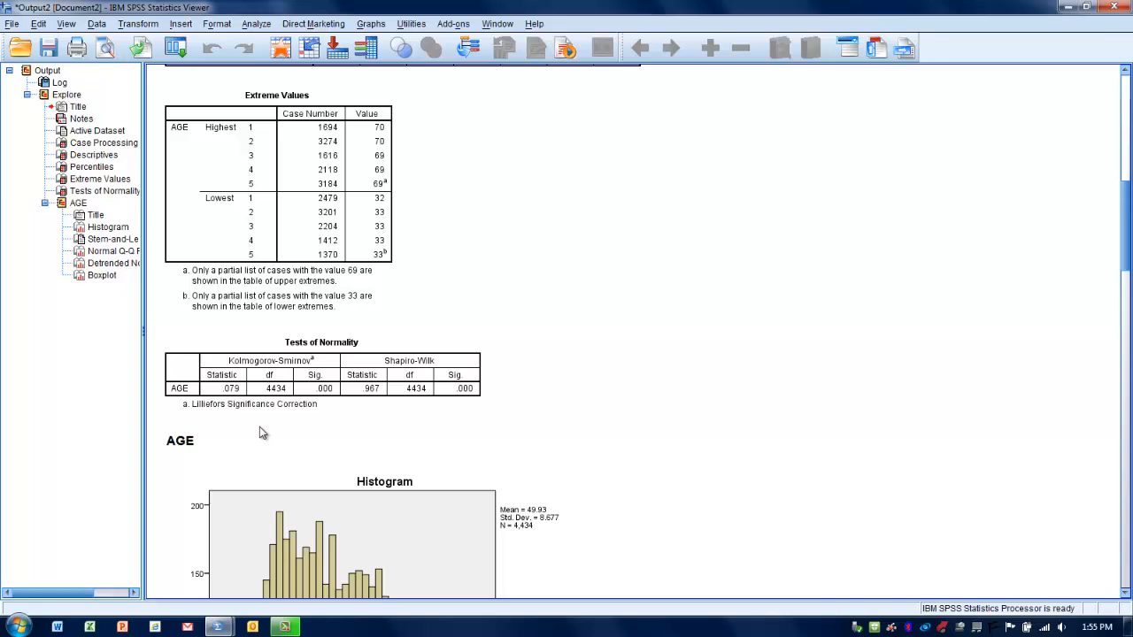
- Select the AGE heading above the histogram while reviewing the normality test results
left_click(181, 441)
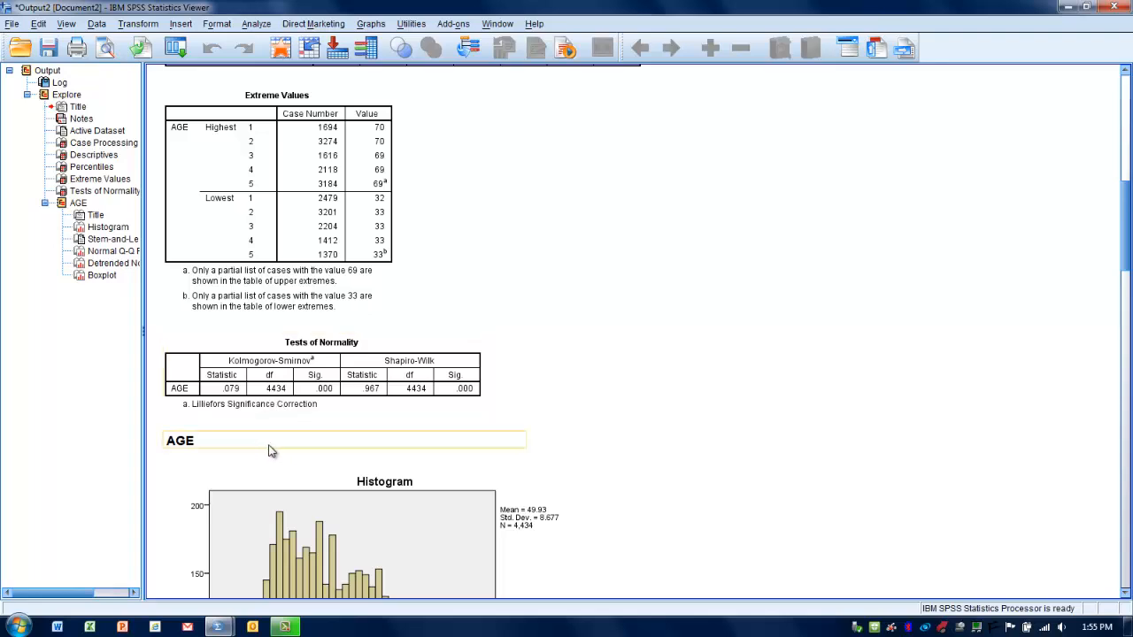
mouse_move(285, 437)
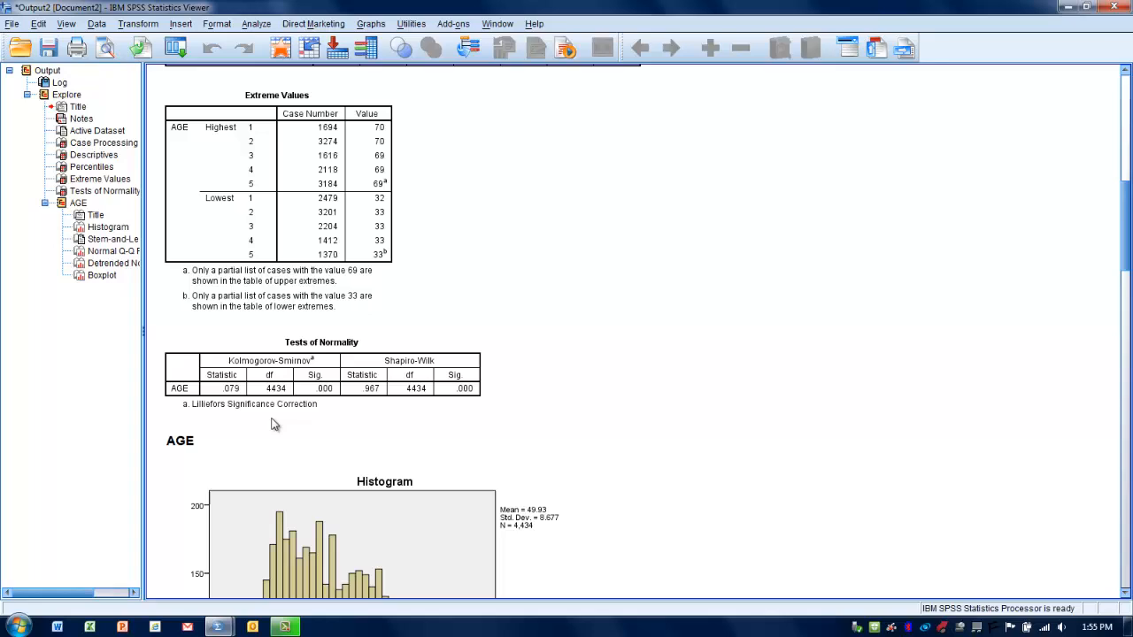
left_click(322, 371)
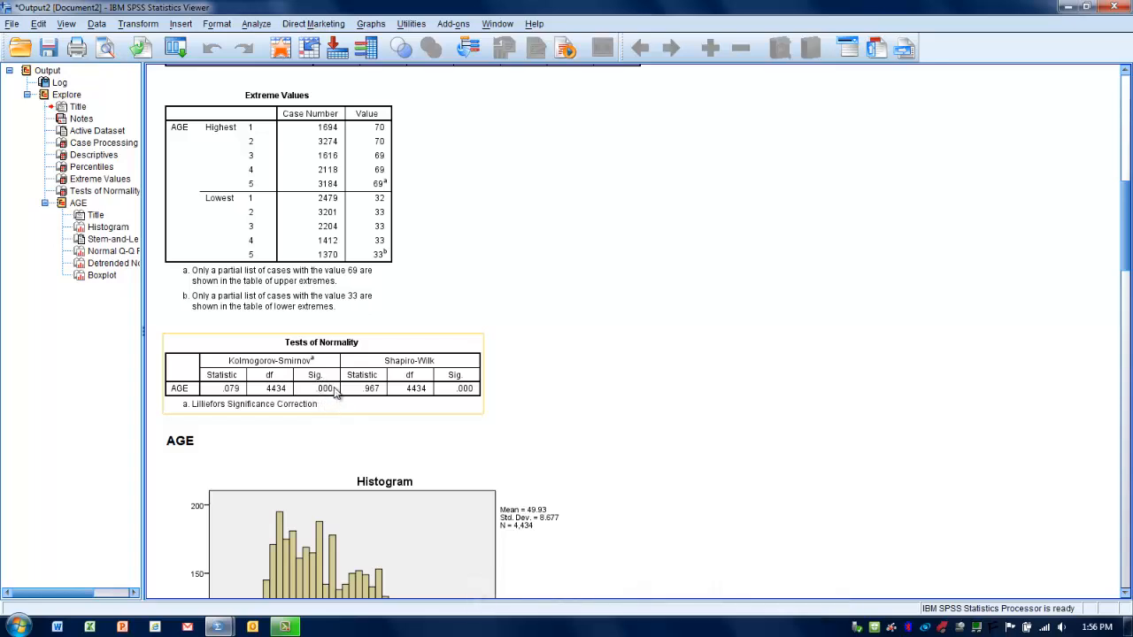
mouse_move(322, 415)
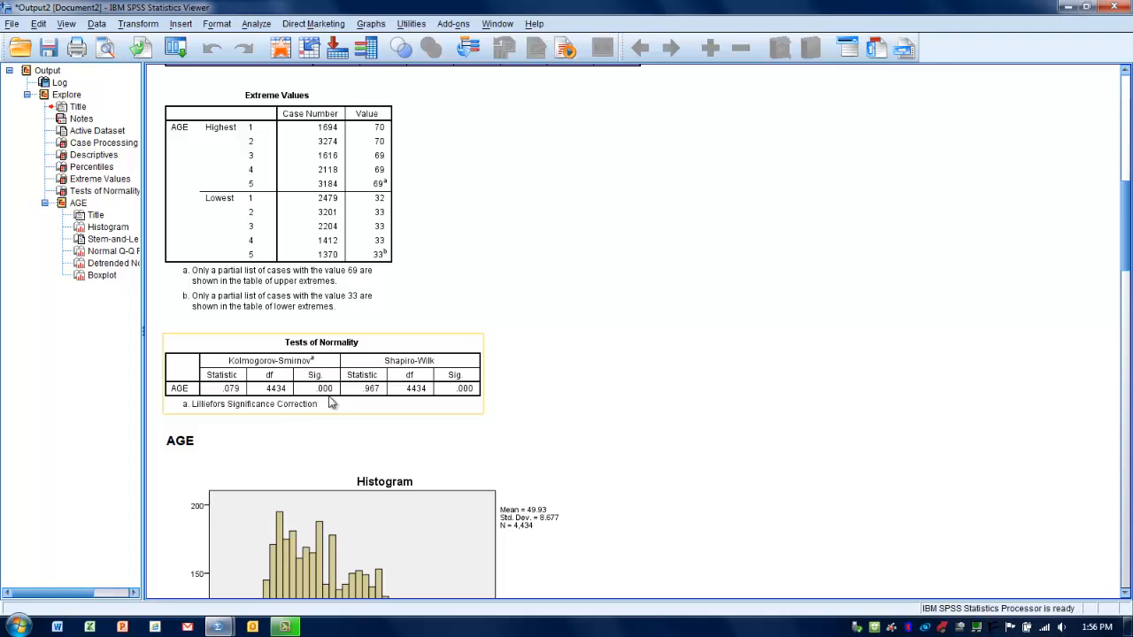
mouse_move(331, 411)
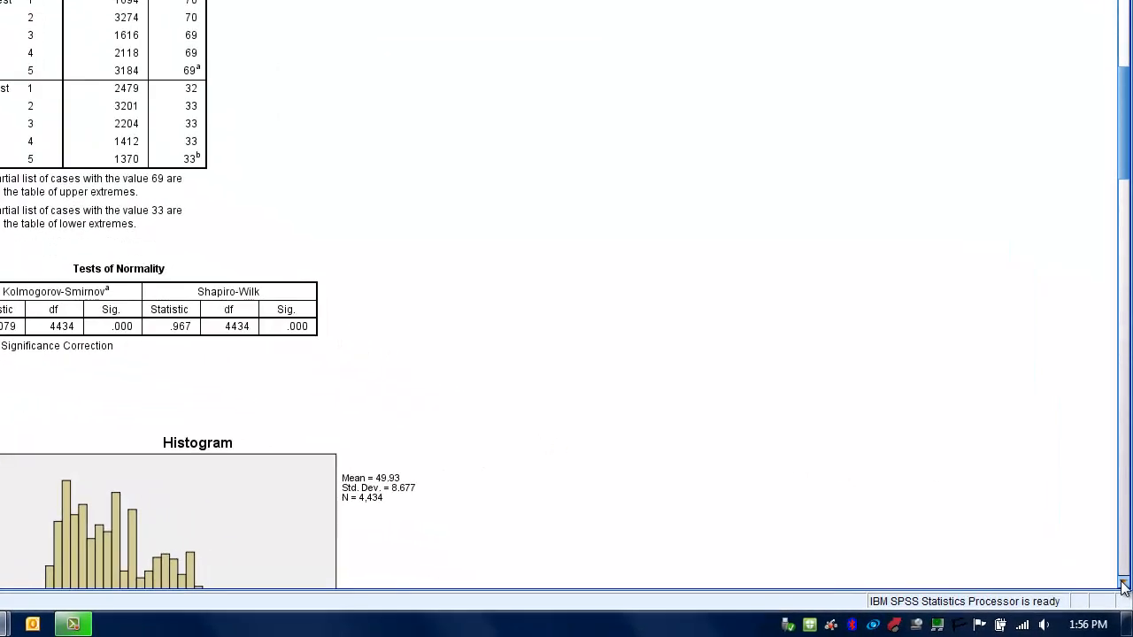
- Scroll to the full AGE histogram (mean 49.93, SD 8.677, N 4,434) and select the chart
scroll("down", 3)
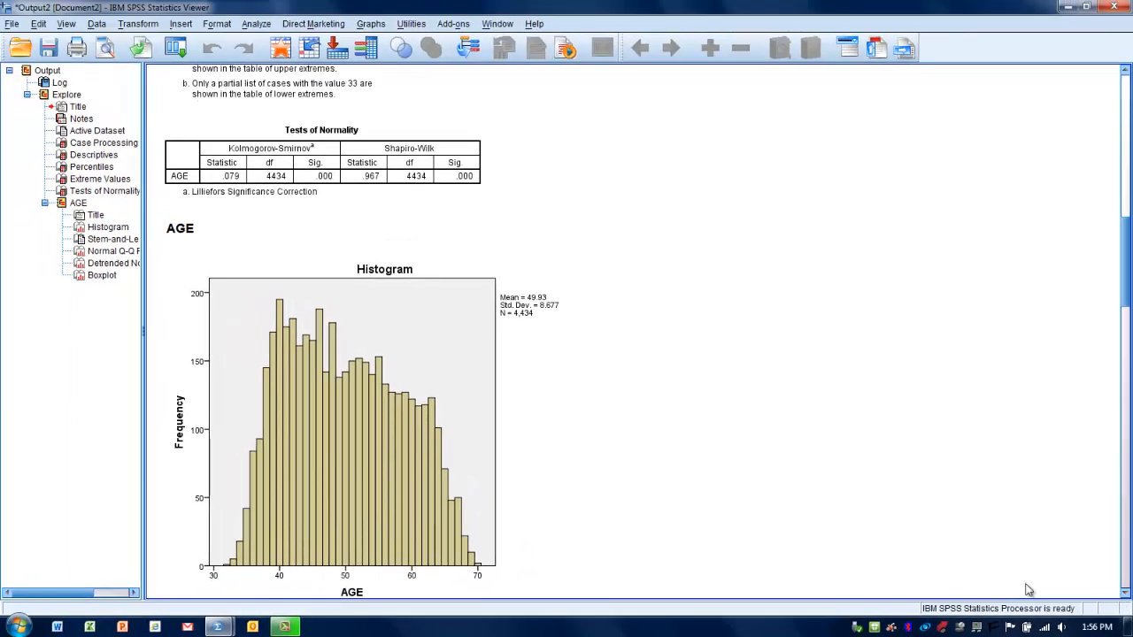
left_click(257, 469)
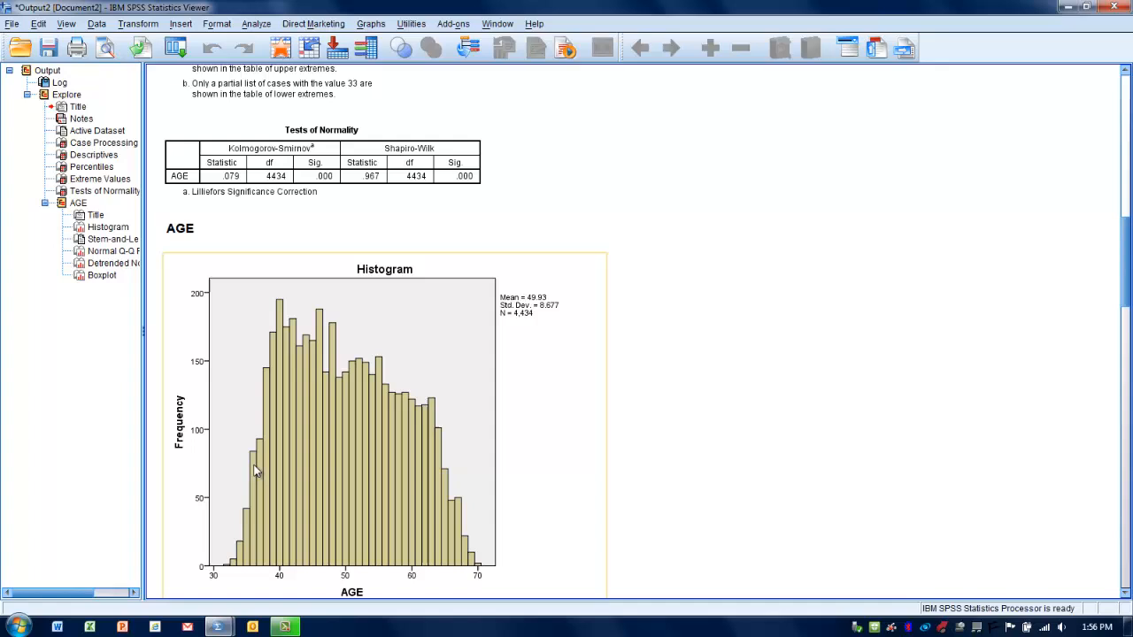
mouse_move(216, 553)
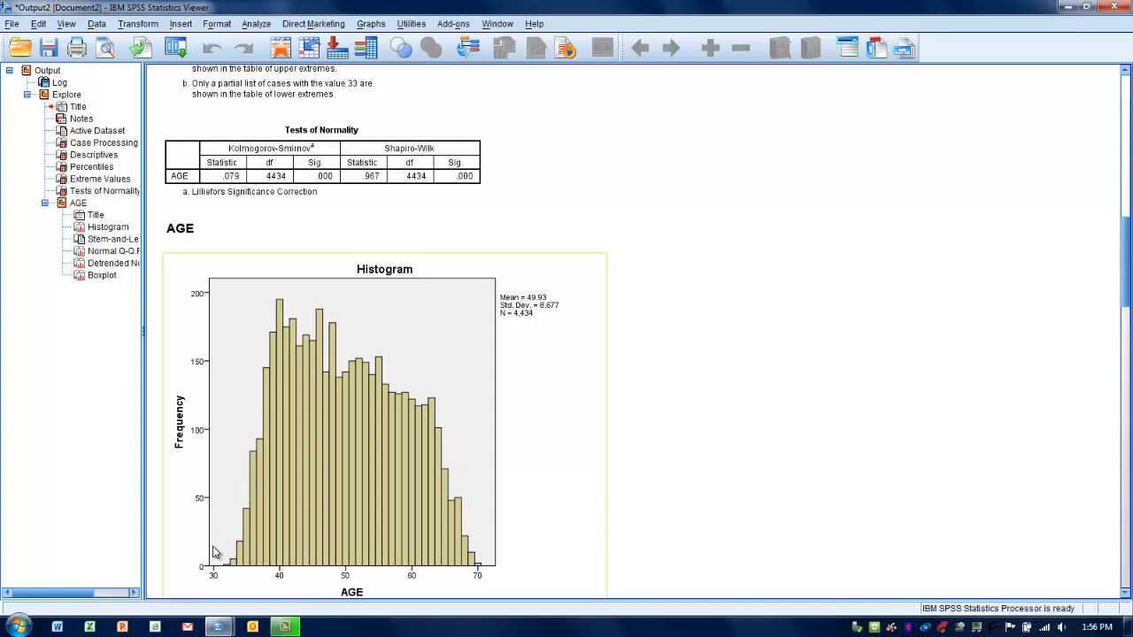
mouse_move(282, 393)
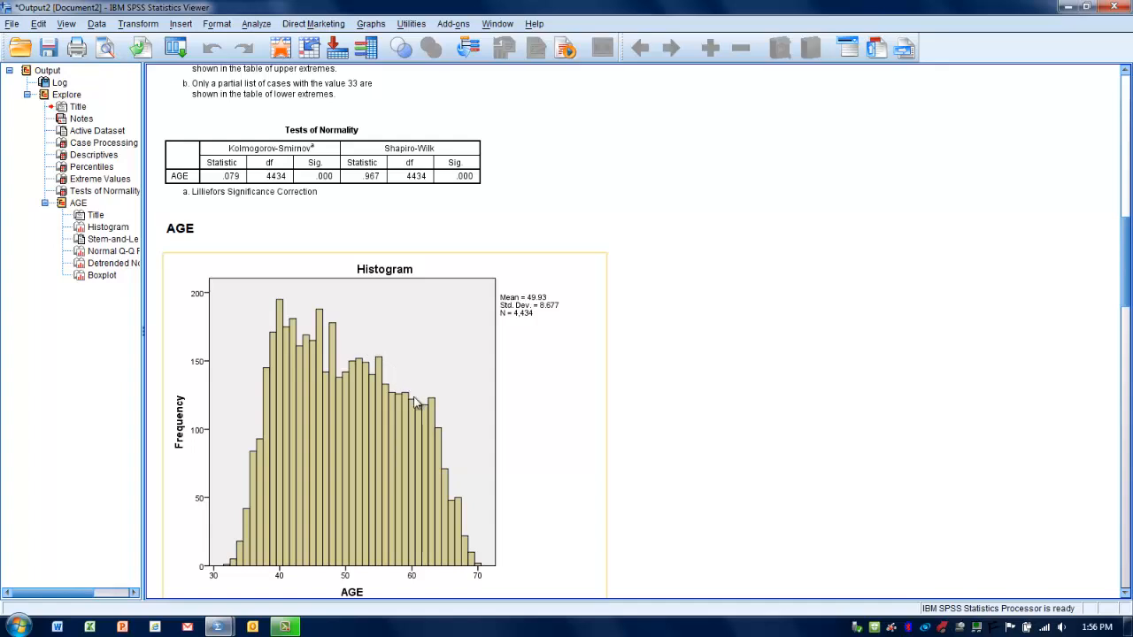
mouse_move(489, 570)
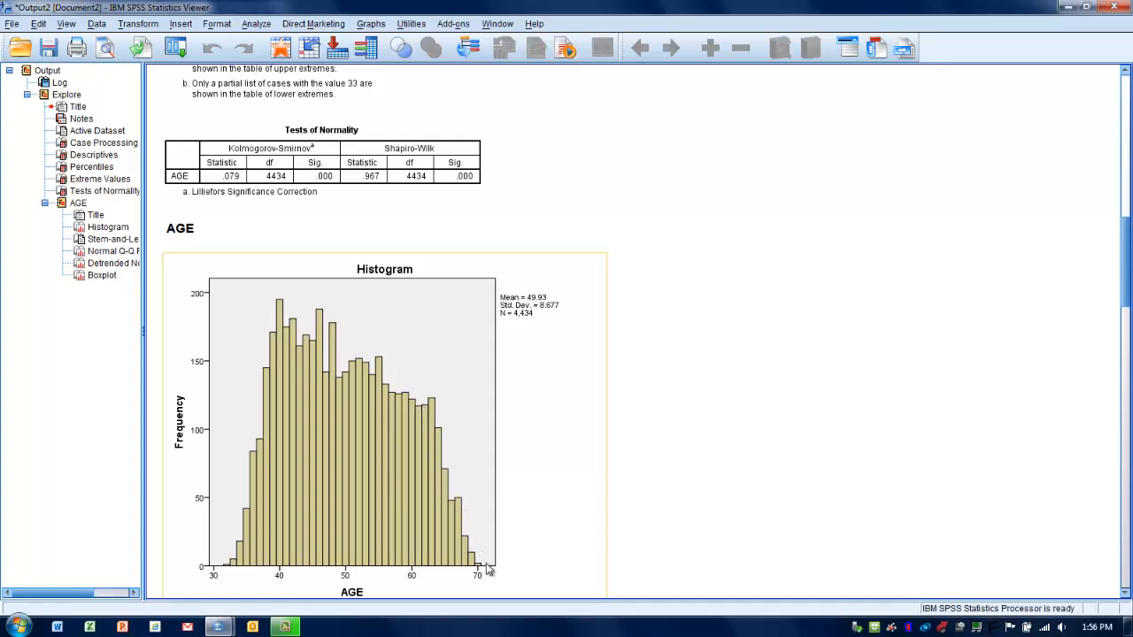
mouse_move(251, 361)
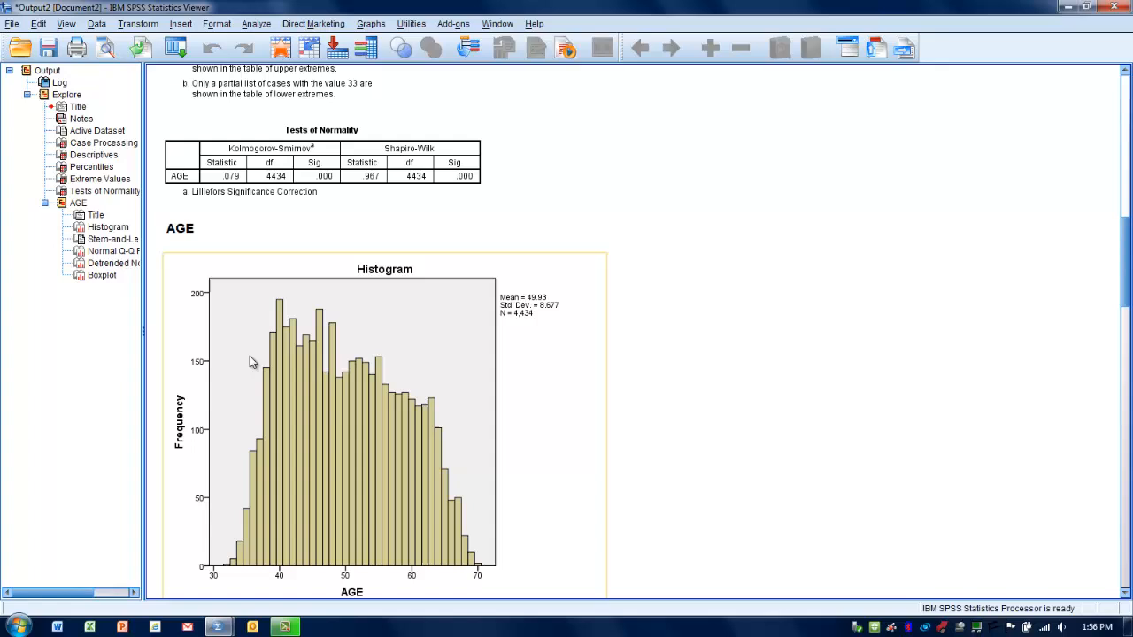
mouse_move(334, 373)
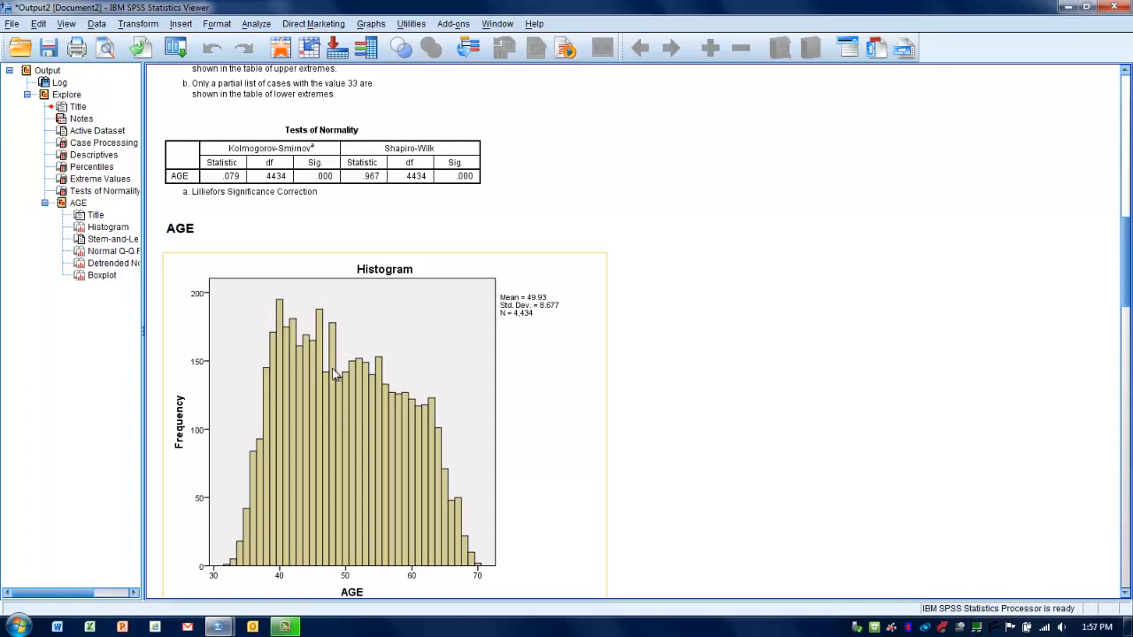
mouse_move(343, 414)
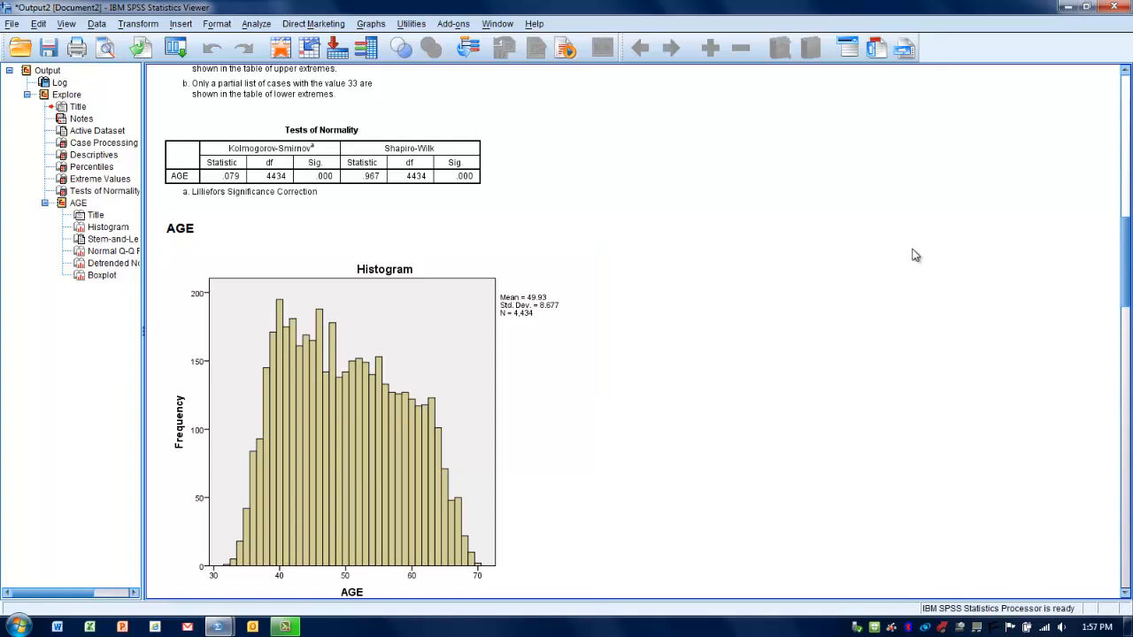
mouse_move(973, 260)
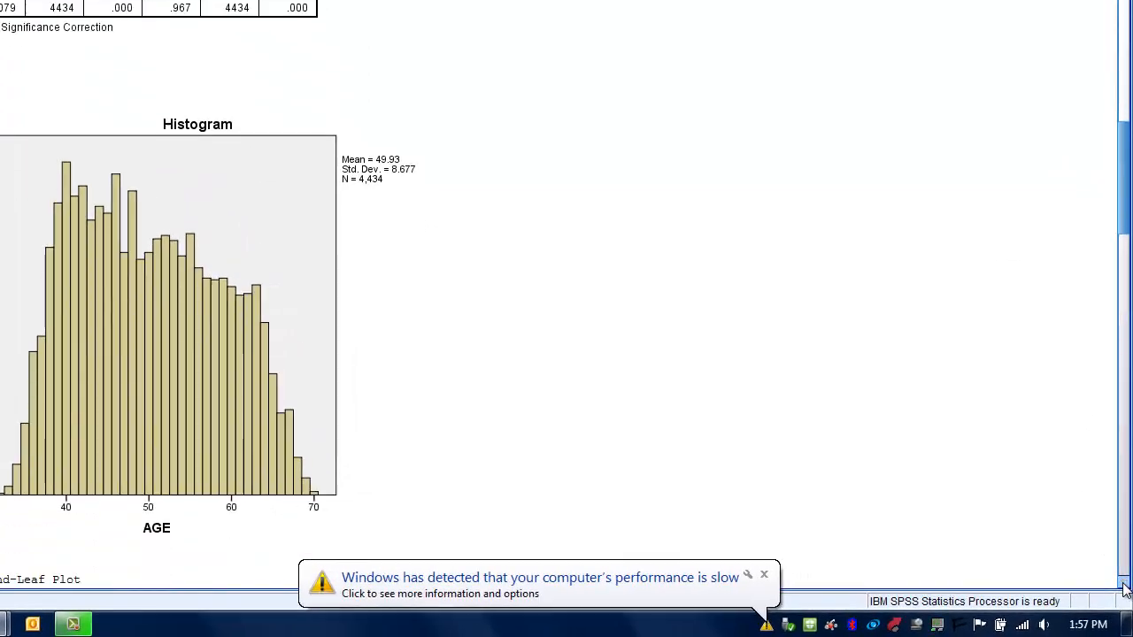
- Scroll past the stem-and-leaf plot to the Normal Q-Q Plot of AGE
scroll("down", 3)
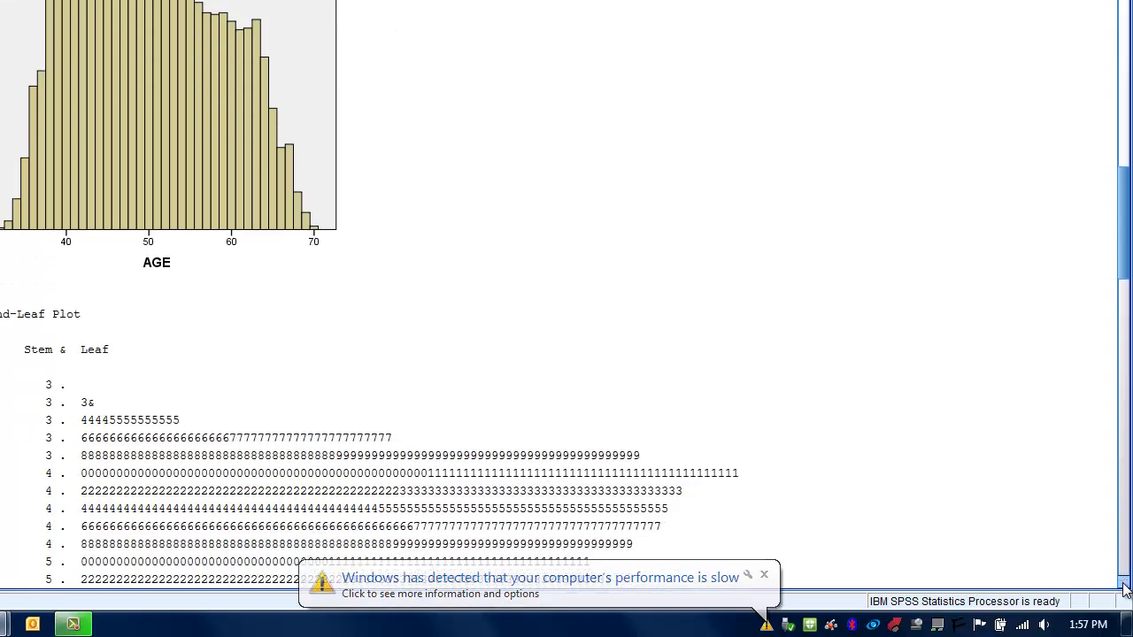
scroll("down", 3)
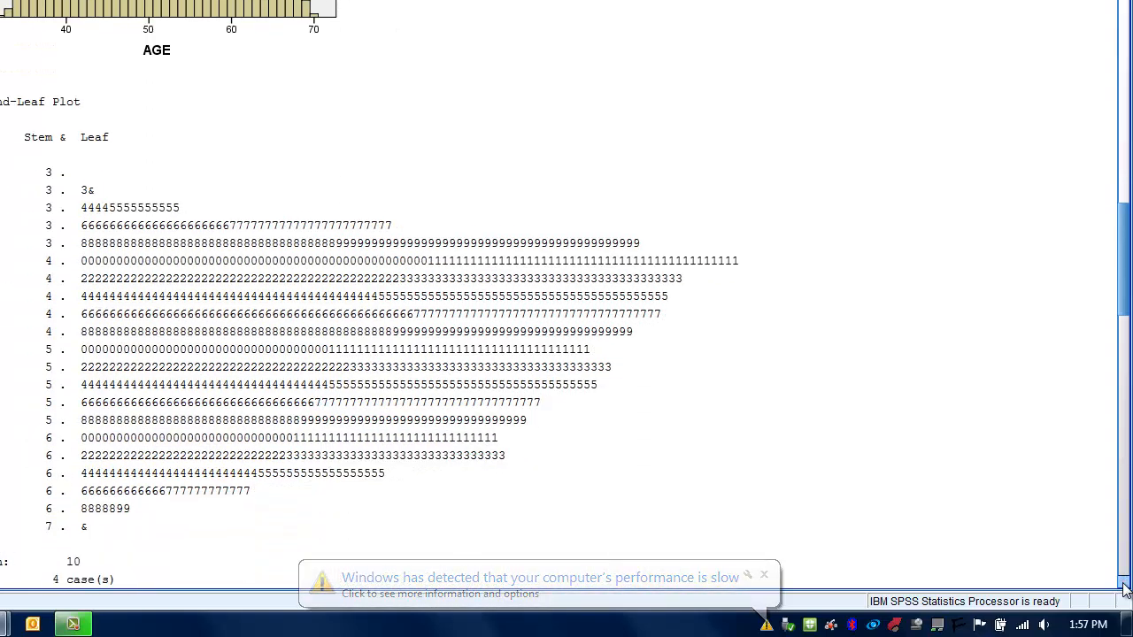
scroll("down", 3)
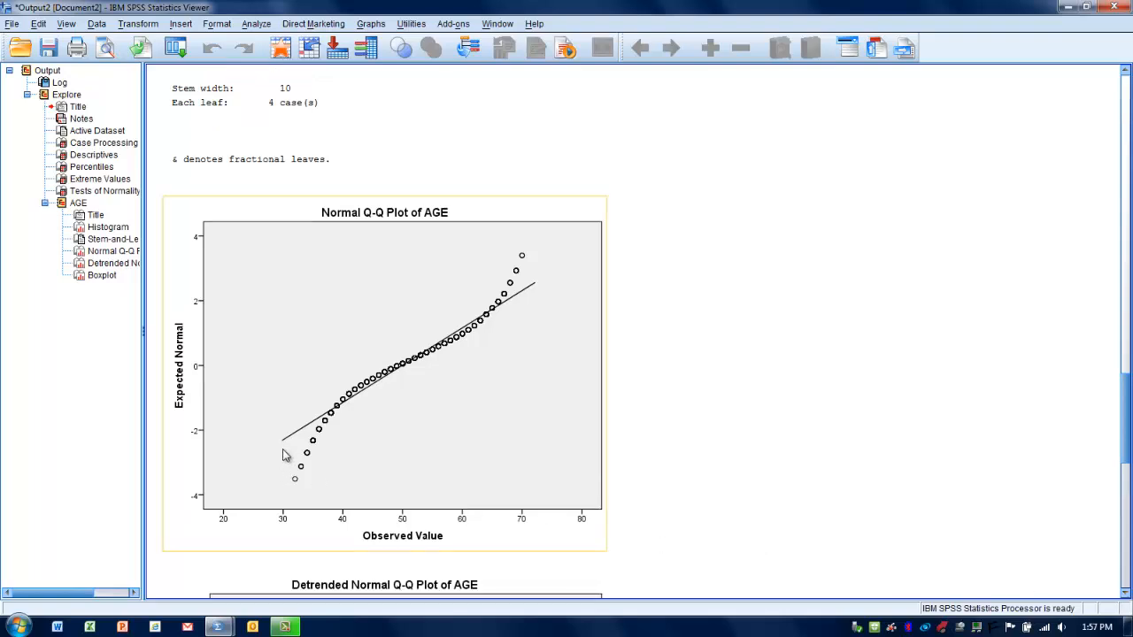
mouse_move(284, 446)
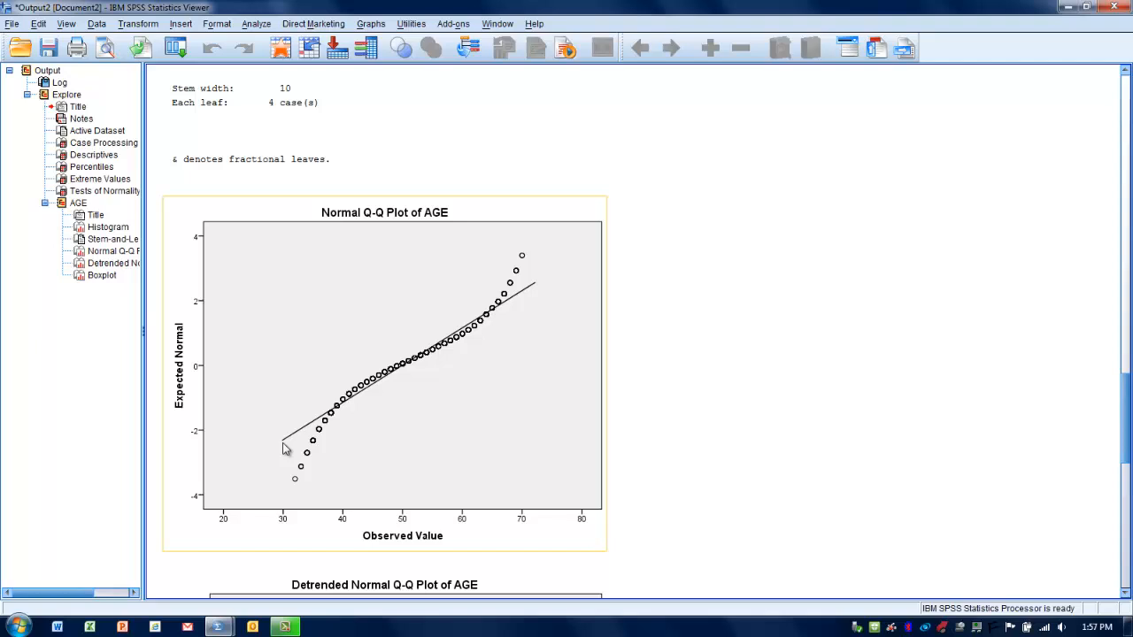
mouse_move(529, 288)
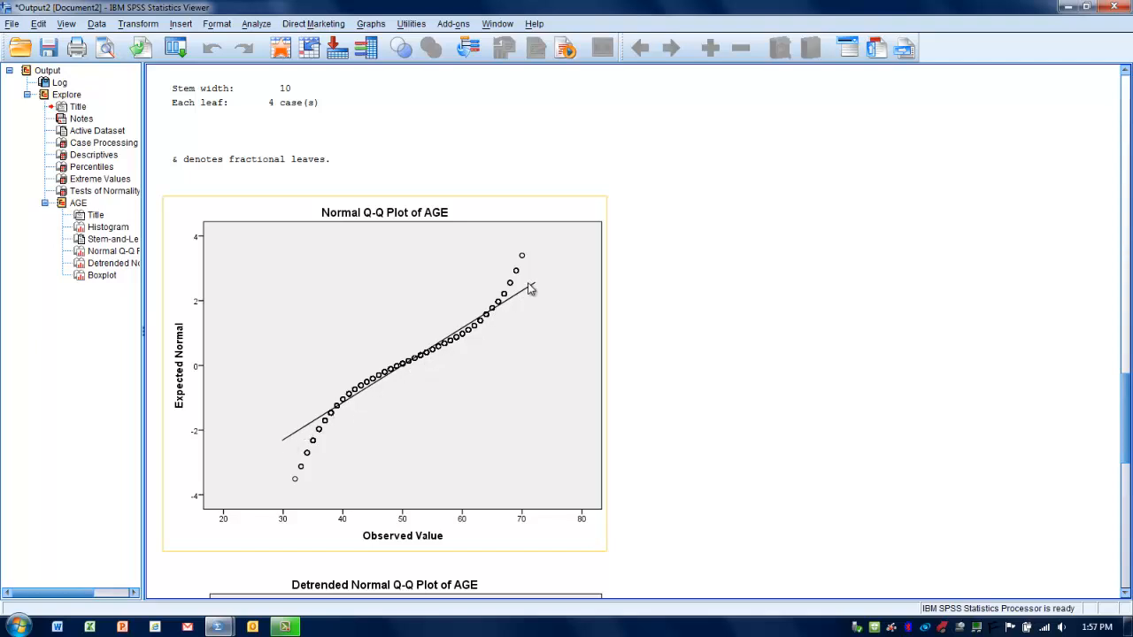
mouse_move(503, 312)
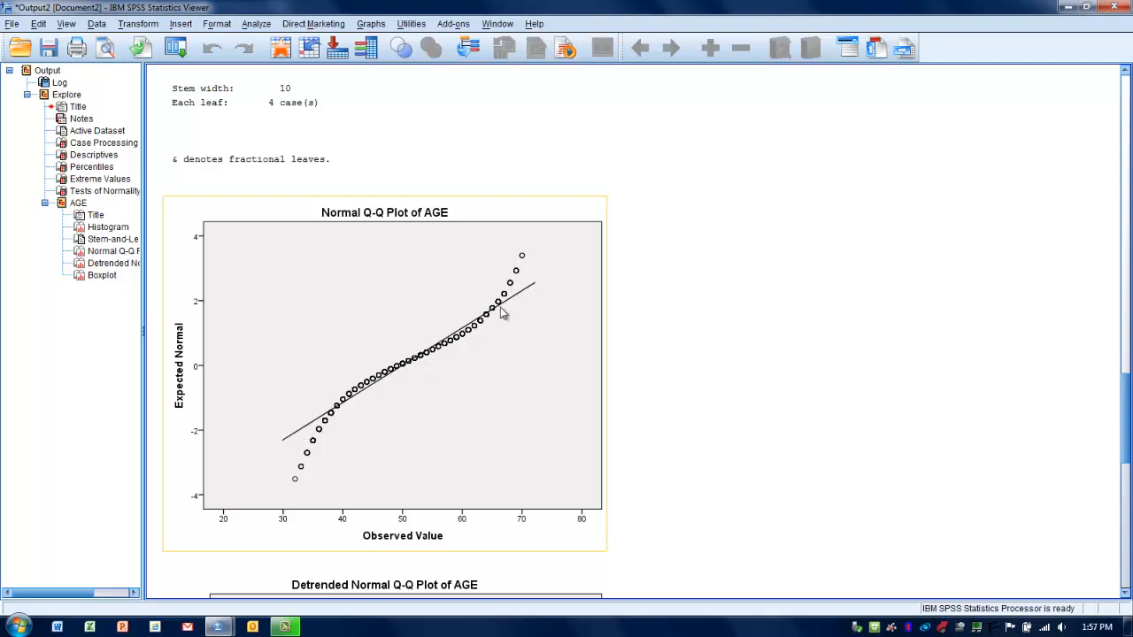
mouse_move(290, 503)
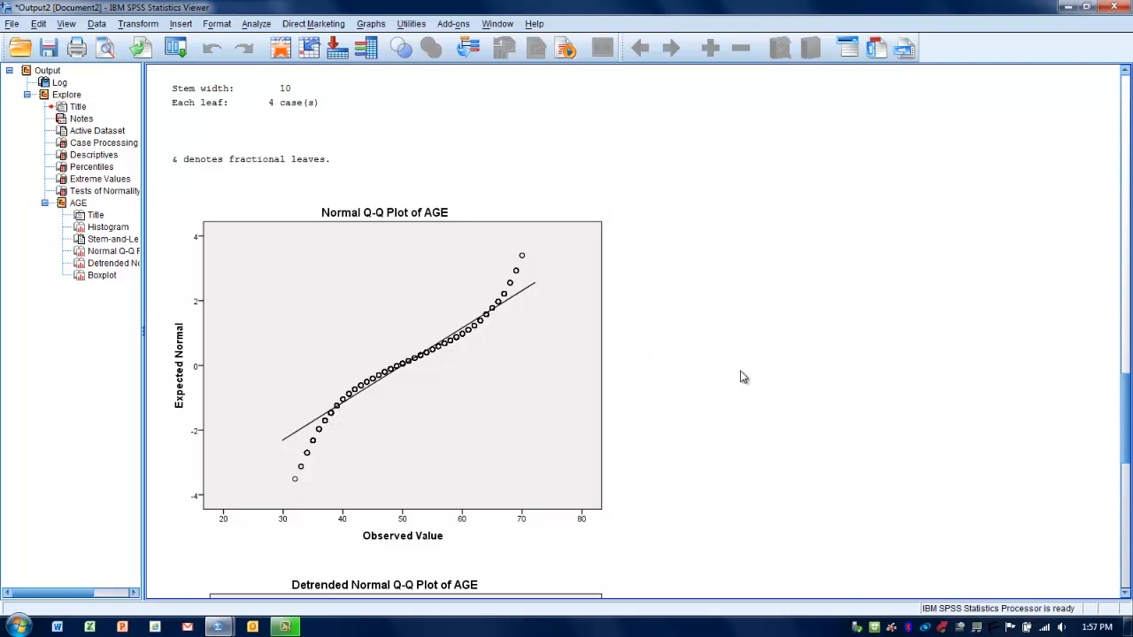
mouse_move(1123, 567)
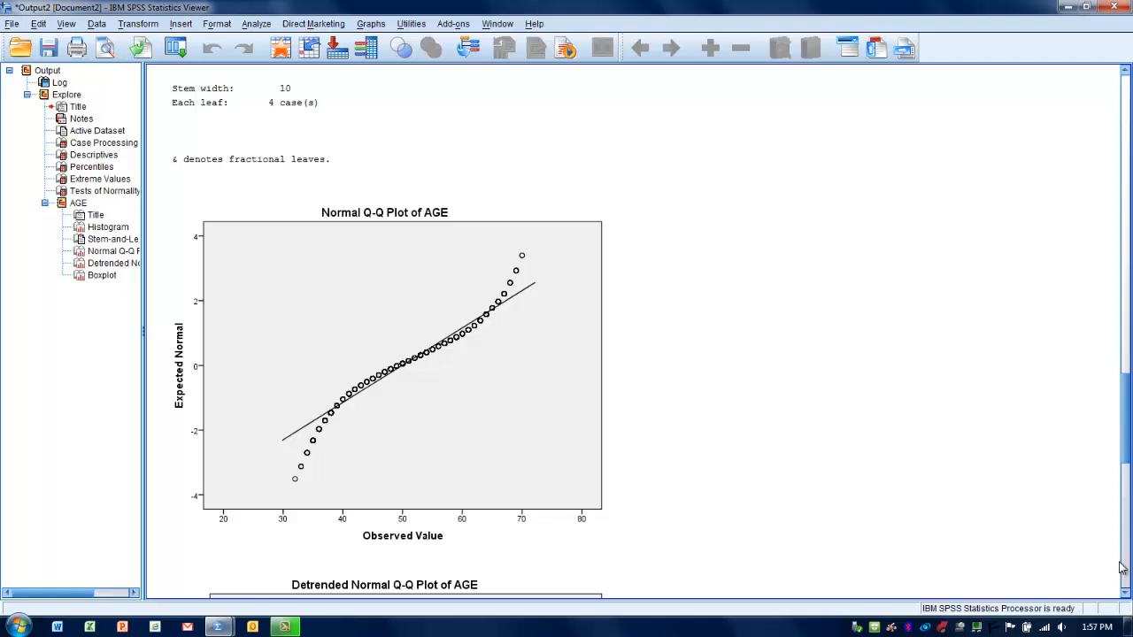
- Scroll the Viewer back to the Case Processing Summary and Descriptives tables at the top
scroll("down", 3)
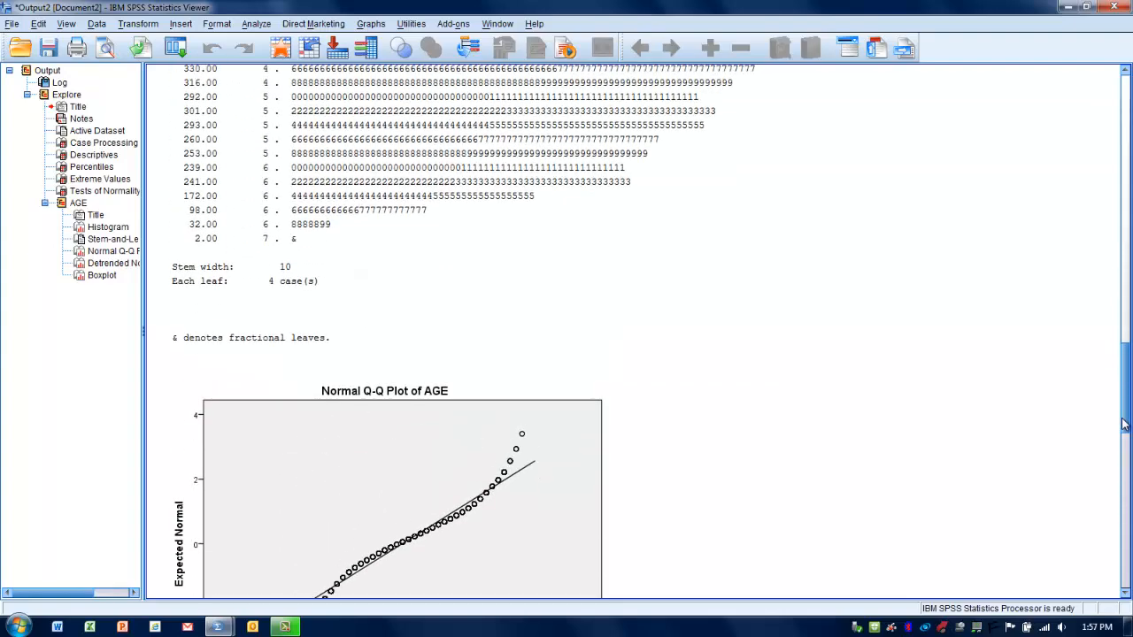
scroll("down", 3)
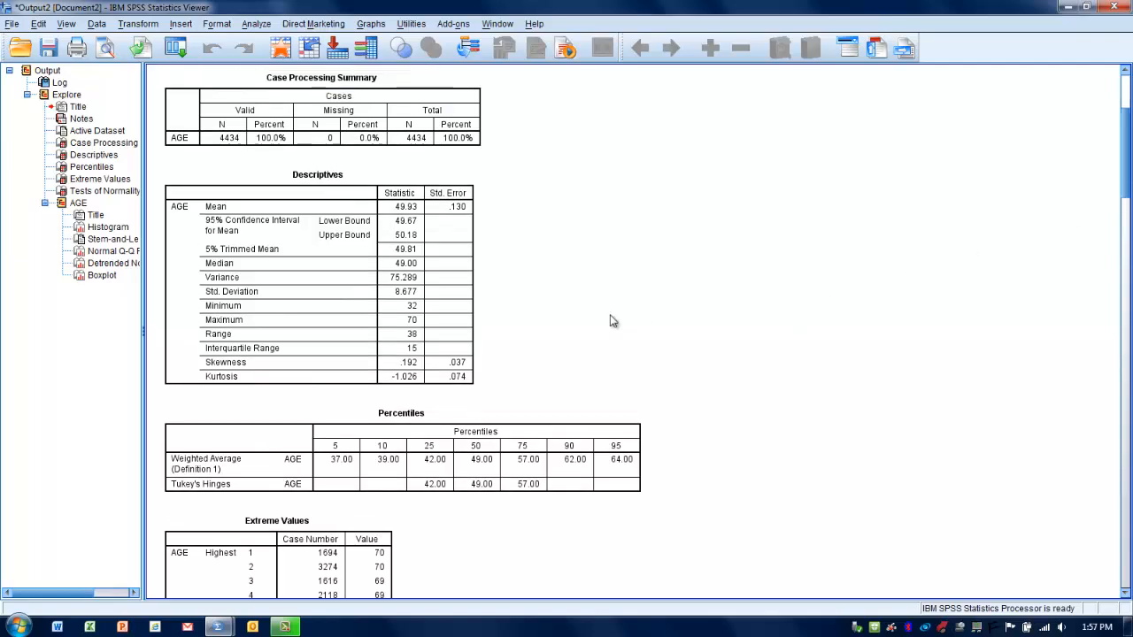
mouse_move(549, 308)
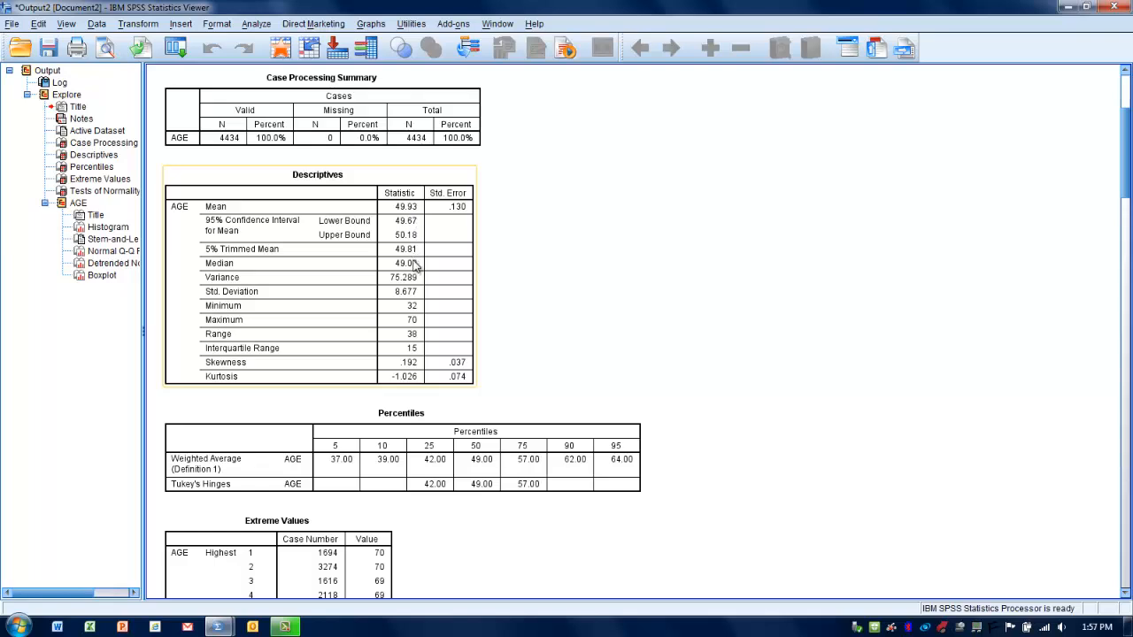
mouse_move(416, 266)
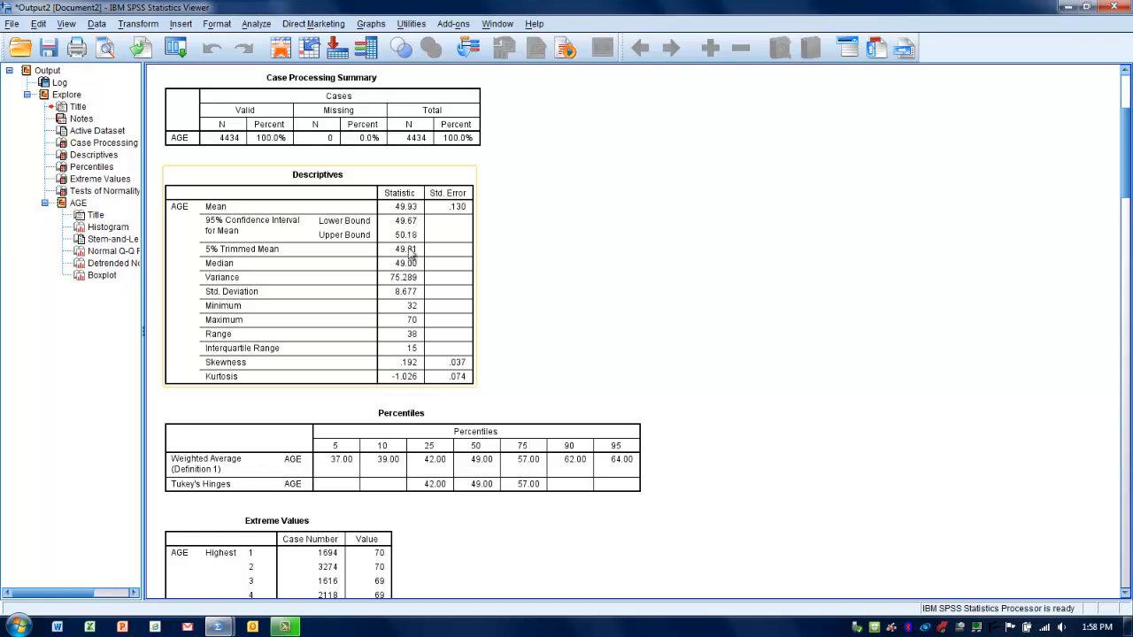
mouse_move(443, 290)
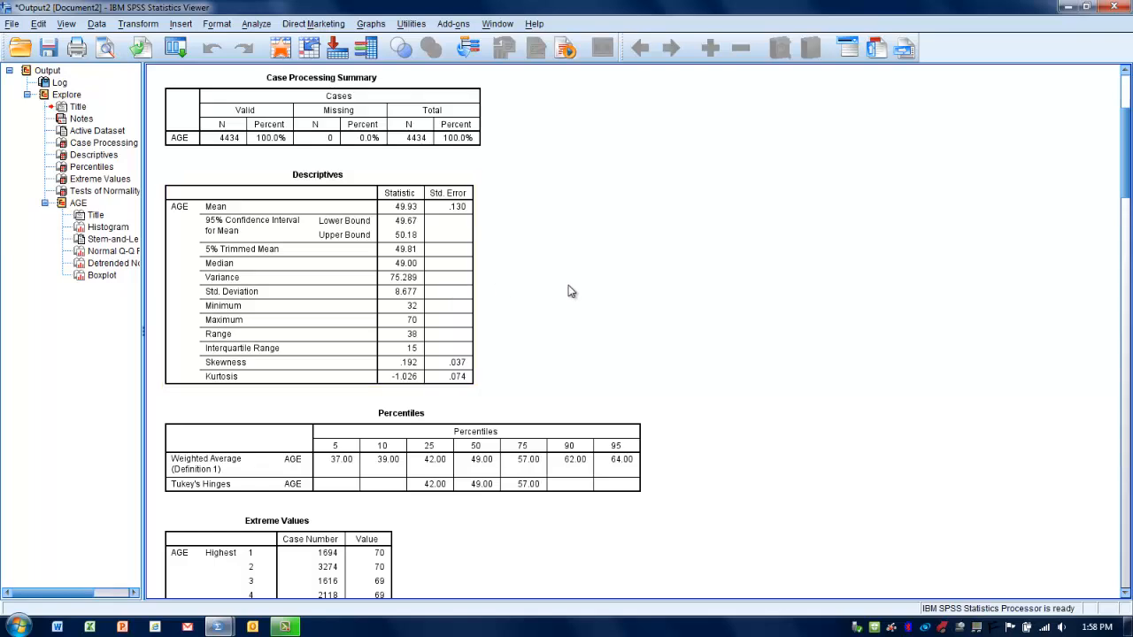
mouse_move(1009, 507)
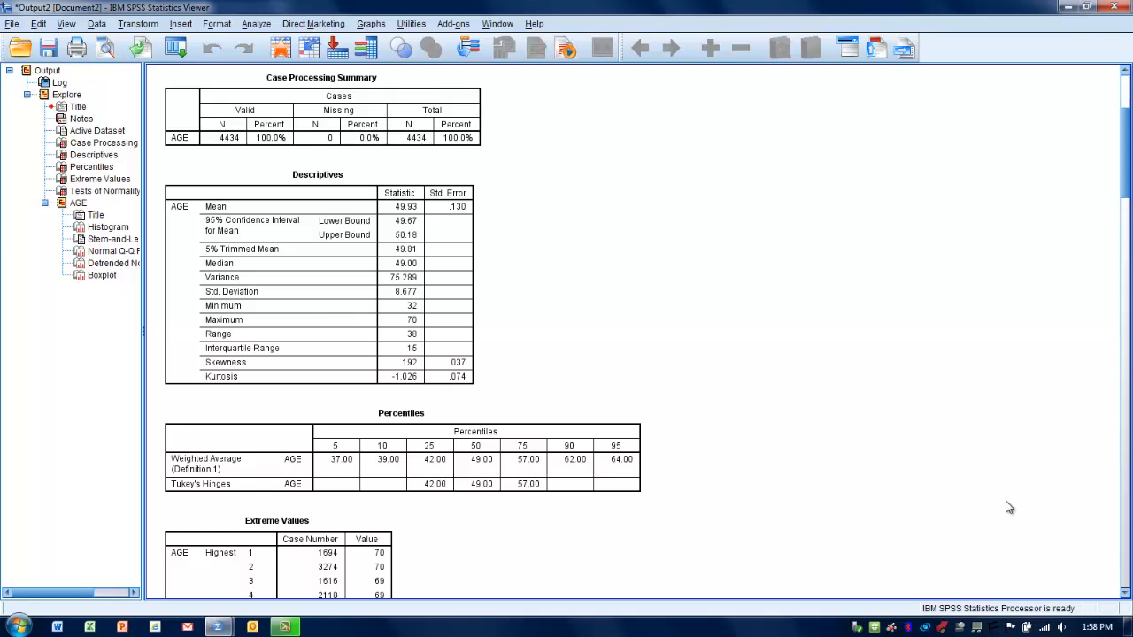